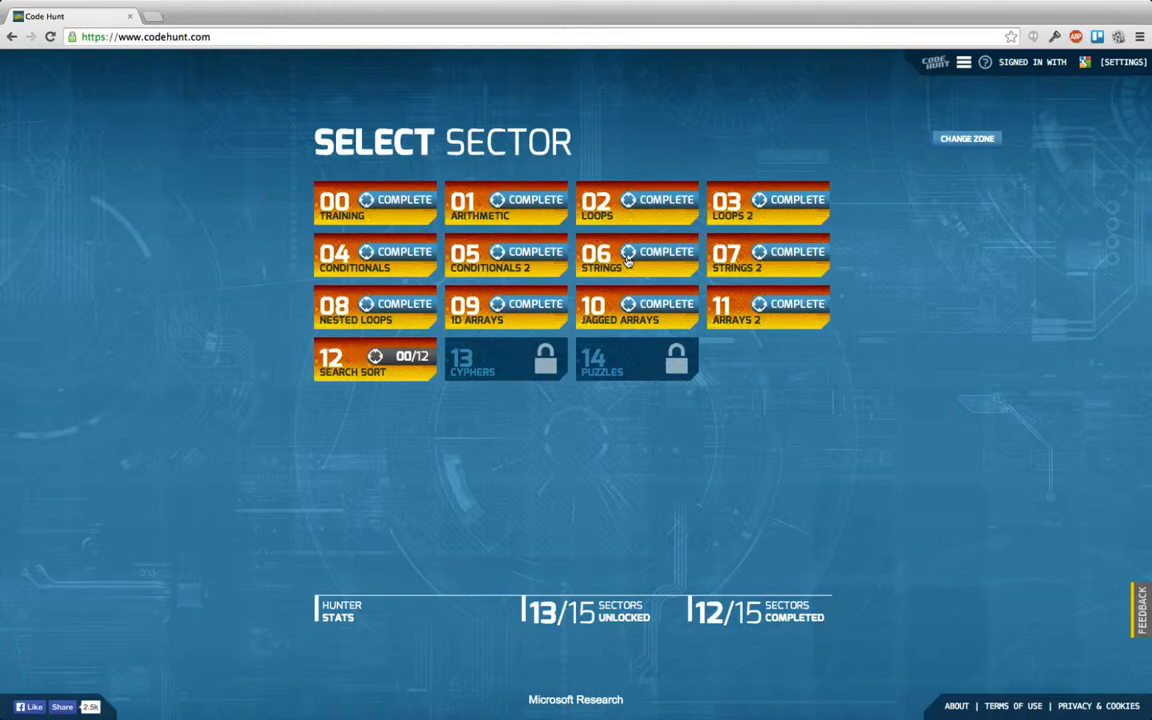
{"action": "mouse_move", "coordinate": [769, 398]}
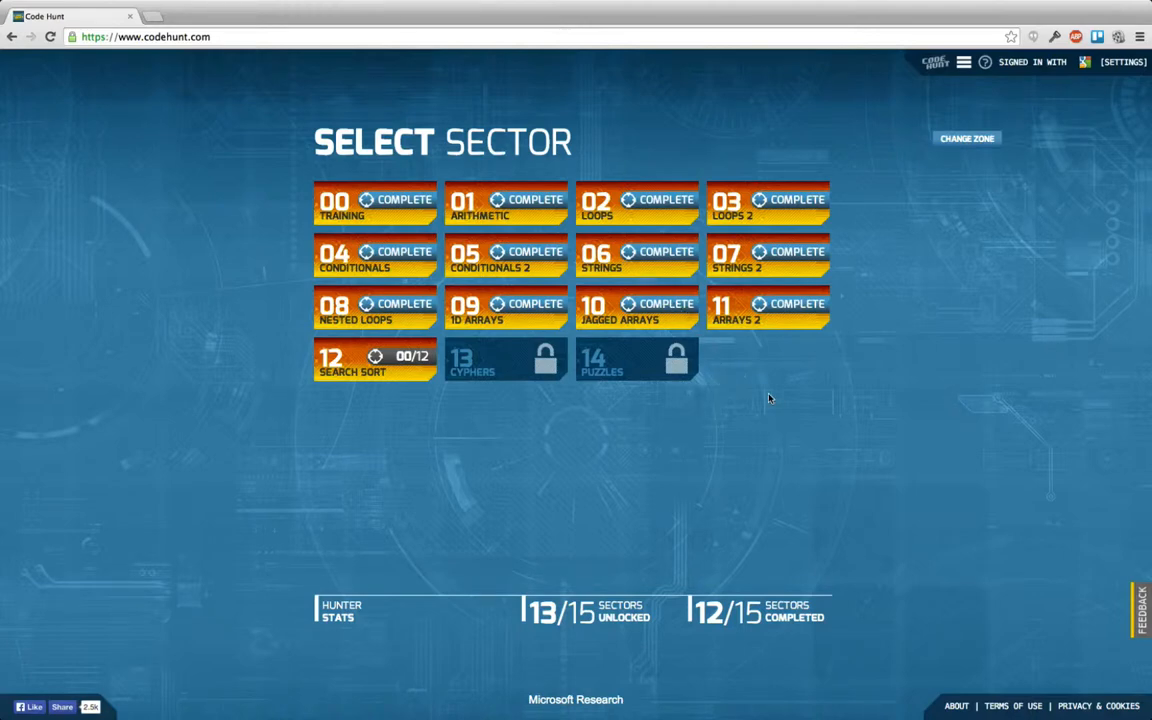
{"action": "mouse_move", "coordinate": [775, 320]}
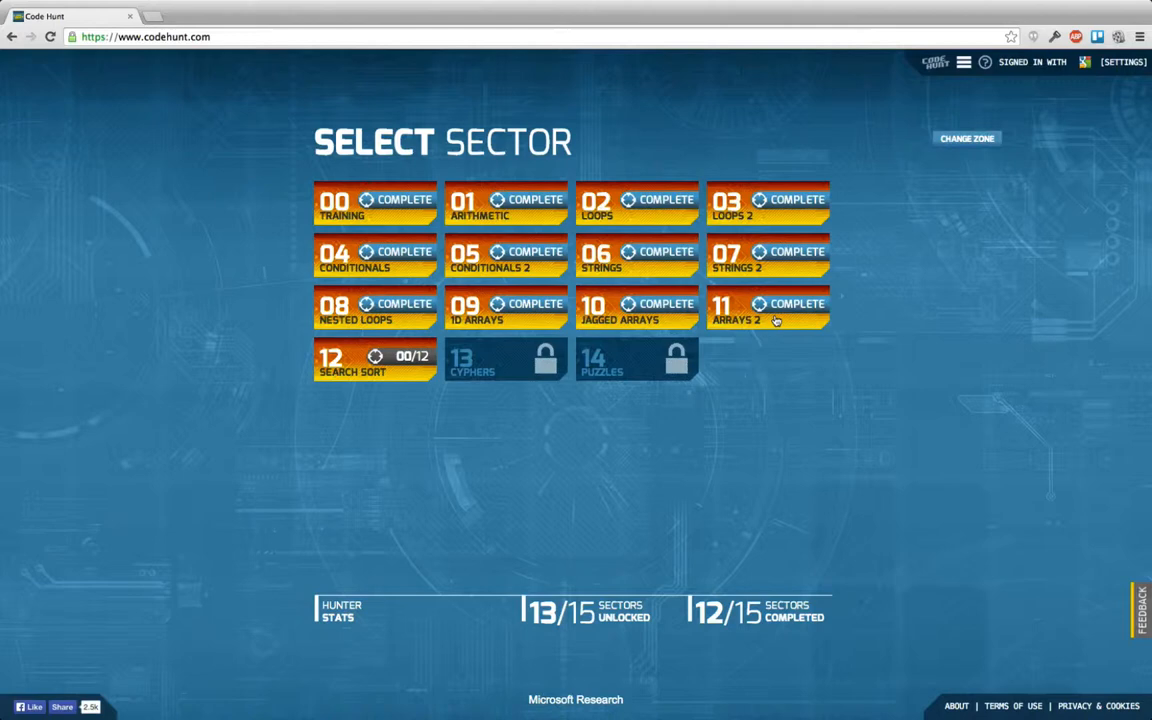
{"action": "mouse_move", "coordinate": [818, 323]}
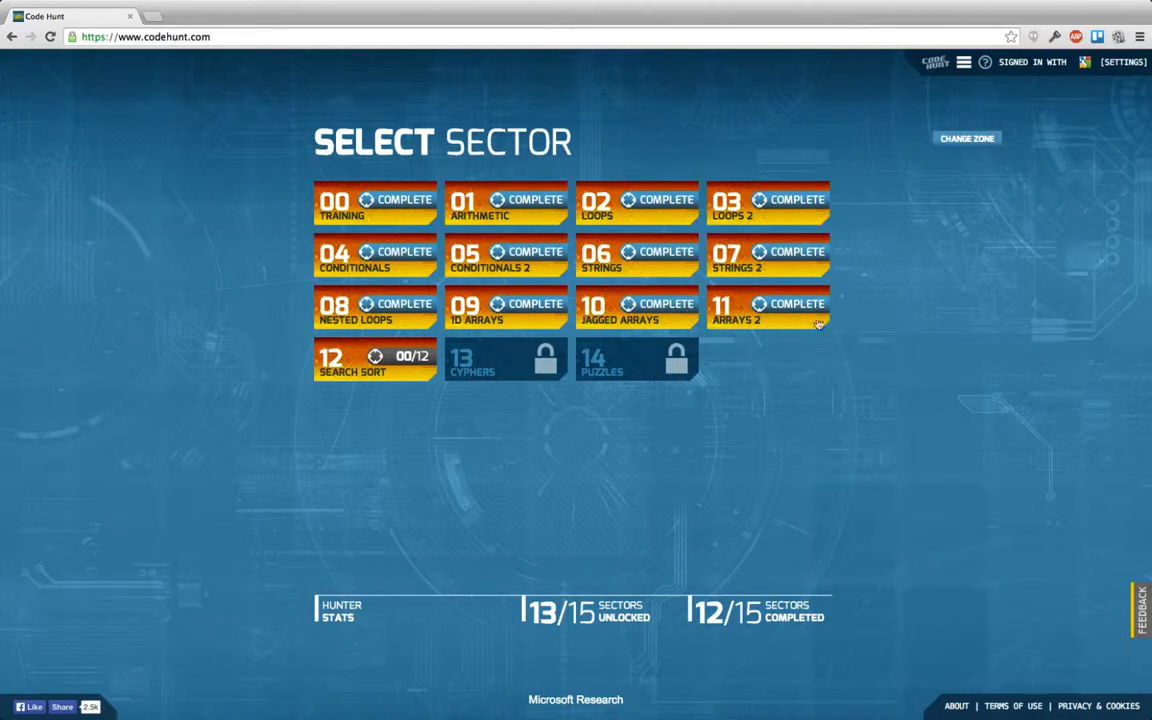
{"action": "mouse_move", "coordinate": [700, 454]}
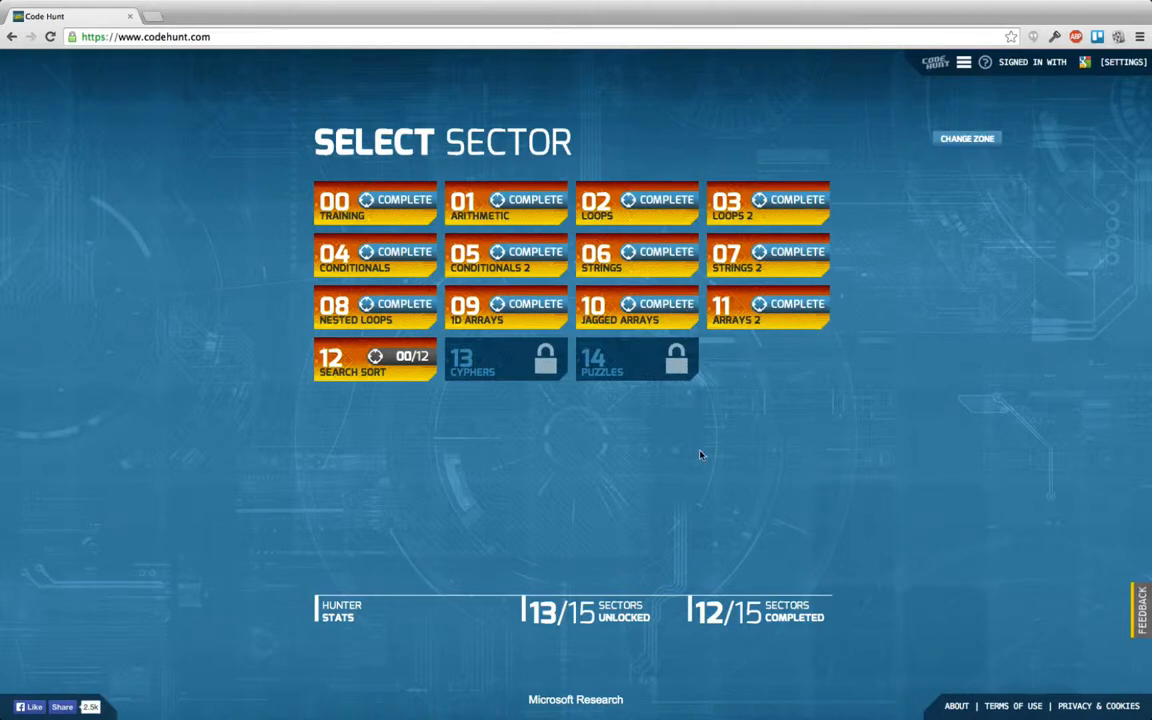
{"action": "mouse_move", "coordinate": [677, 440]}
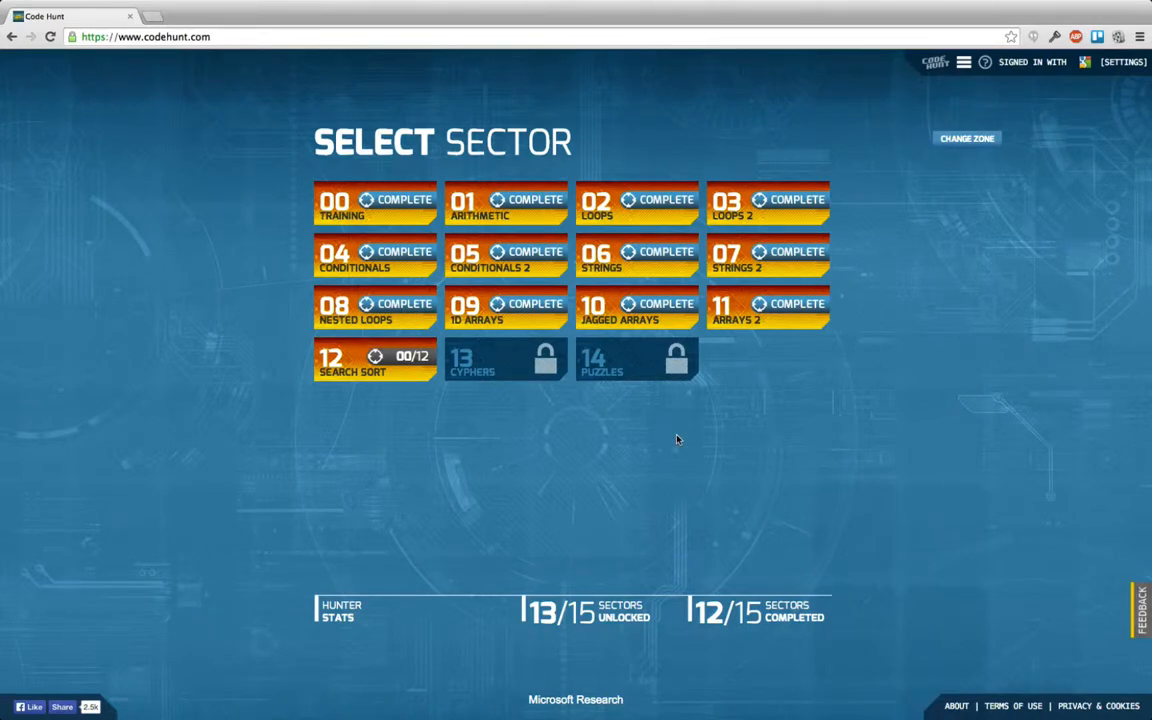
{"action": "mouse_move", "coordinate": [797, 338]}
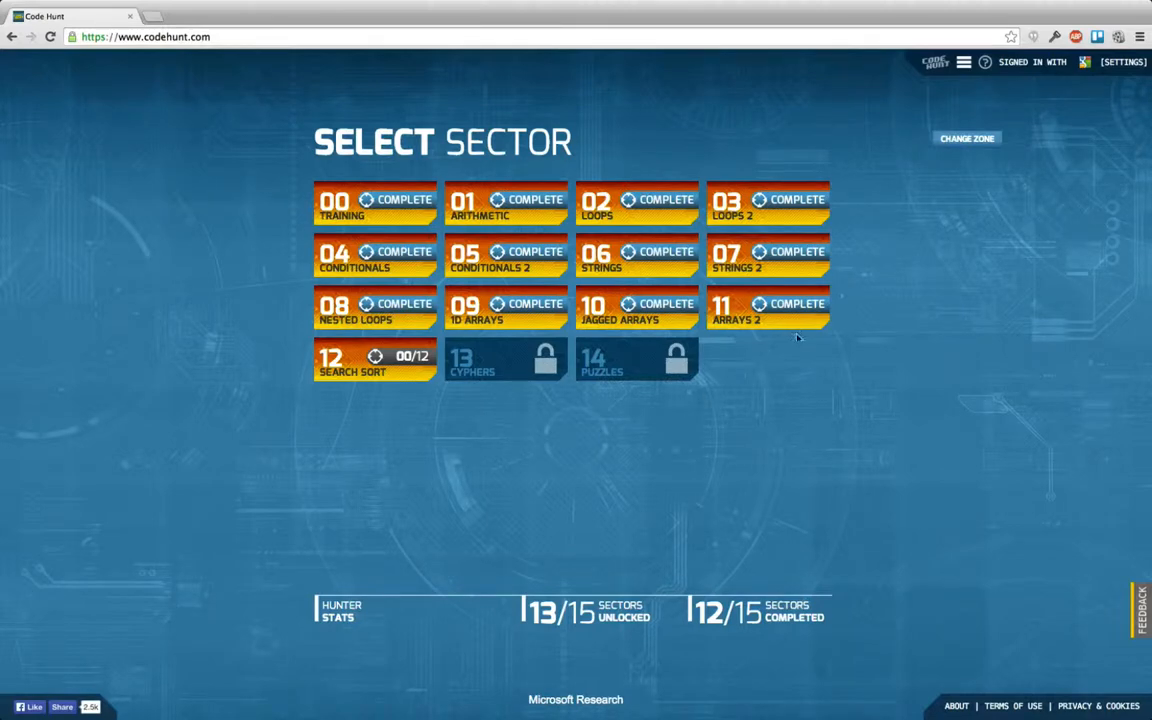
{"action": "mouse_move", "coordinate": [474, 376]}
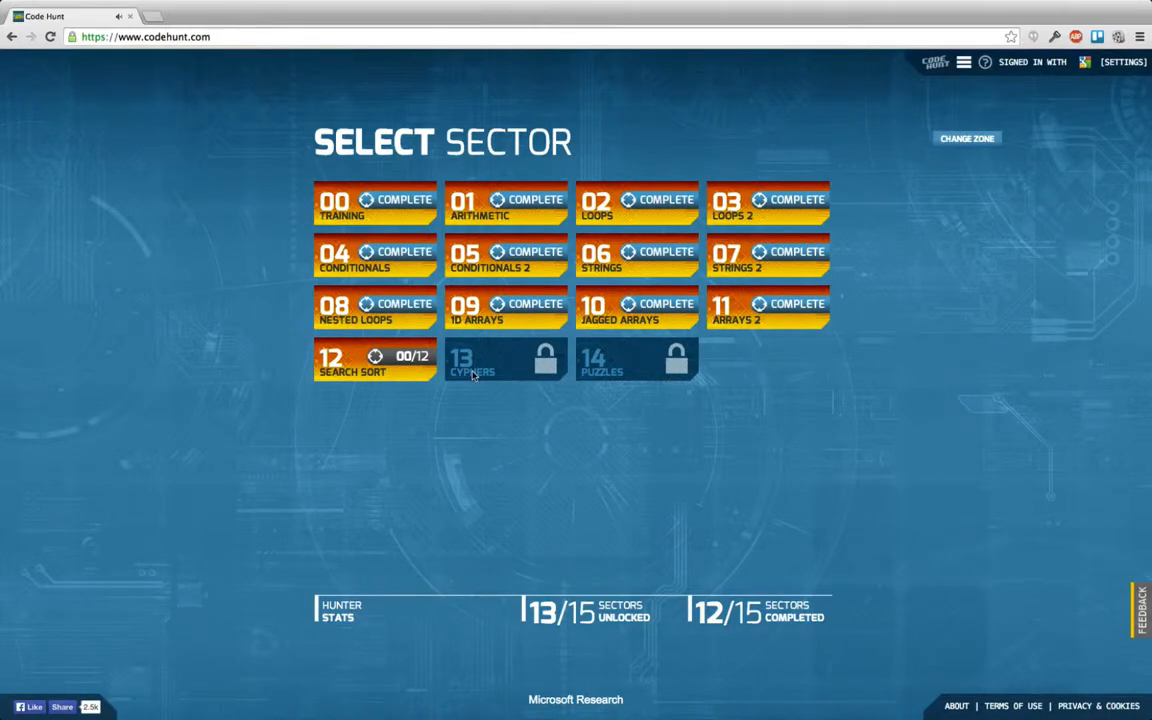
{"action": "mouse_move", "coordinate": [605, 388]}
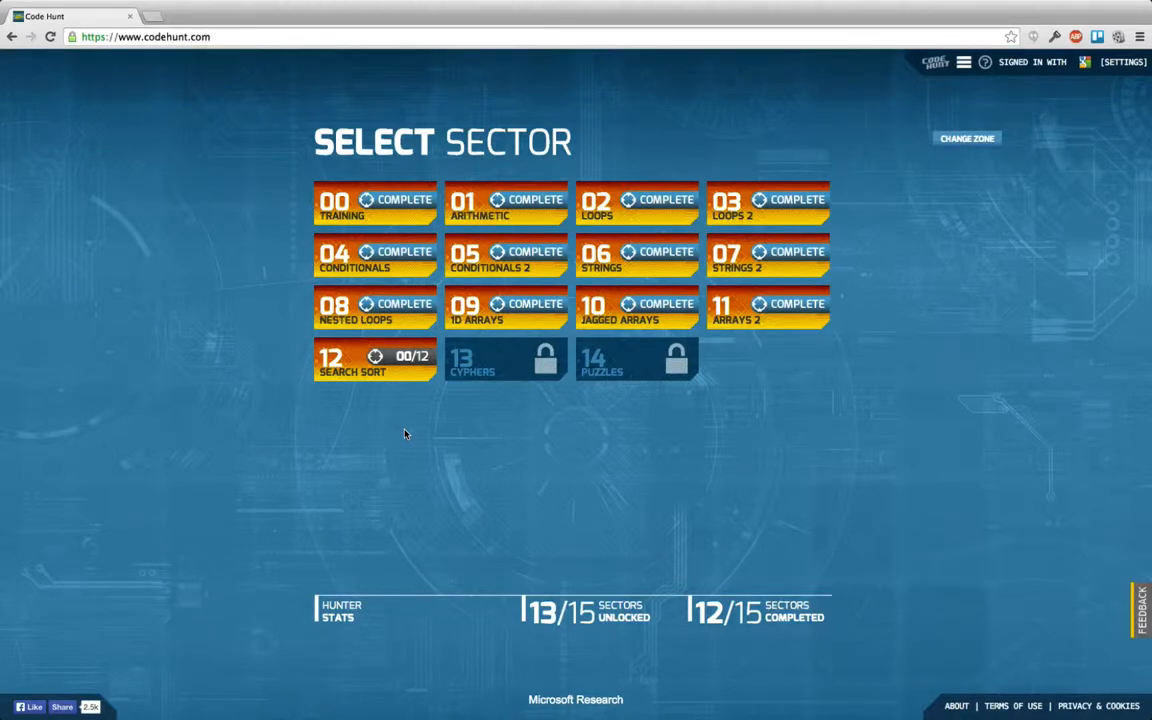
{"action": "mouse_move", "coordinate": [475, 428]}
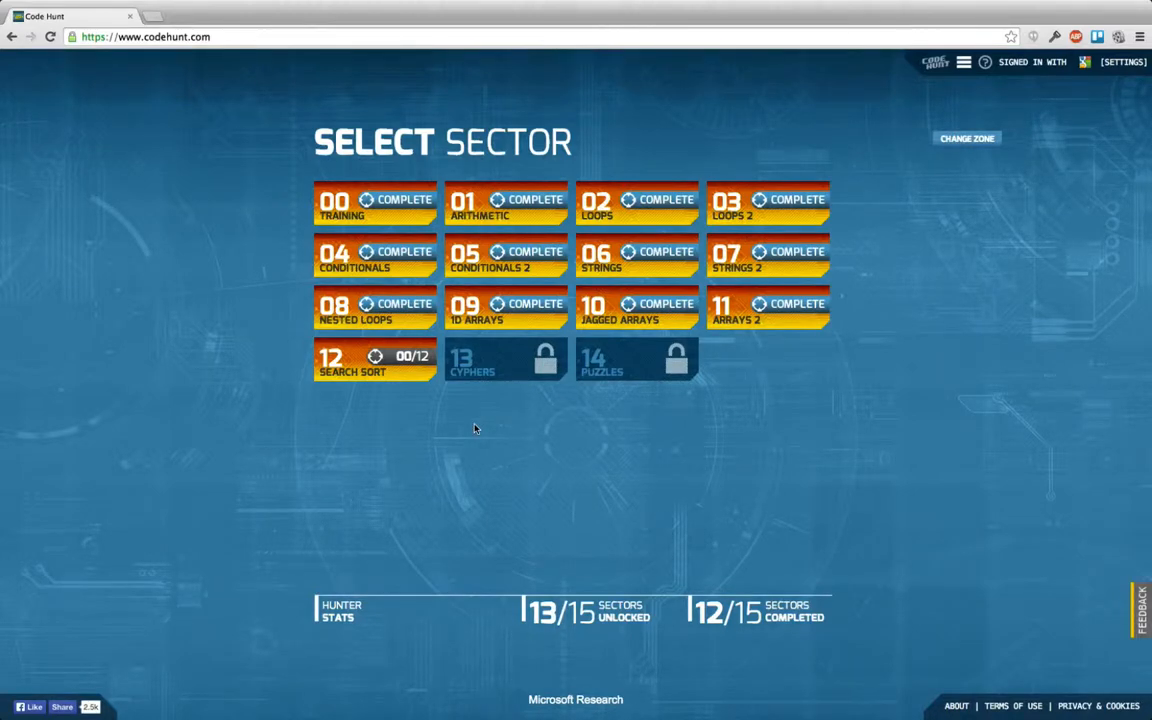
{"action": "mouse_move", "coordinate": [413, 388]}
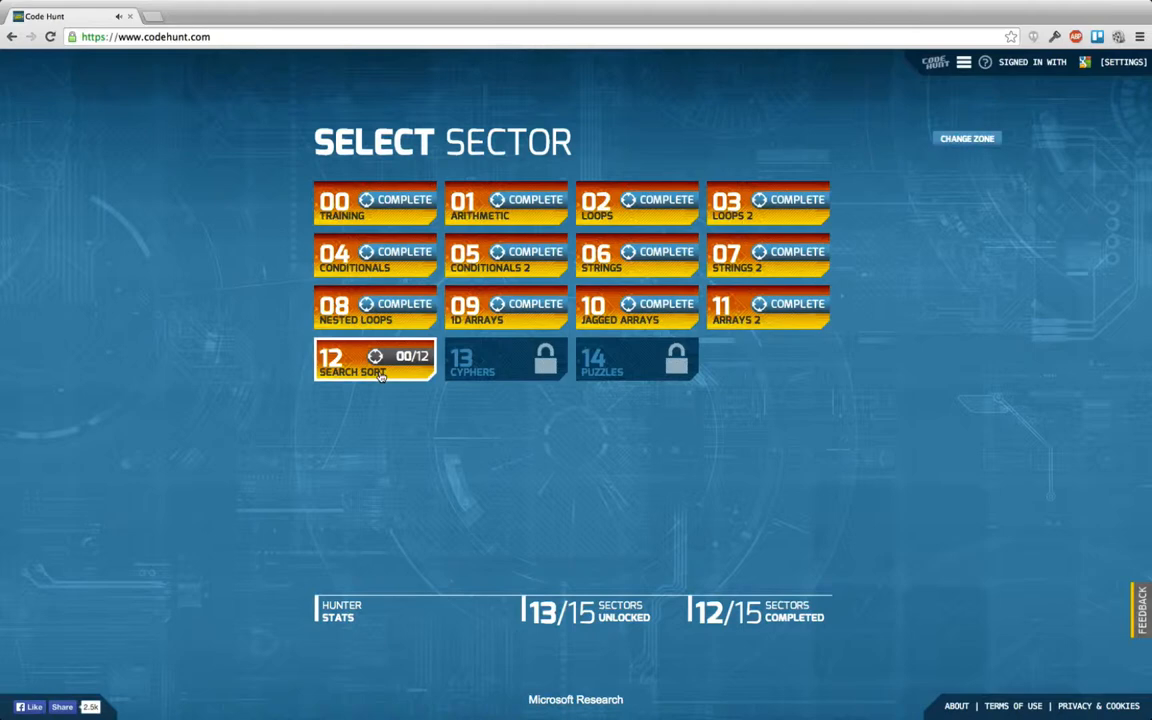
Step: Open the Sector 12 Search Sort puzzles and start level 12.01
{"action": "left_click", "coordinate": [374, 360]}
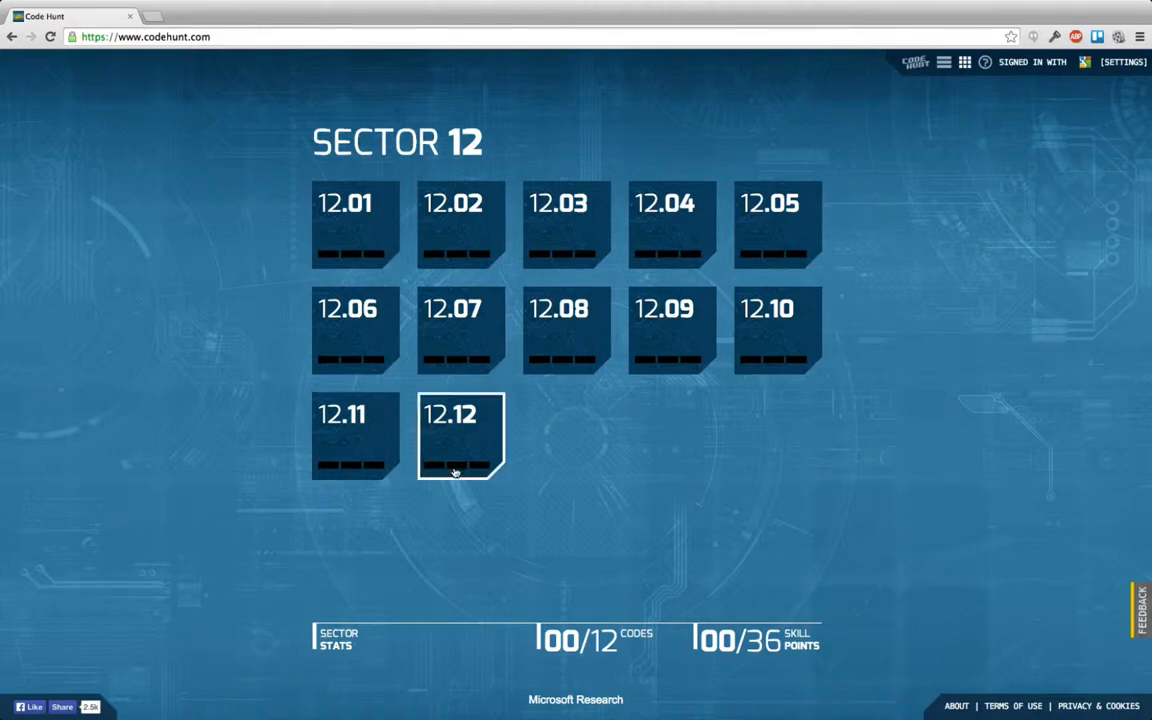
{"action": "mouse_move", "coordinate": [356, 225]}
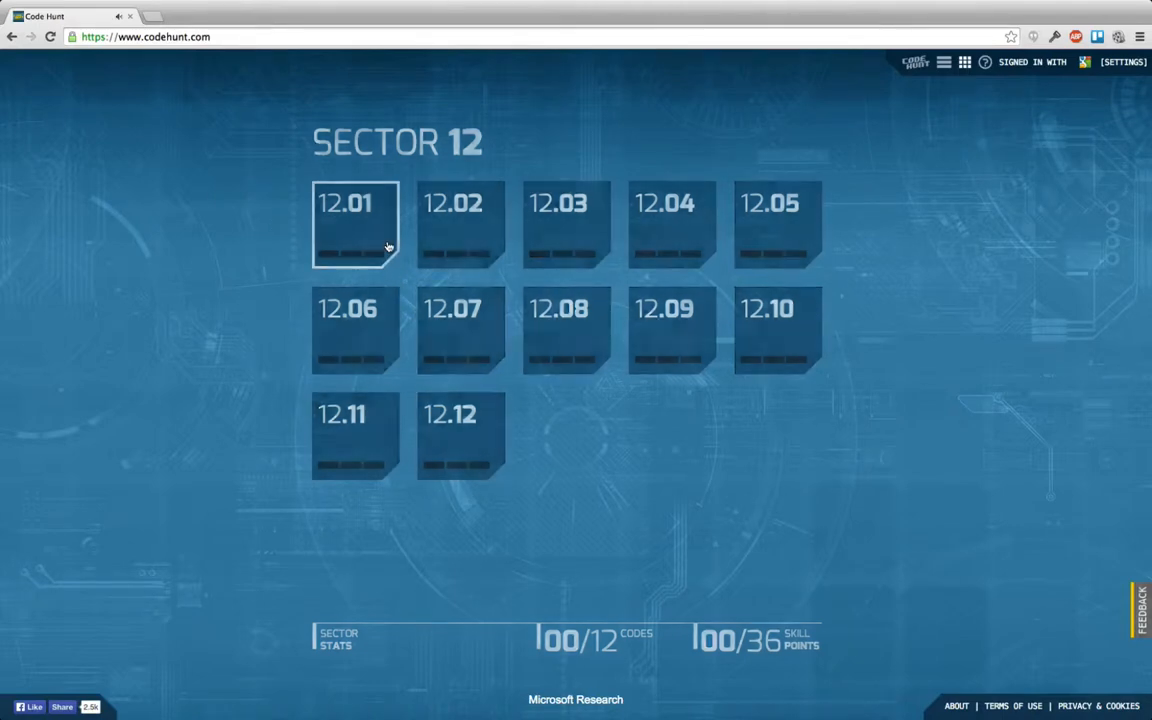
{"action": "left_click", "coordinate": [355, 224]}
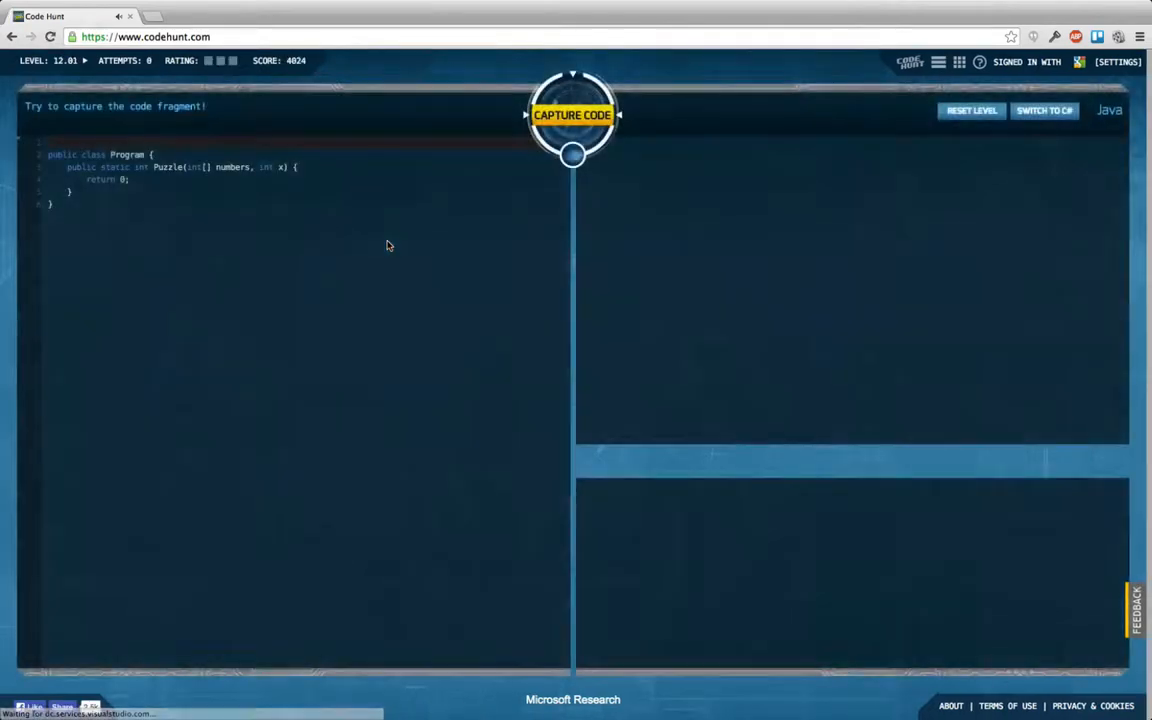
Step: Capture the unchanged 12.01 starter code to see one pass and two mismatches
{"action": "left_click", "coordinate": [574, 114]}
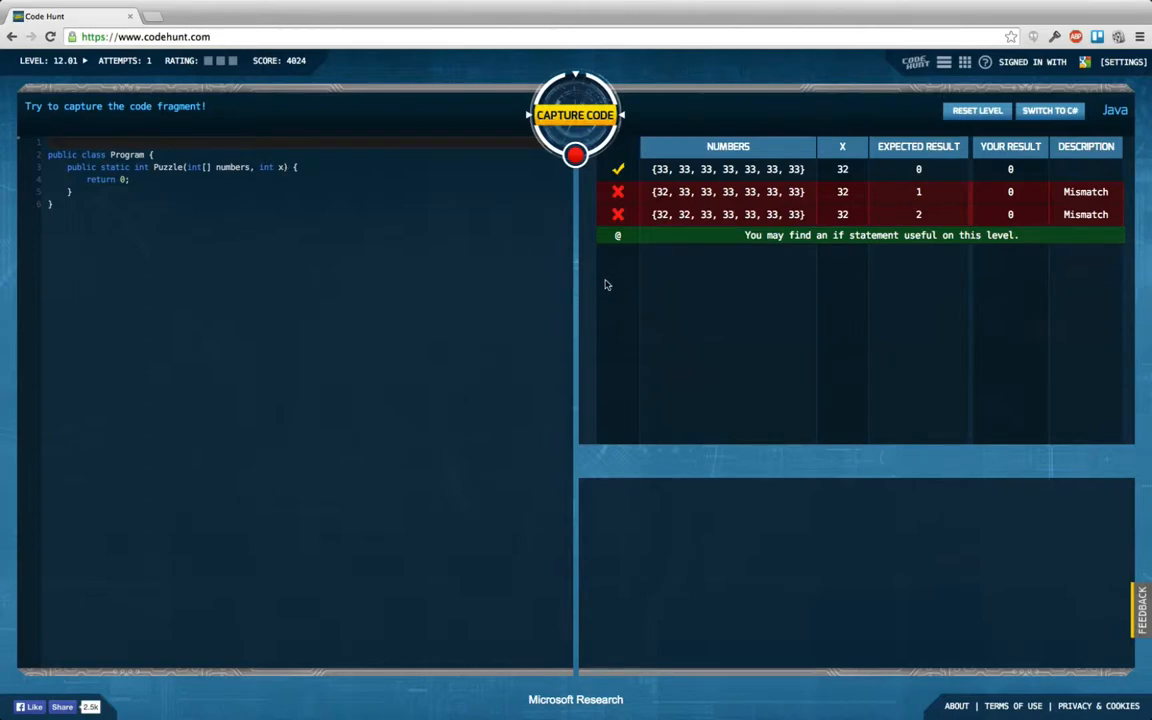
{"action": "mouse_move", "coordinate": [707, 265]}
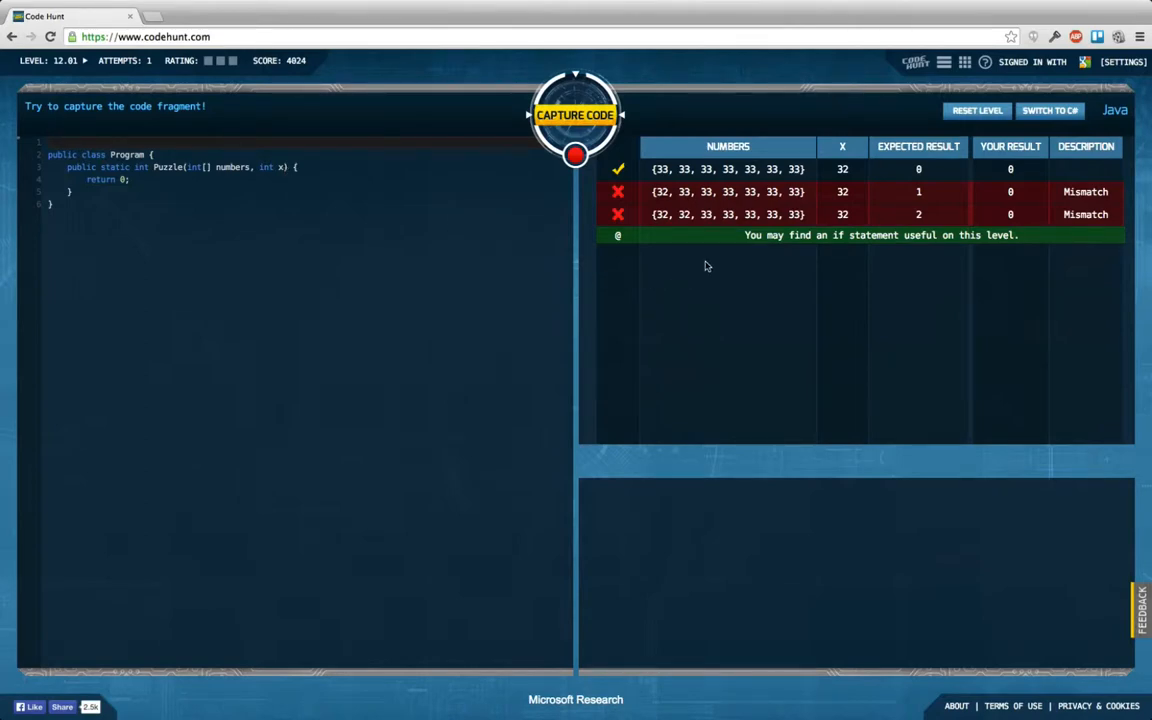
{"action": "mouse_move", "coordinate": [941, 173]}
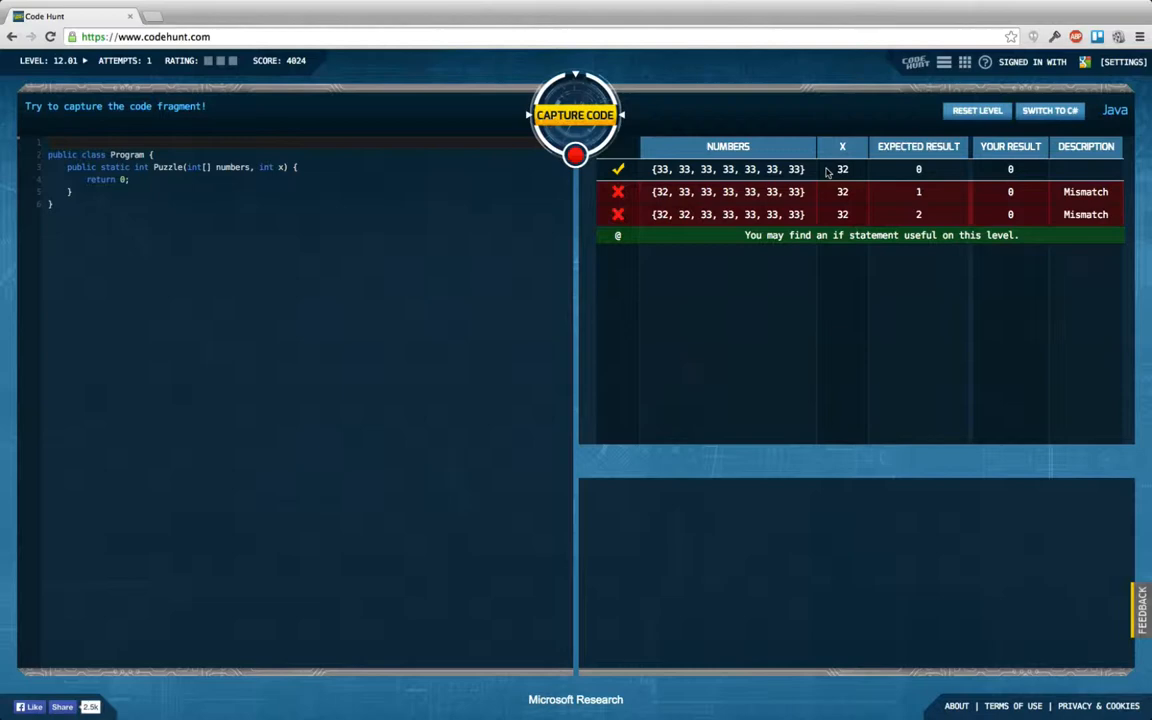
{"action": "mouse_move", "coordinate": [760, 175]}
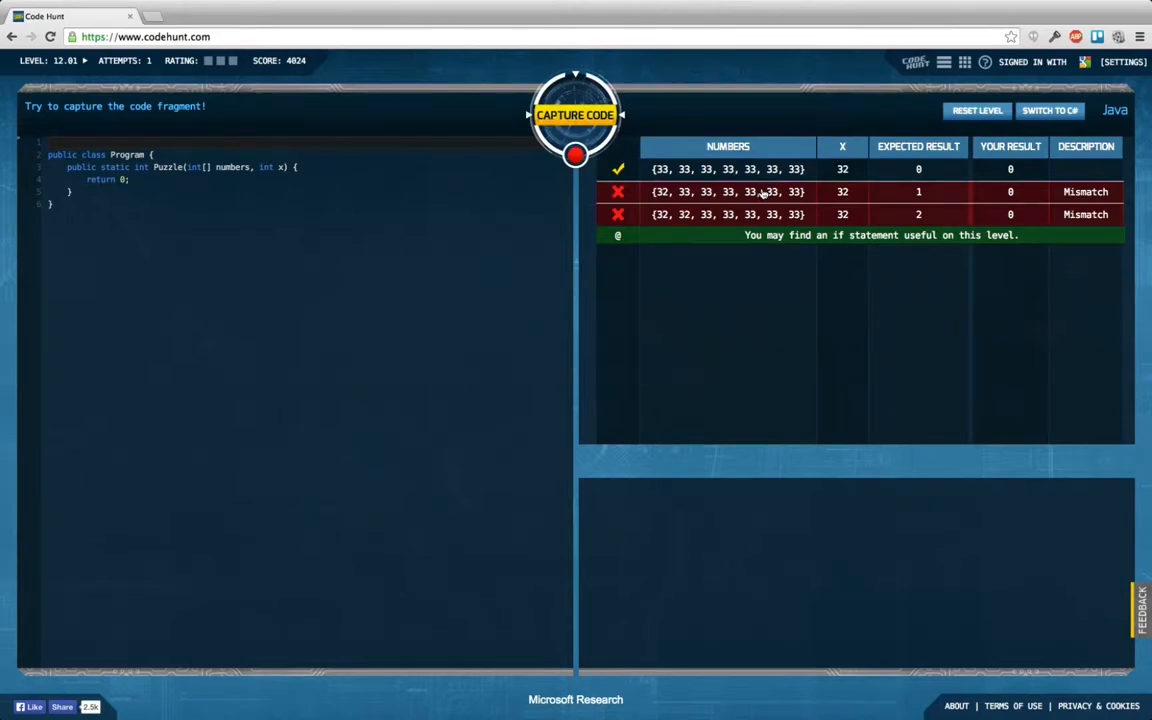
{"action": "mouse_move", "coordinate": [757, 224]}
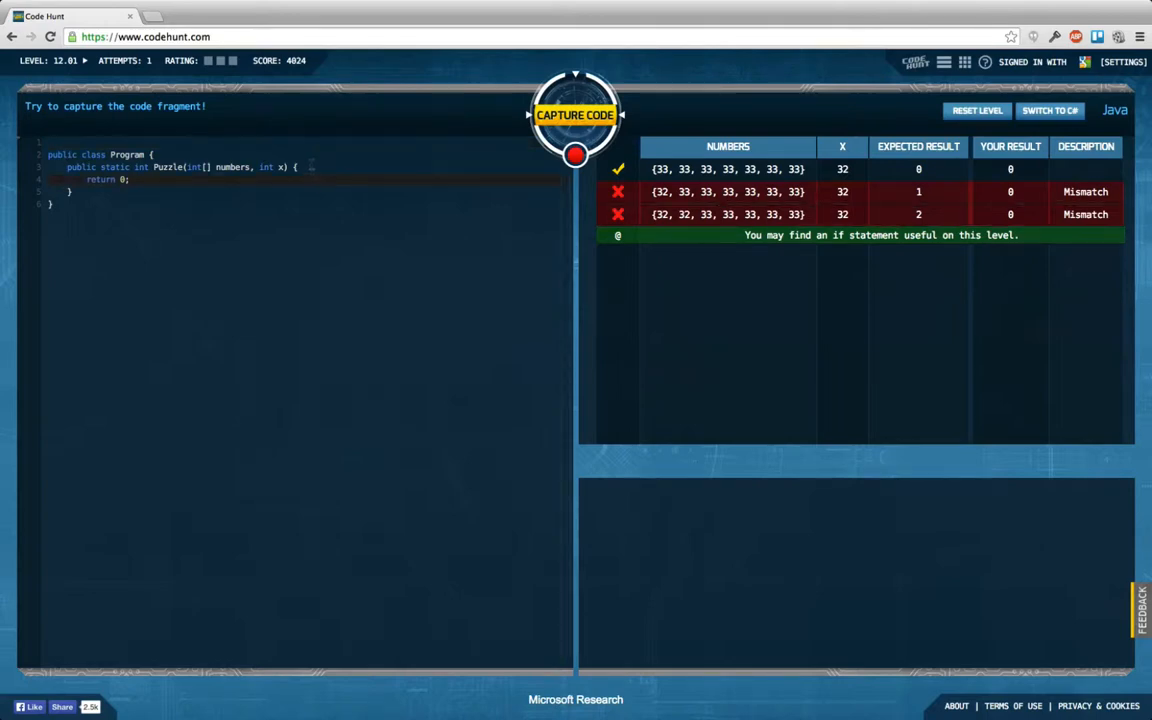
Step: Write a result counter and loop incrementing it when number == x, returning result
{"action": "type", "text": "int re"}
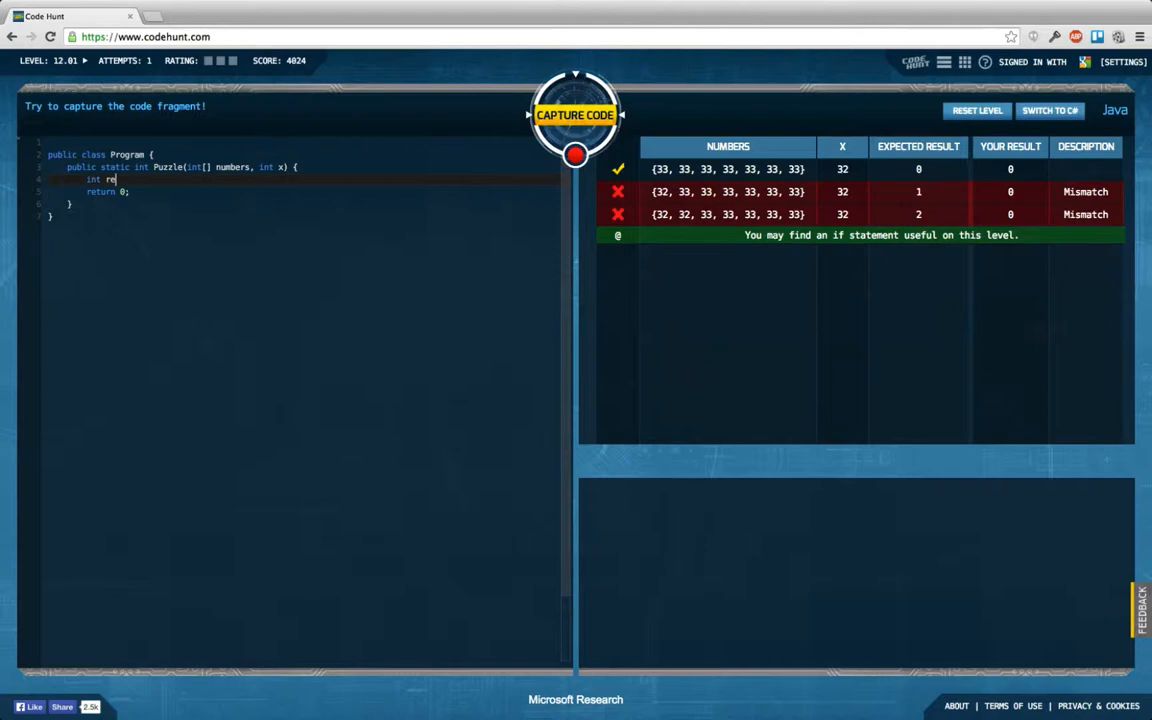
{"action": "type", "text": "sult"}
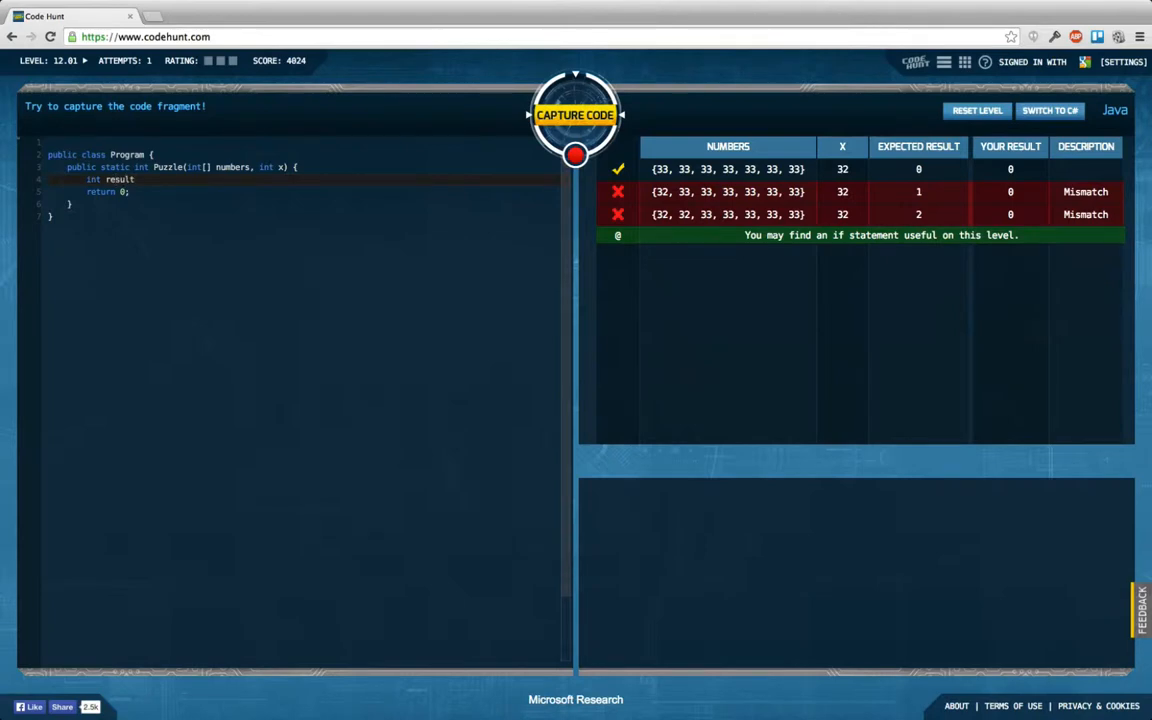
{"action": "type", "text": "= 0;"}
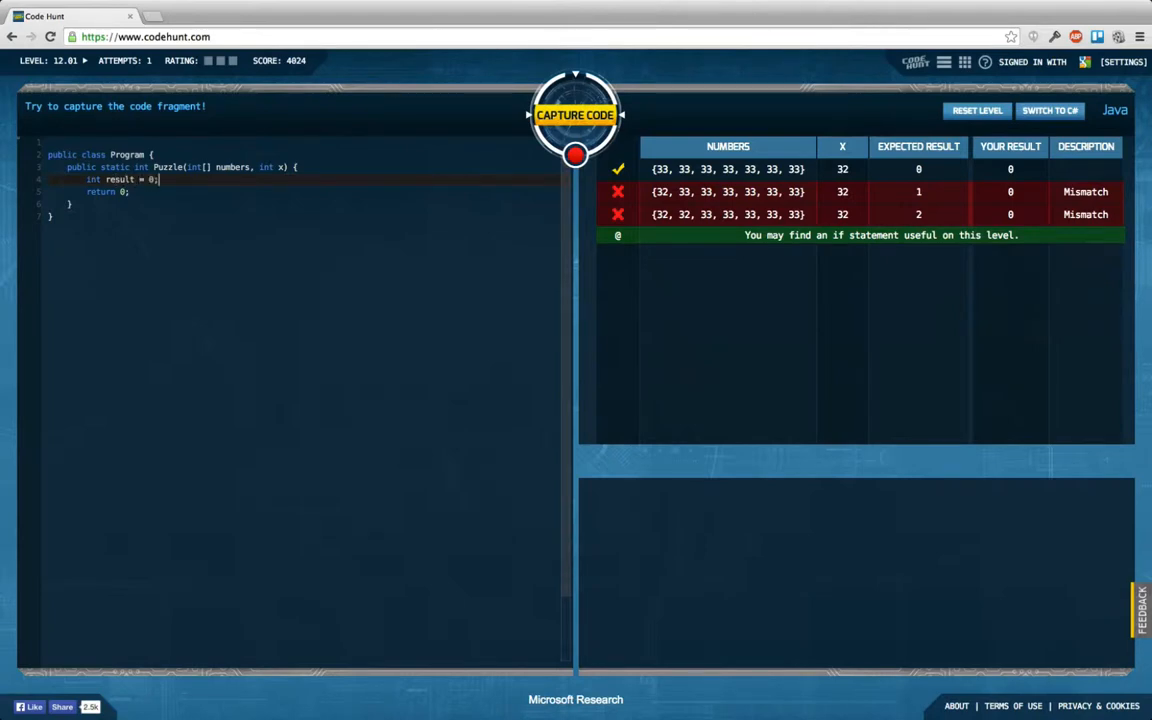
{"action": "type", "text": "for (int"}
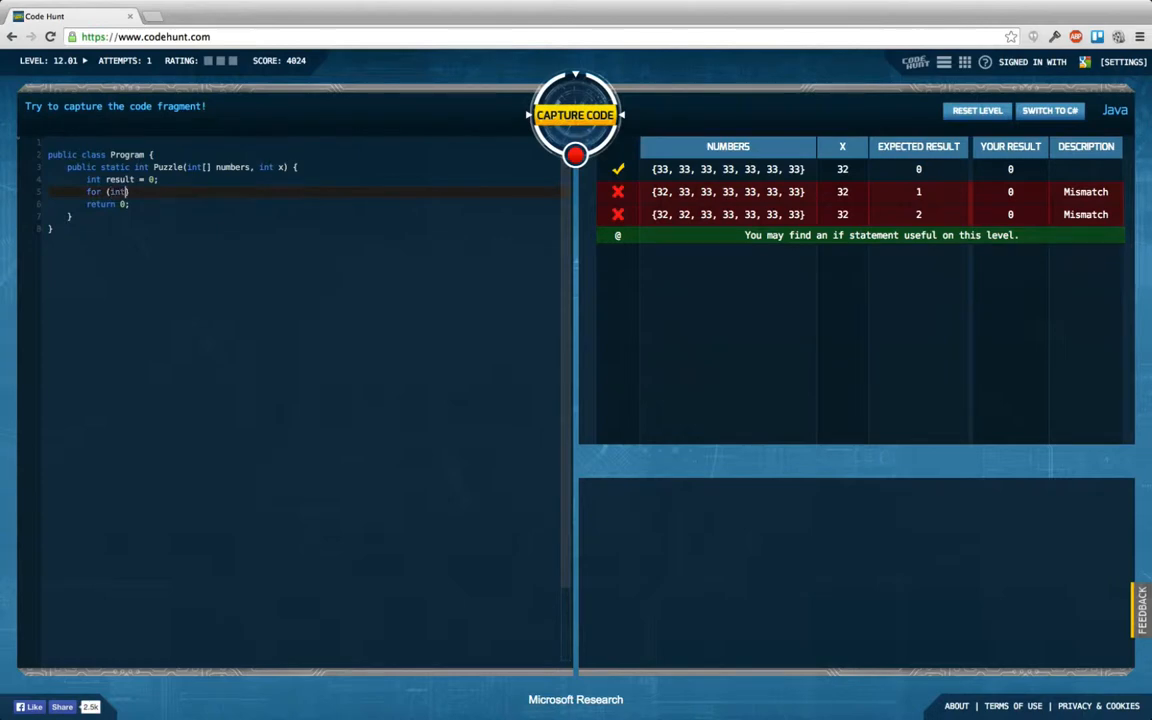
{"action": "type", "text": "i = 0"}
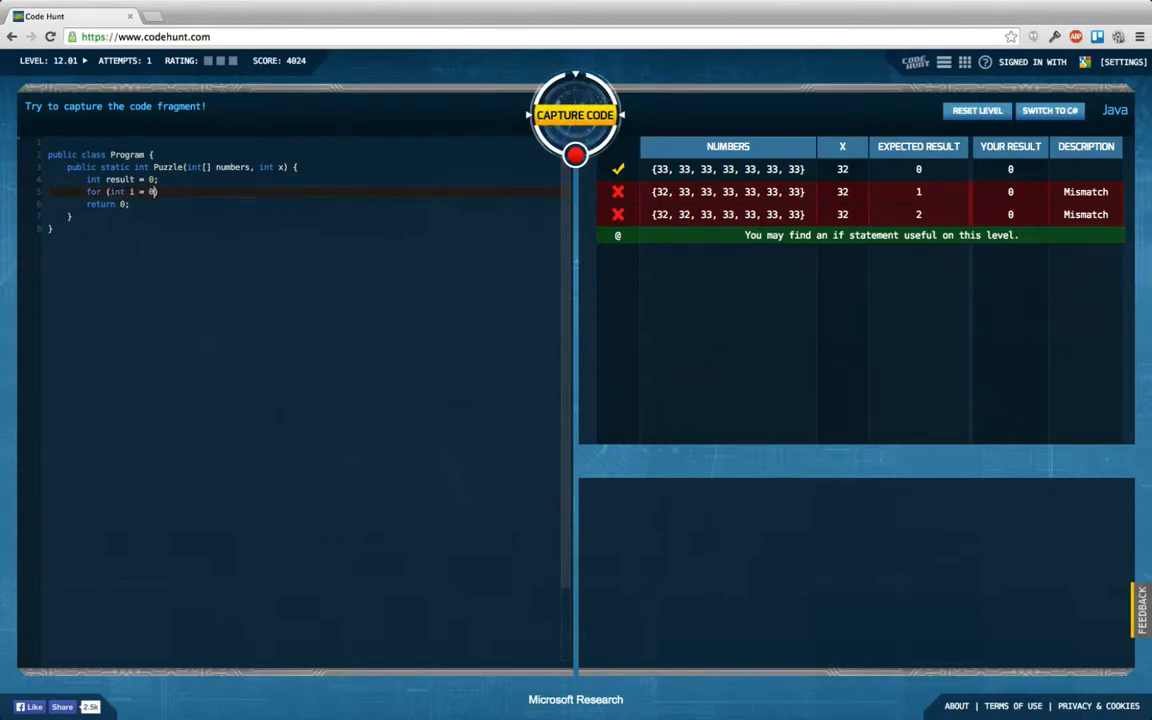
{"action": "type", "text": ";"}
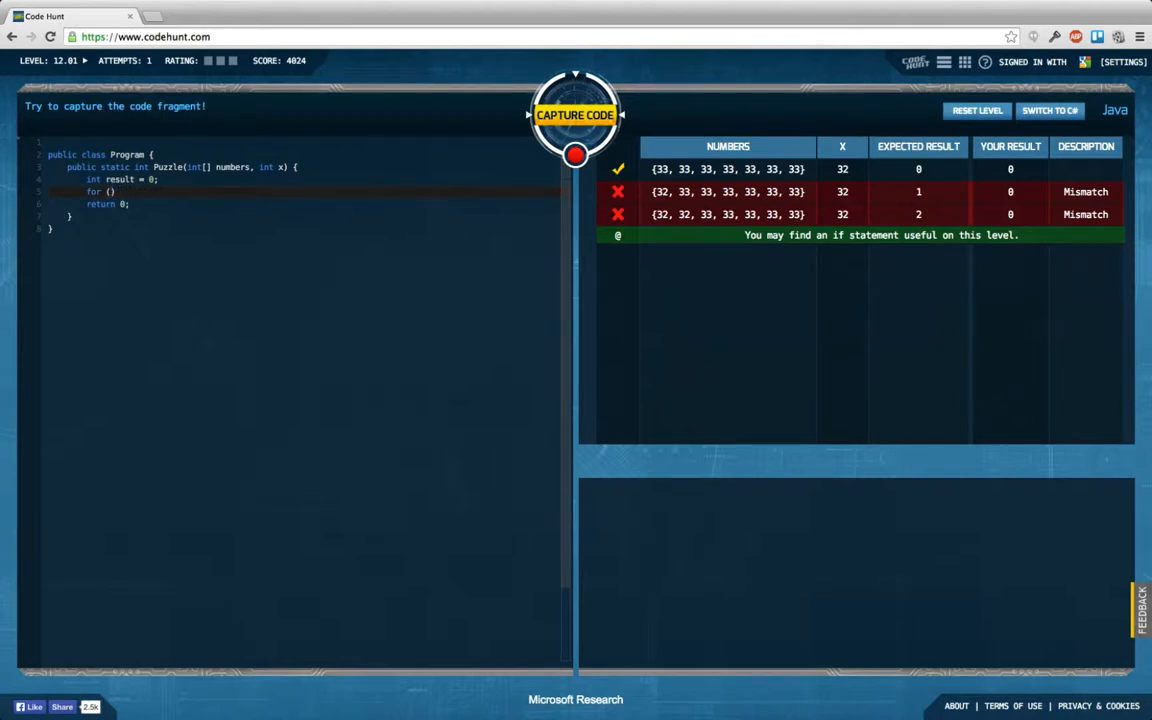
{"action": "type", "text": "int"}
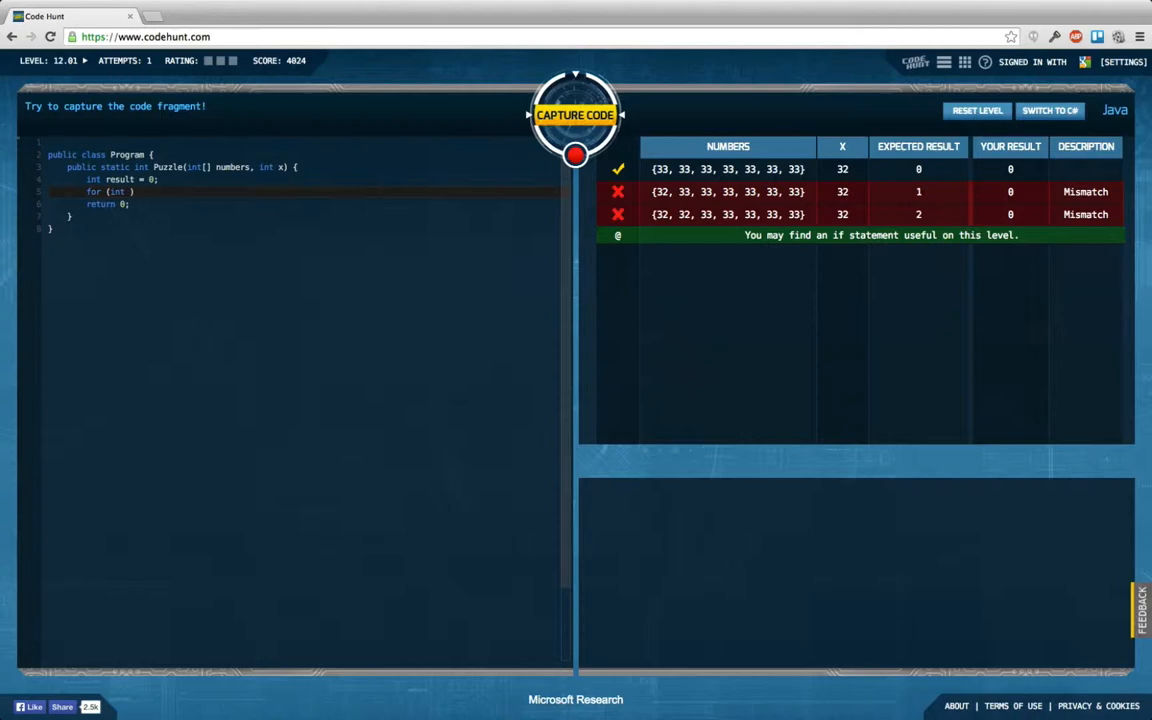
{"action": "type", "text": "number : numbers"}
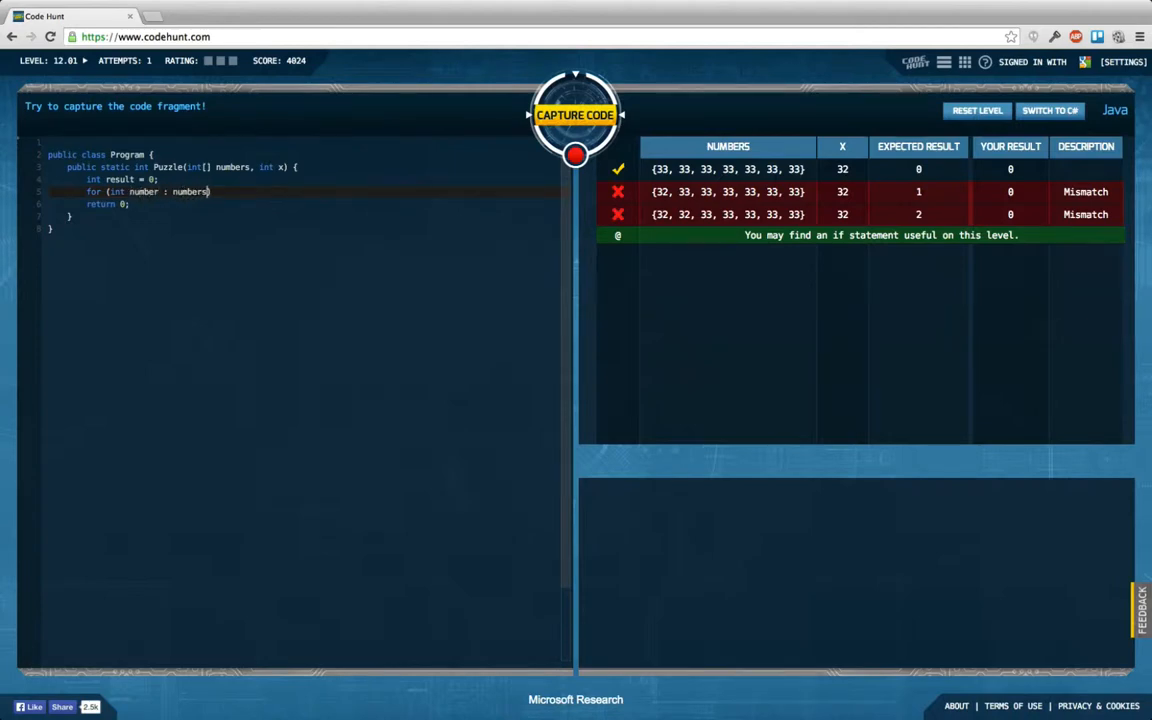
{"action": "type", "text": "{"}
{"action": "type", "text": "if ("}
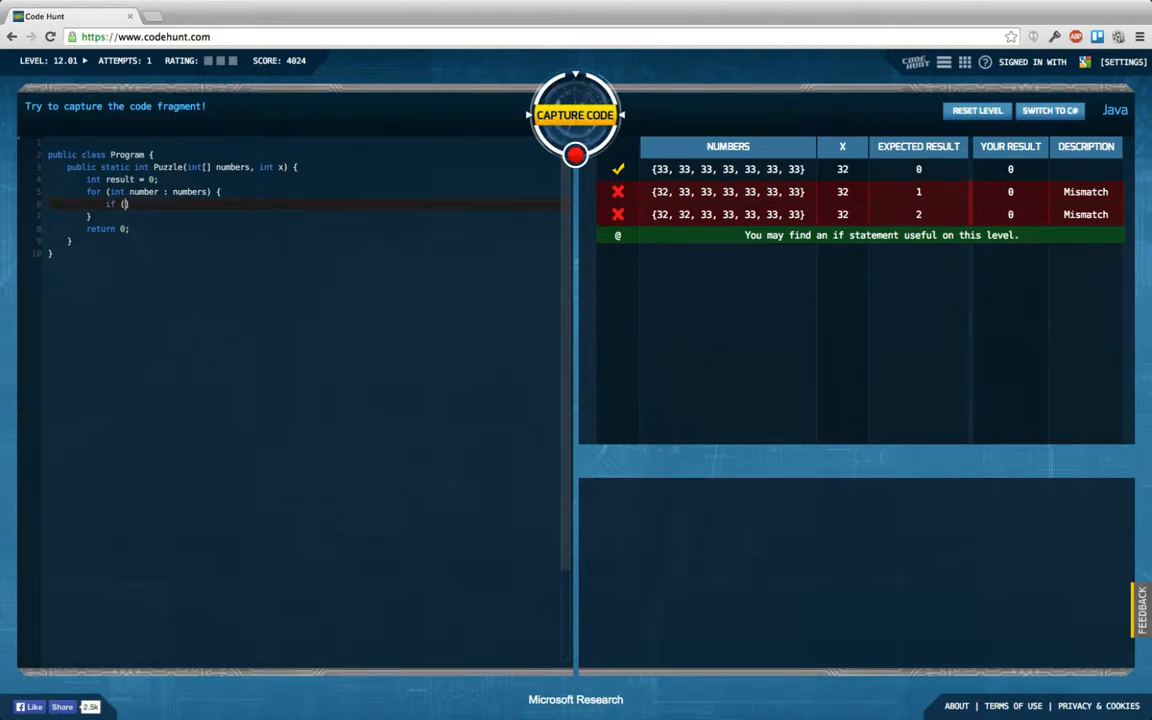
{"action": "type", "text": "number"}
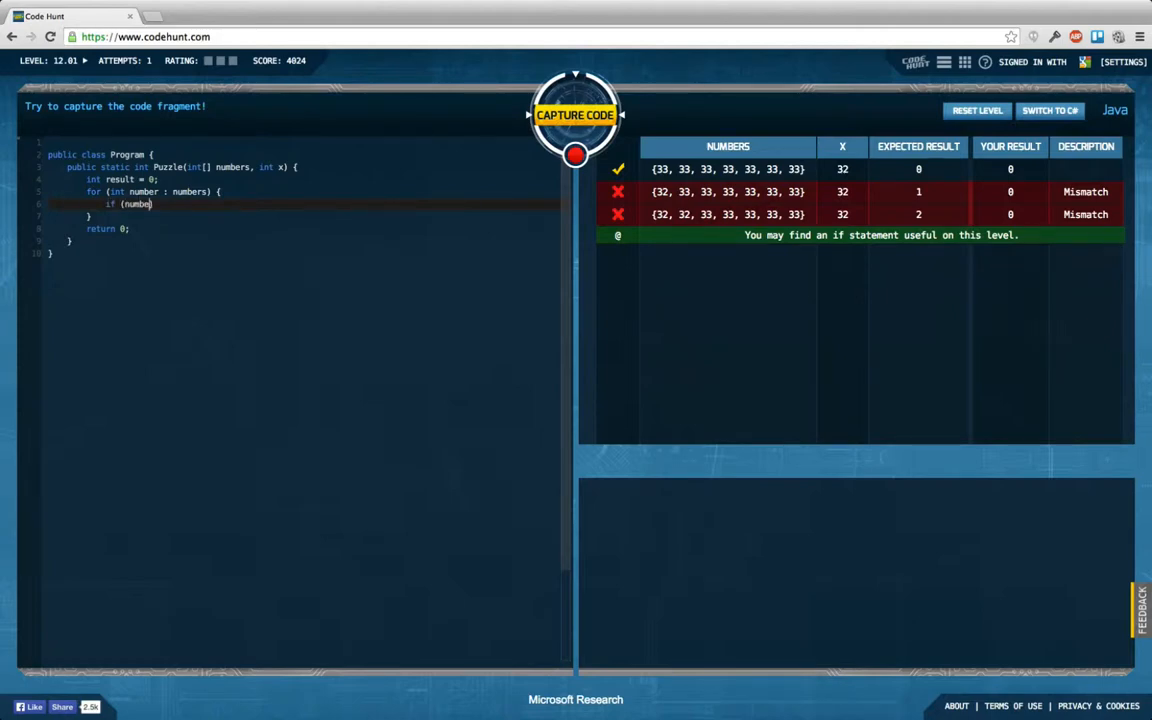
{"action": "type", "text": "== x))"}
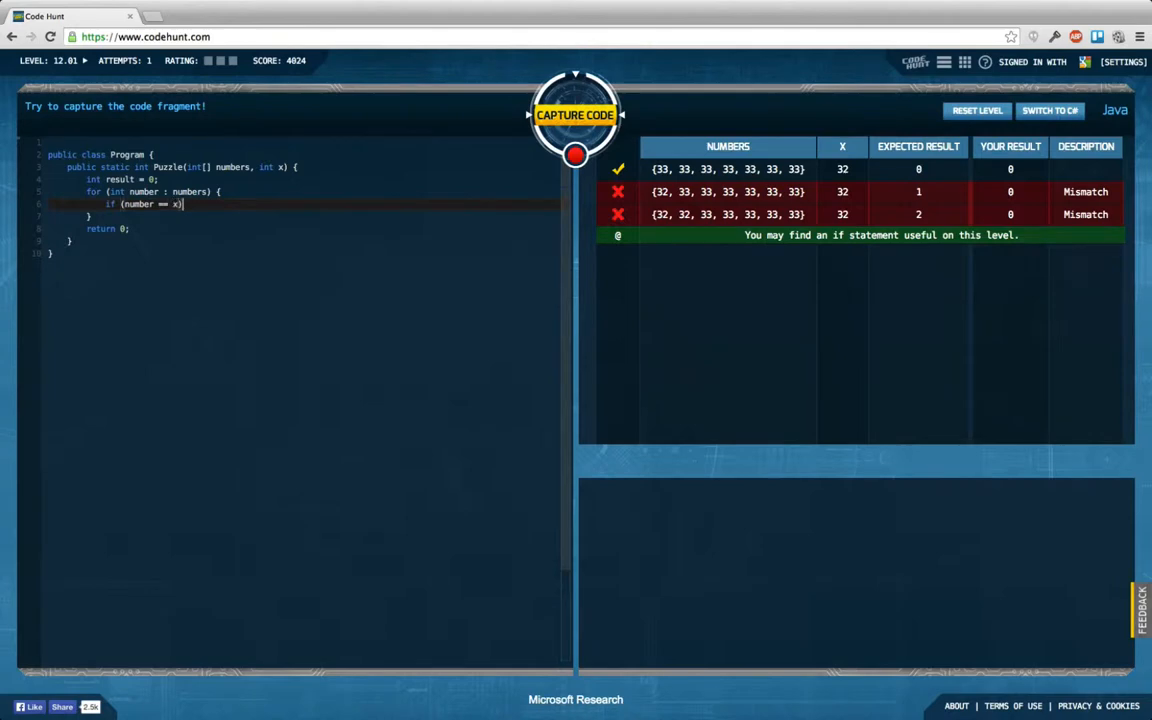
{"action": "type", "text": "result++;"}
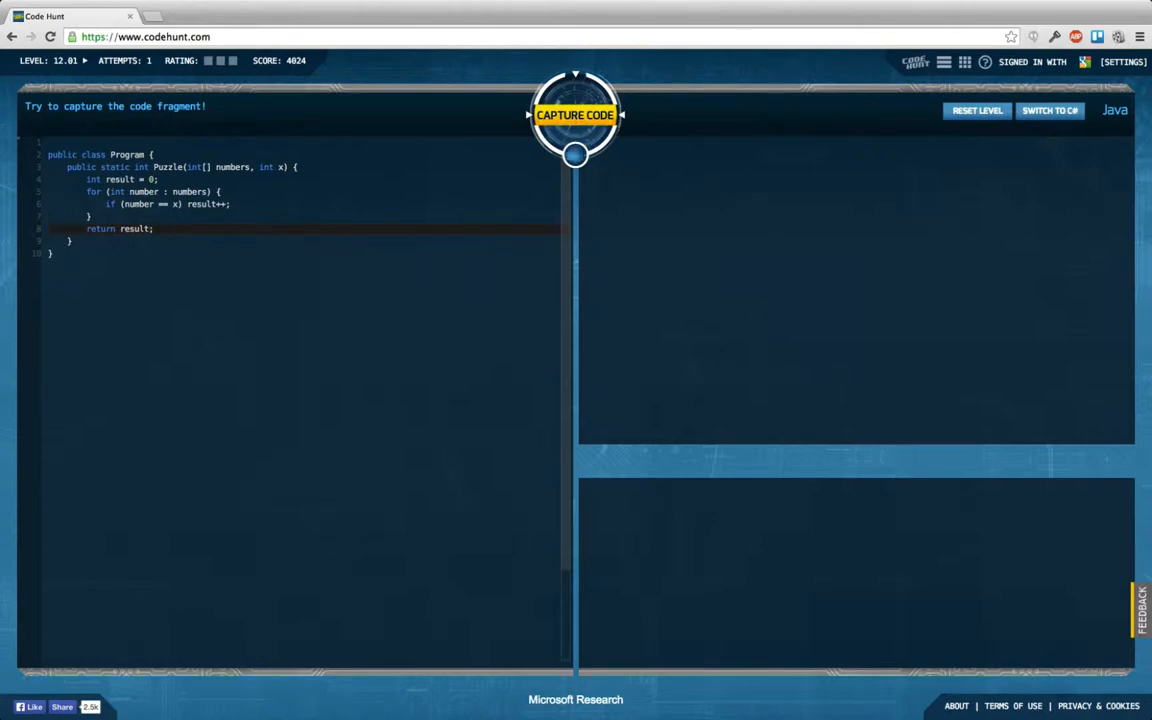
Step: Capture the 12.01 counting solution with all tests passing and advance to 12.02
{"action": "left_click", "coordinate": [575, 114]}
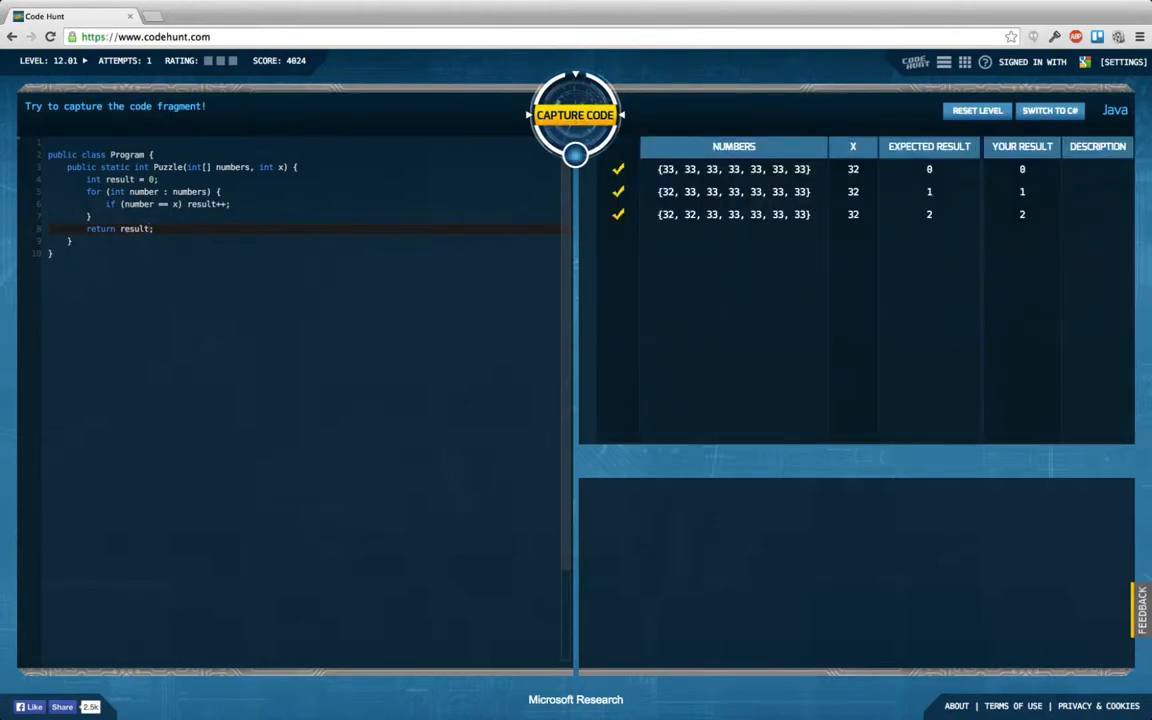
{"action": "left_click", "coordinate": [575, 114]}
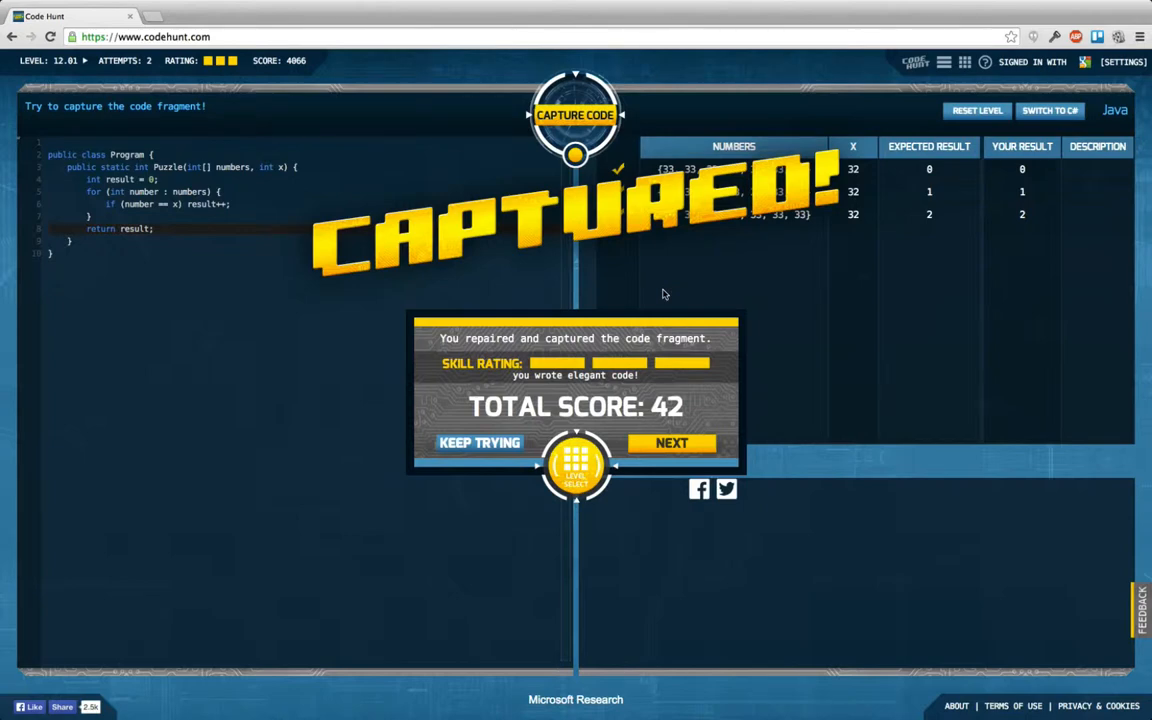
{"action": "mouse_move", "coordinate": [723, 269]}
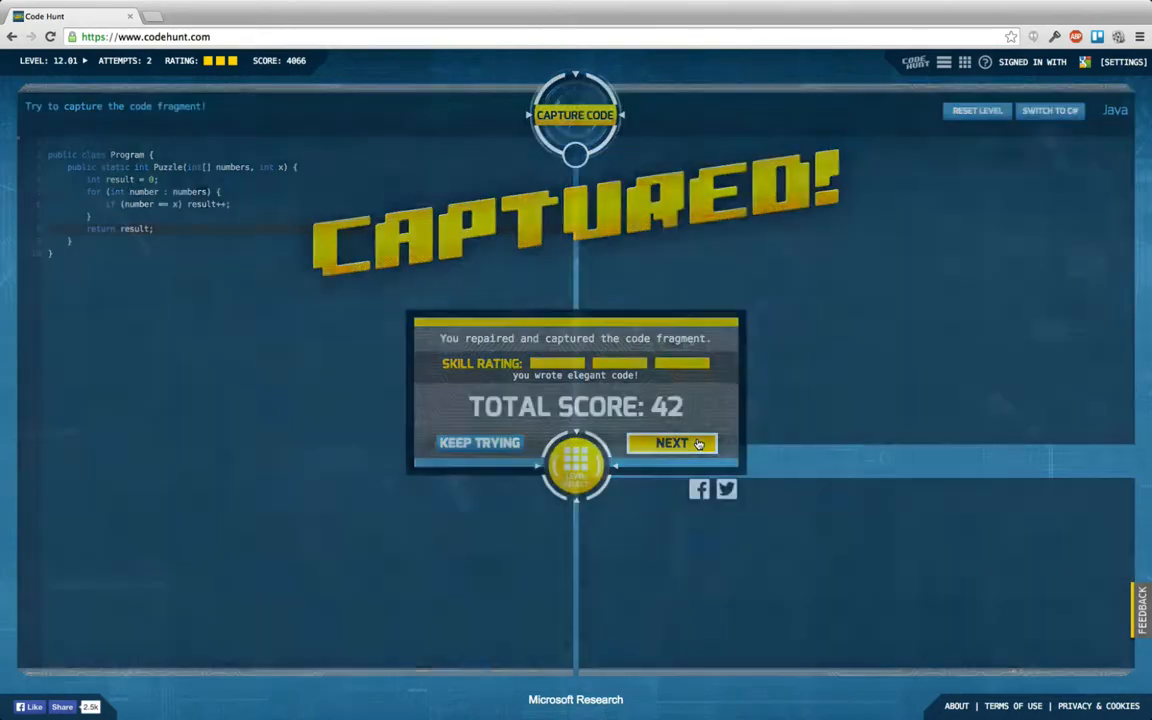
{"action": "left_click", "coordinate": [672, 443]}
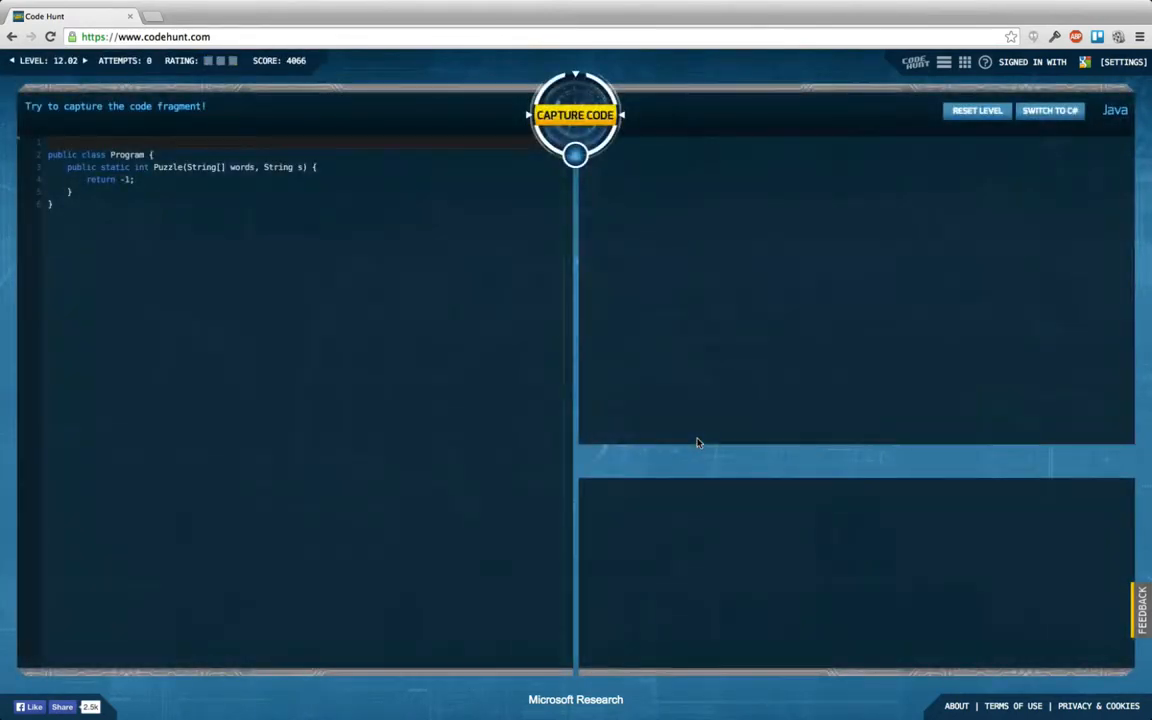
Step: Run the 12.02 starter code, showing three mismatches, and place the cursor after the header
{"action": "left_click", "coordinate": [575, 114]}
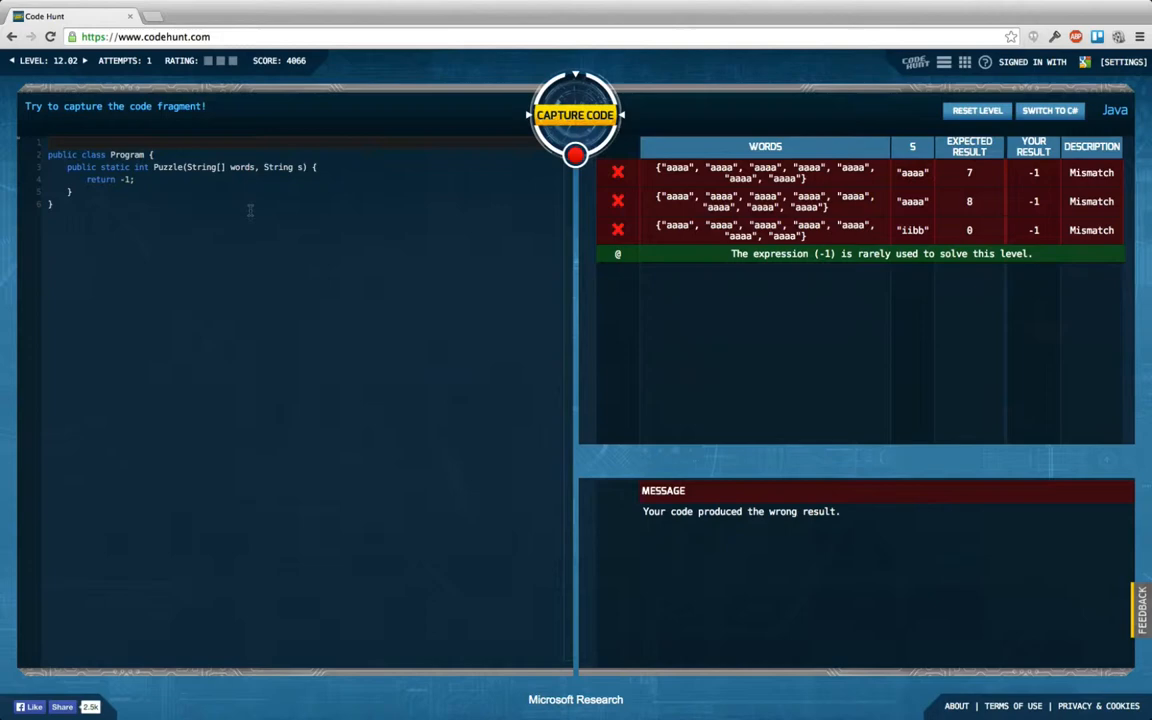
{"action": "mouse_move", "coordinate": [736, 281]}
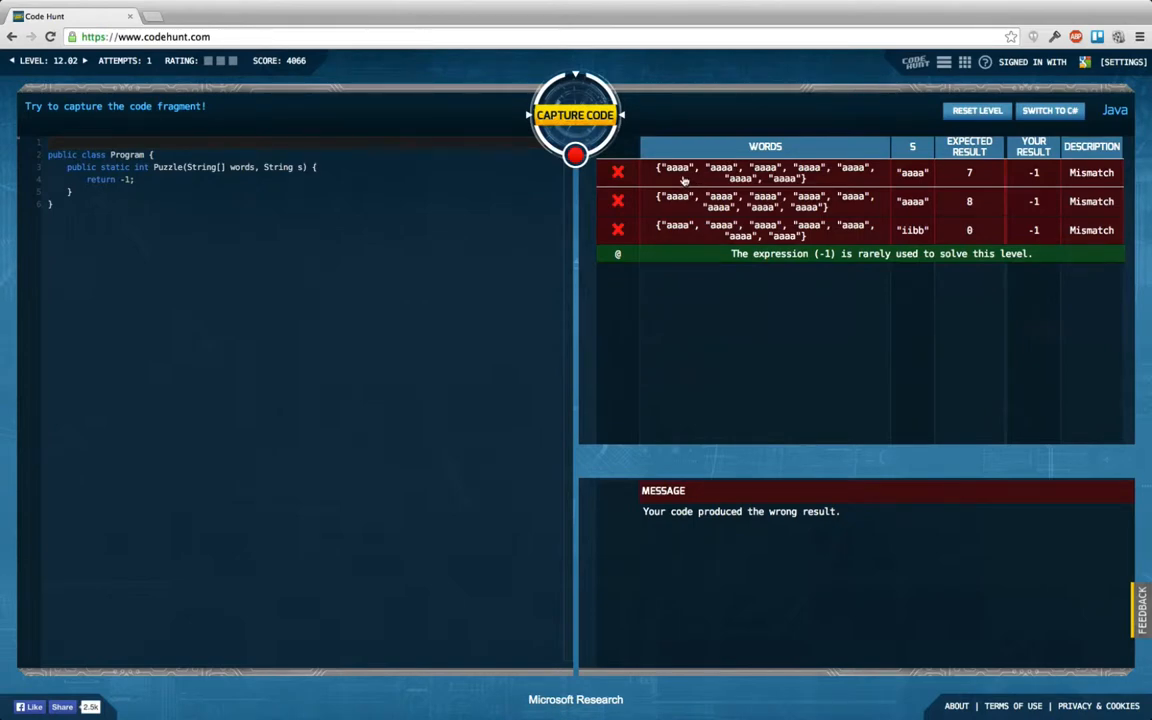
{"action": "mouse_move", "coordinate": [789, 165]}
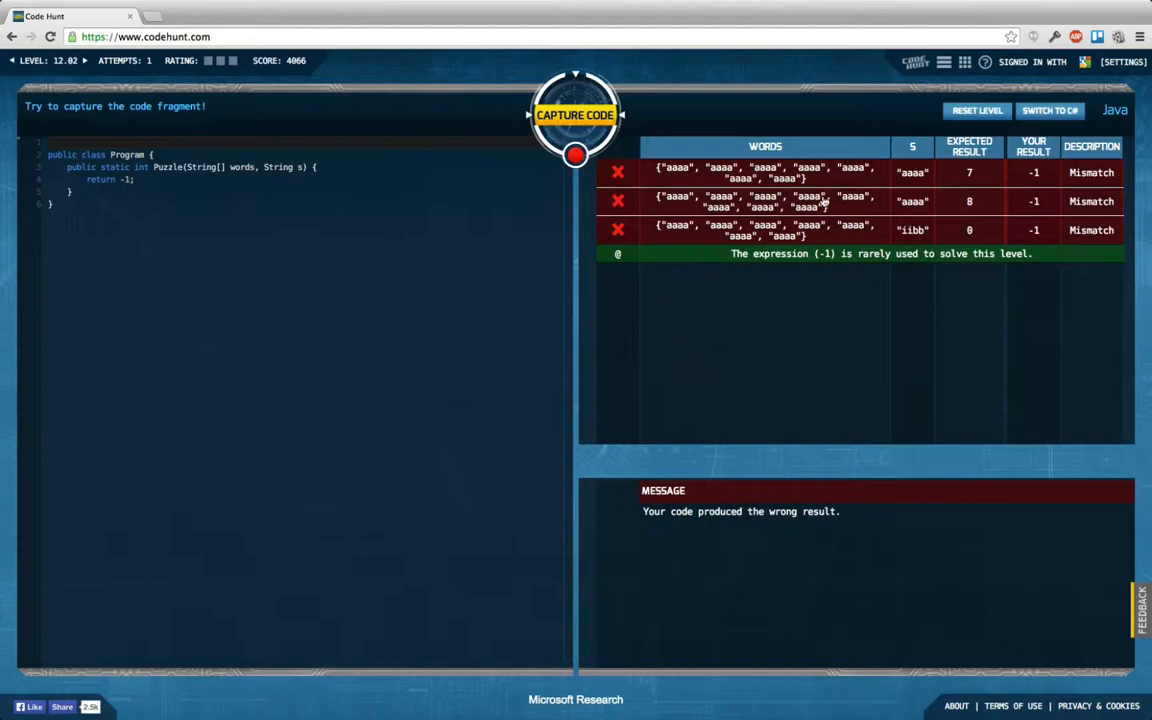
{"action": "mouse_move", "coordinate": [840, 205]}
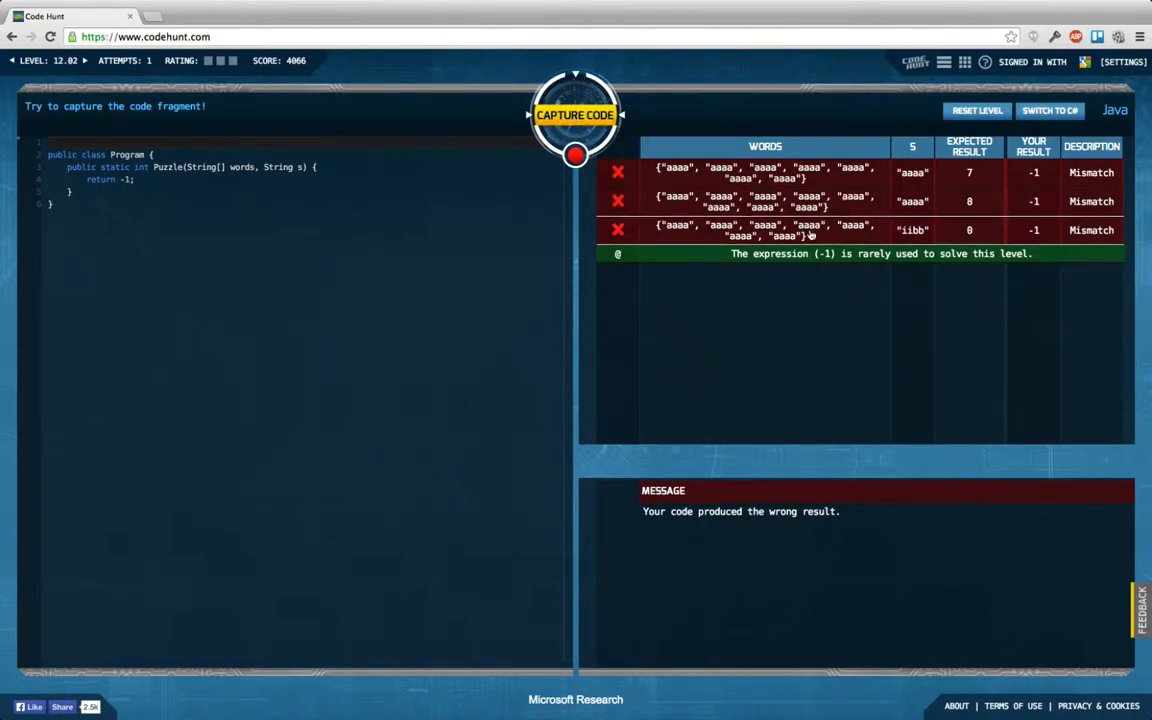
{"action": "mouse_move", "coordinate": [947, 233]}
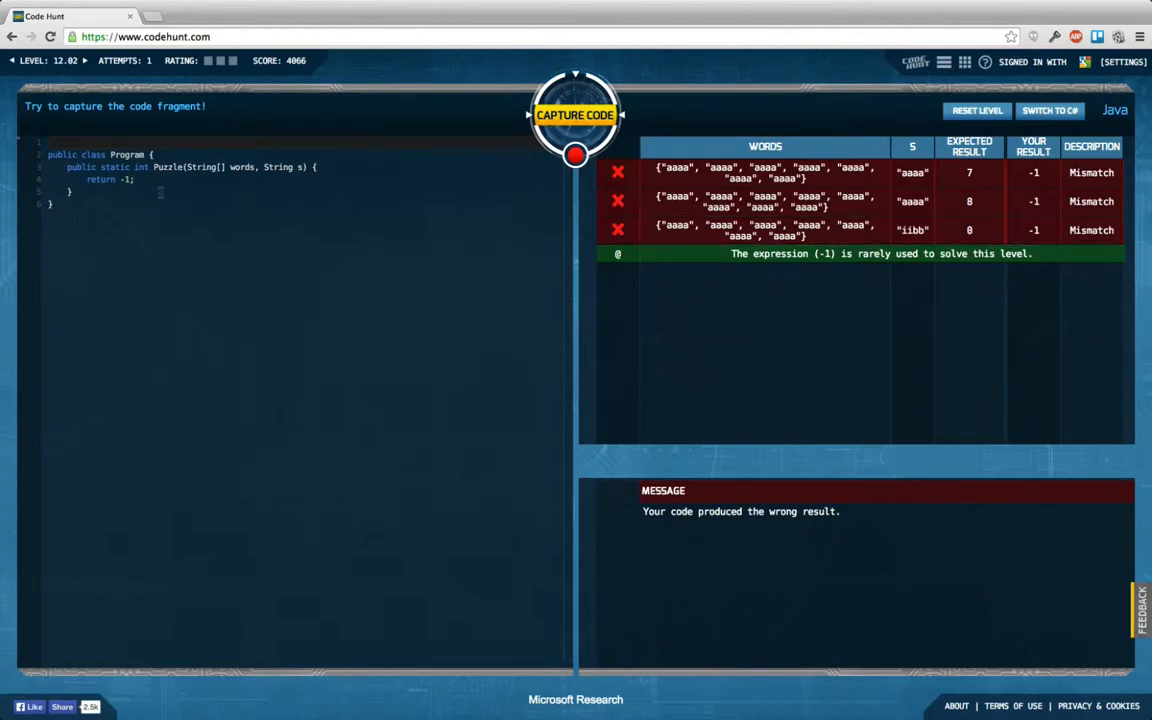
{"action": "left_click", "coordinate": [318, 166]}
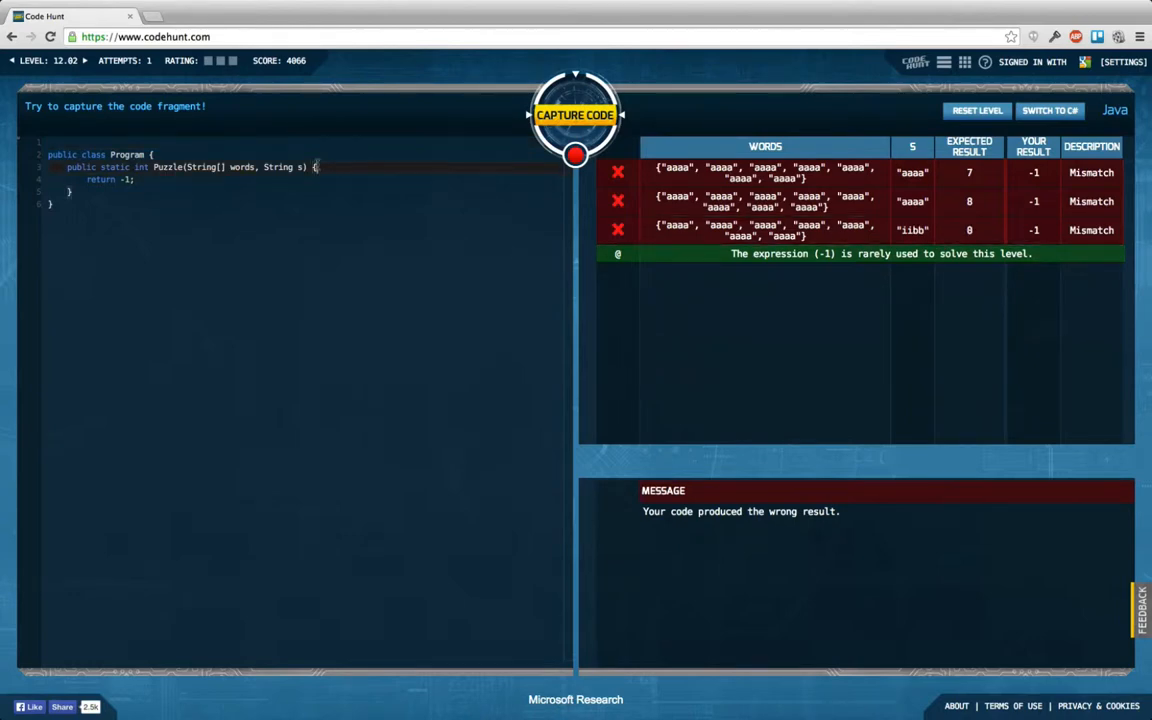
Step: Write int result = 0 and a loop with if (word.equals(s)) result++, returning result
{"action": "type", "text": "int"}
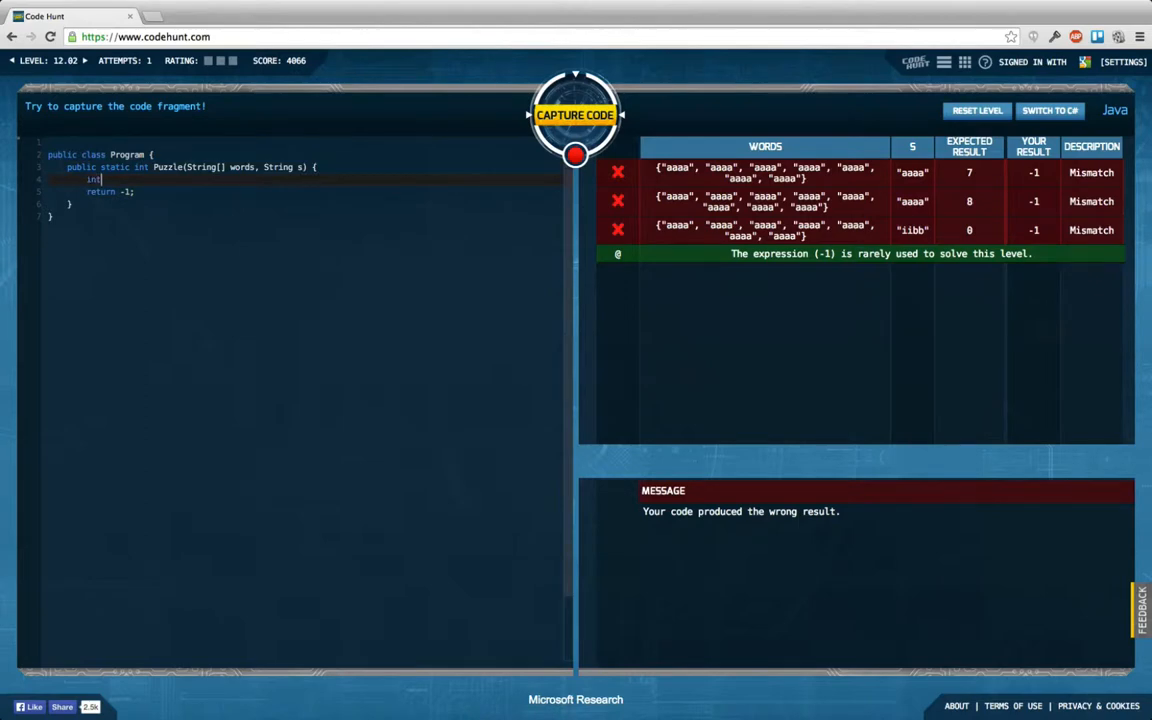
{"action": "type", "text": "result"}
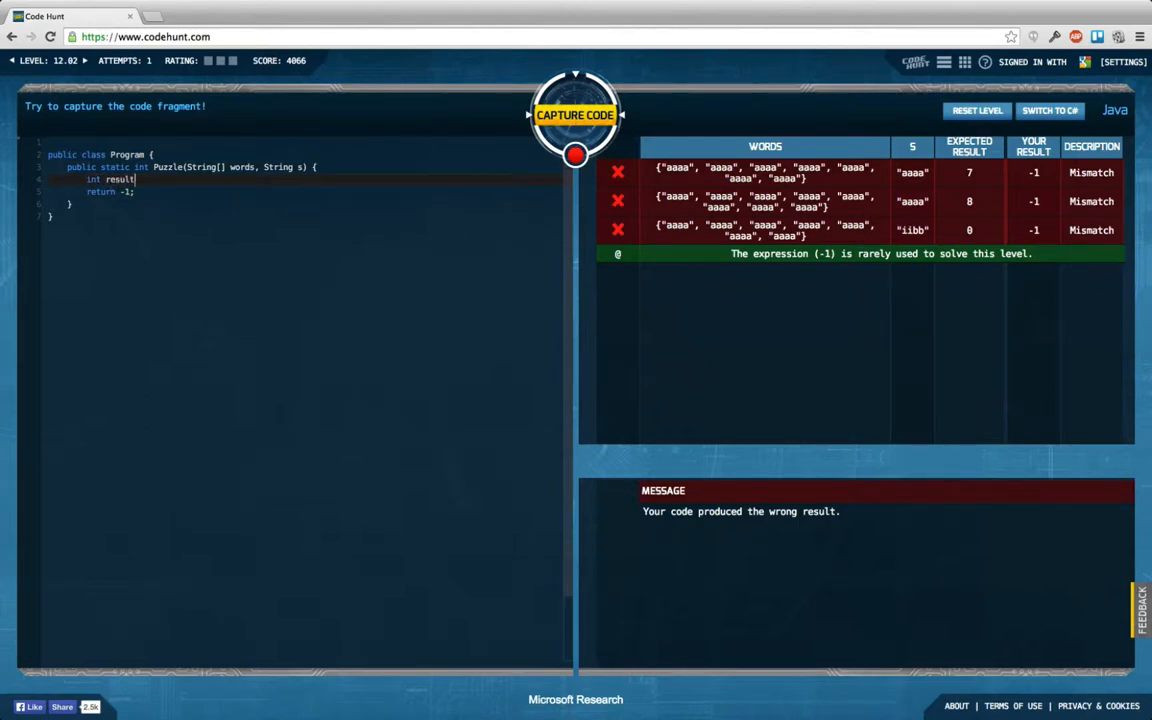
{"action": "type", "text": "= 0;"}
{"action": "type", "text": "for (String word : words) {"}
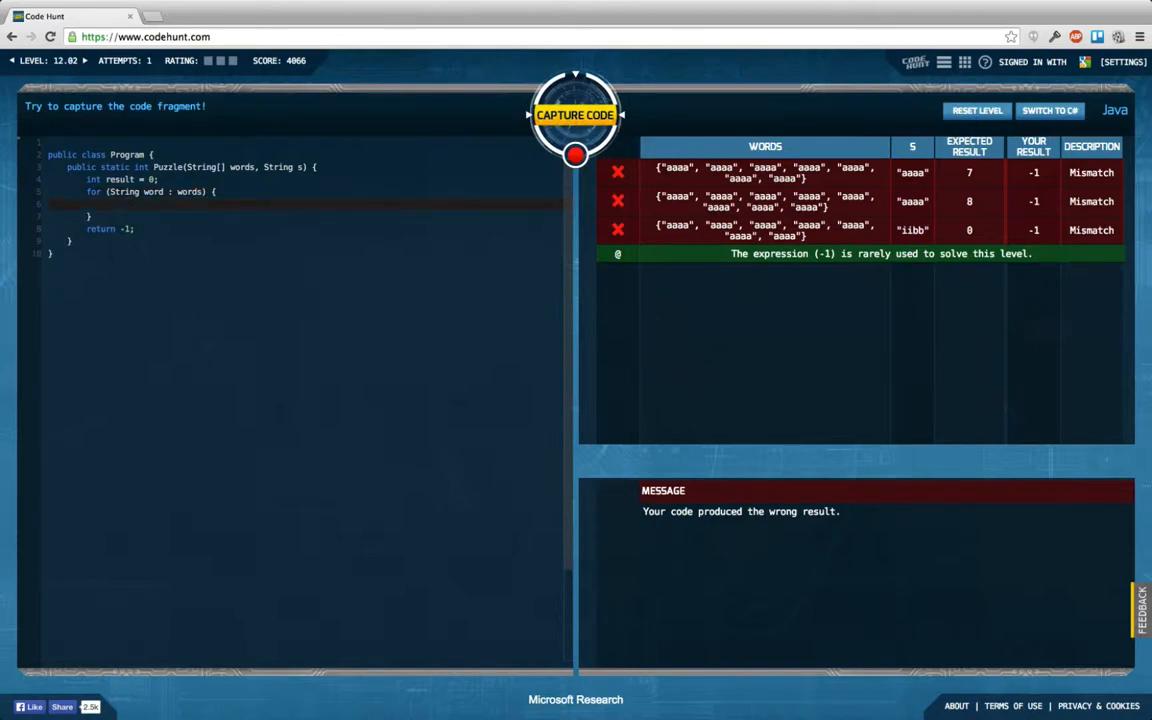
{"action": "type", "text": "if ()"}
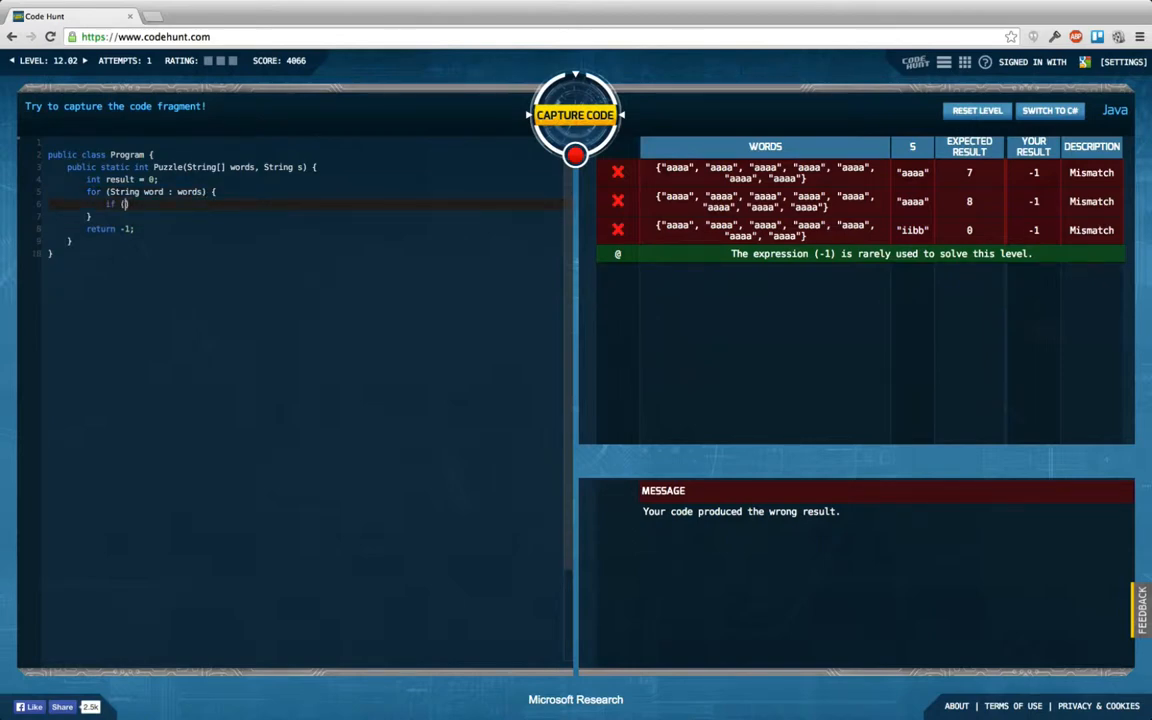
{"action": "type", "text": "word.equals("}
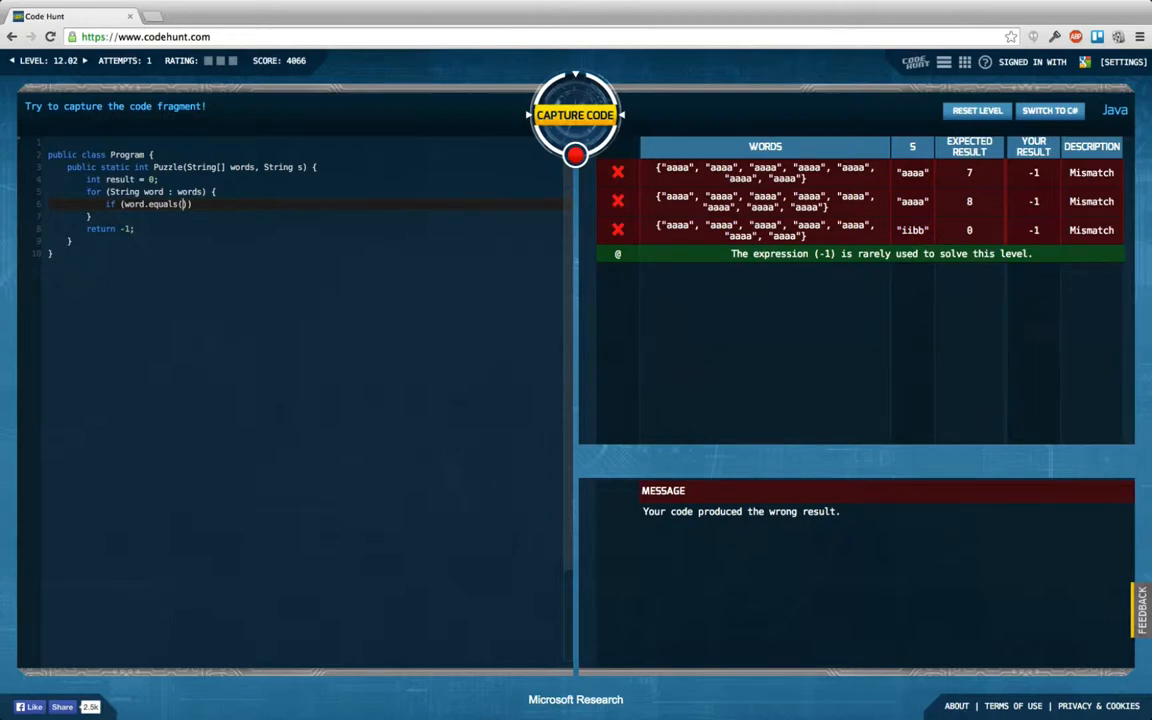
{"action": "type", "text": "s)"}
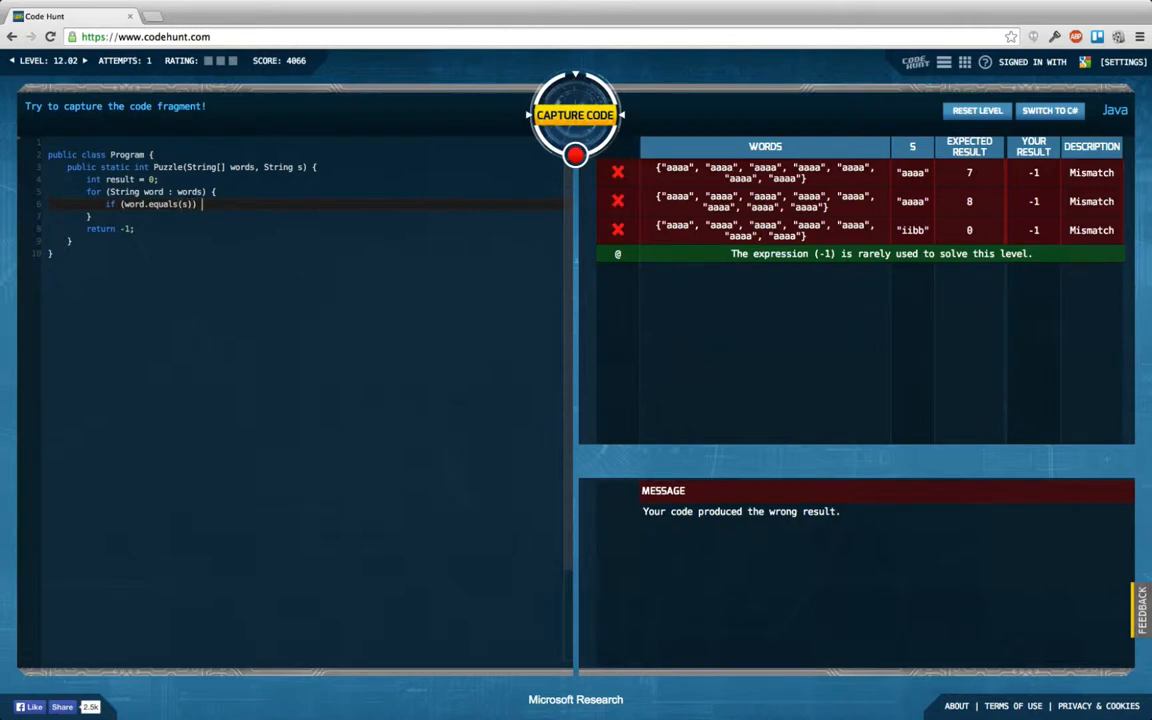
{"action": "type", "text": "result++;"}
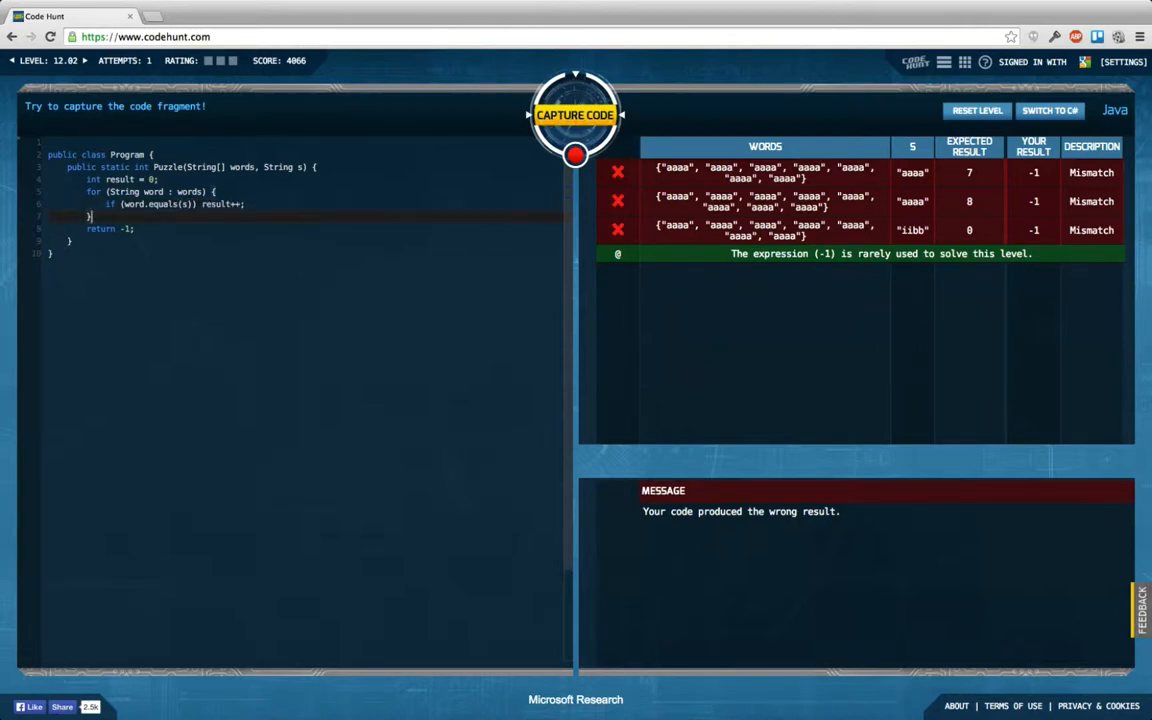
{"action": "type", "text": "result"}
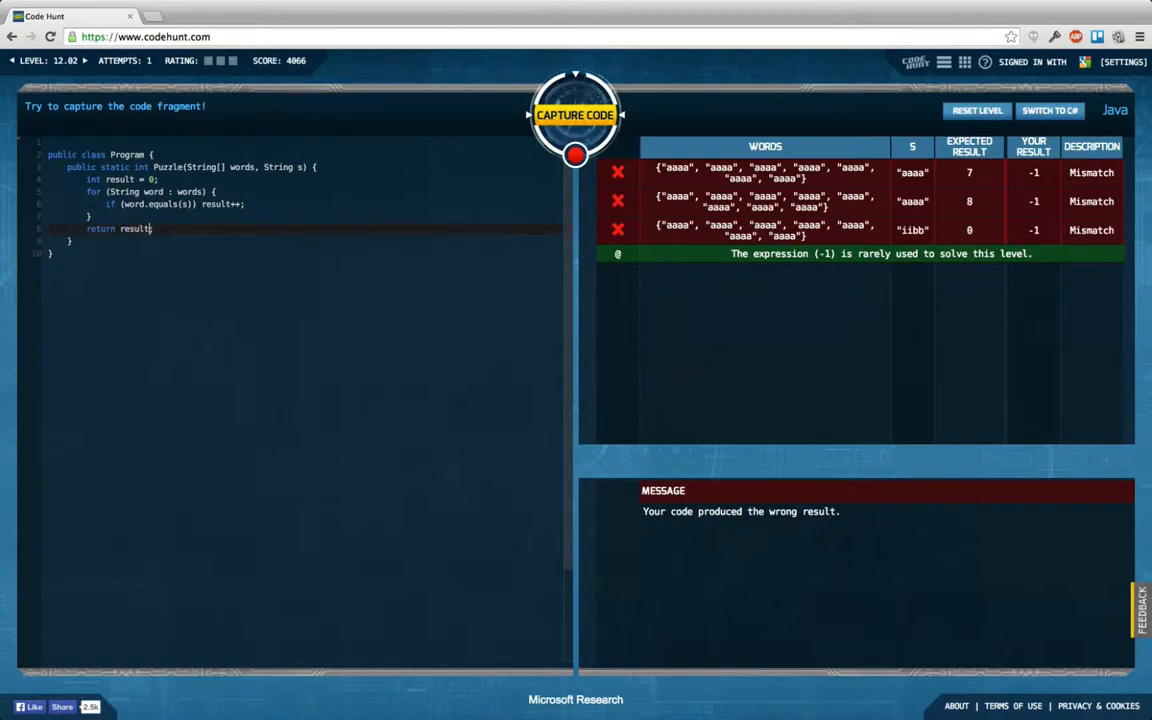
Step: Capture the 12.02 solution and advance to level 12.03
{"action": "left_click", "coordinate": [575, 114]}
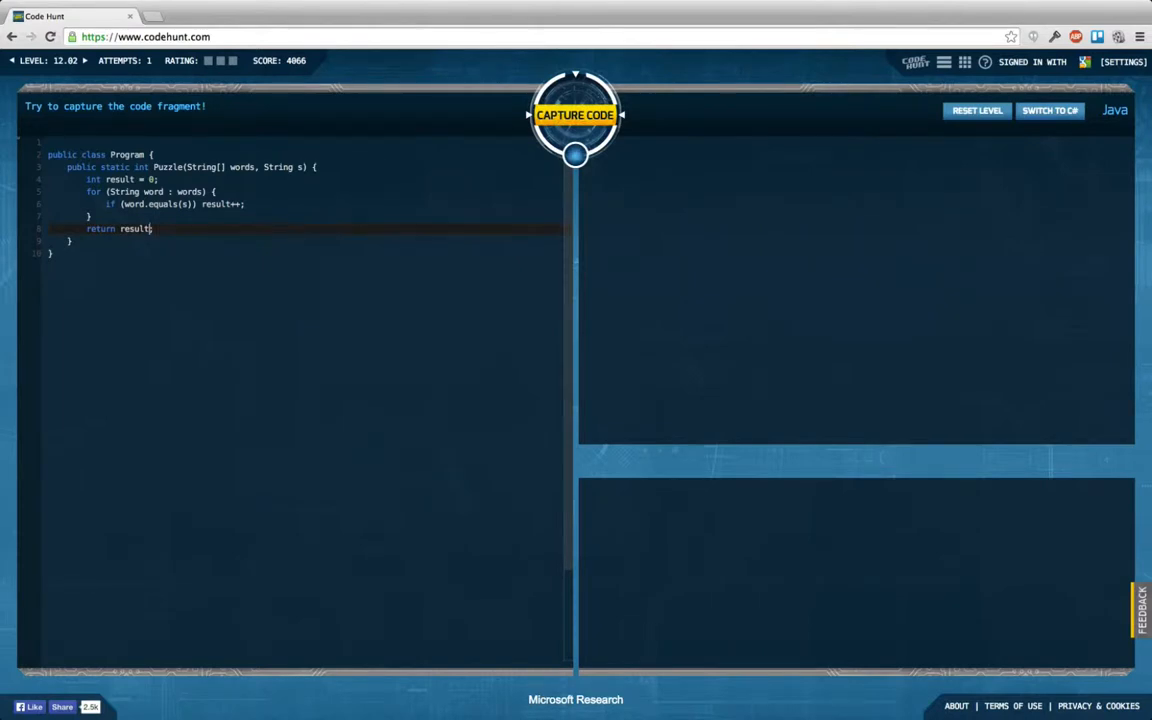
{"action": "left_click", "coordinate": [575, 114]}
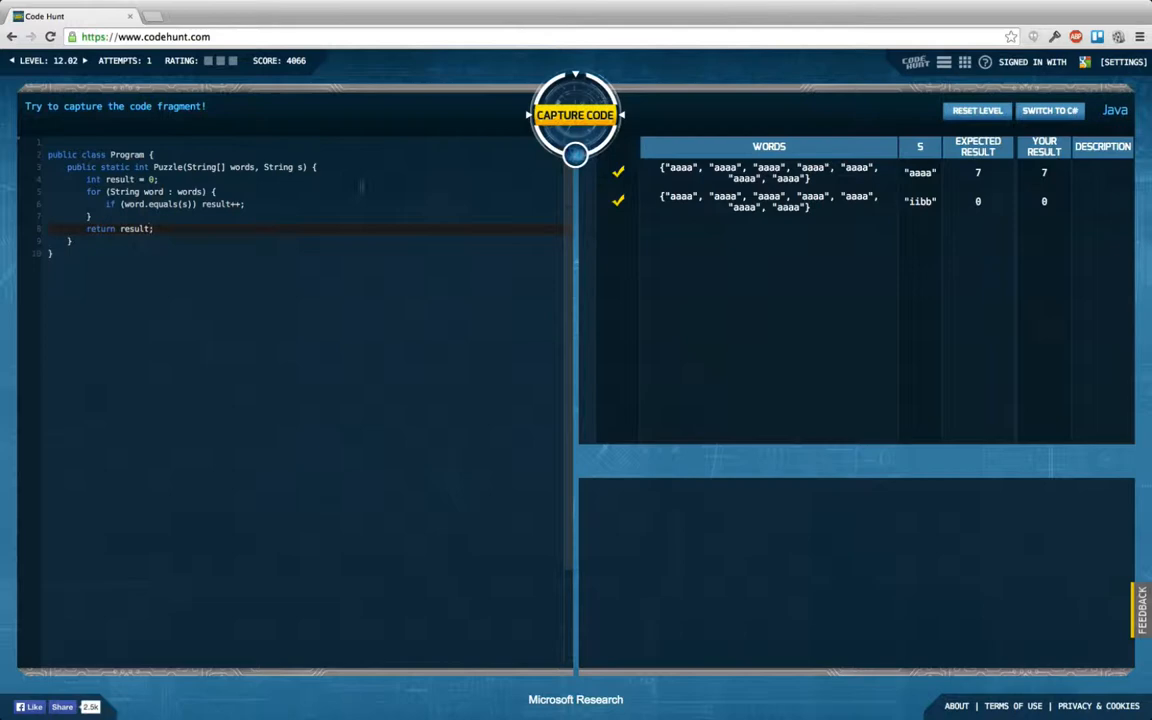
{"action": "left_click", "coordinate": [575, 114]}
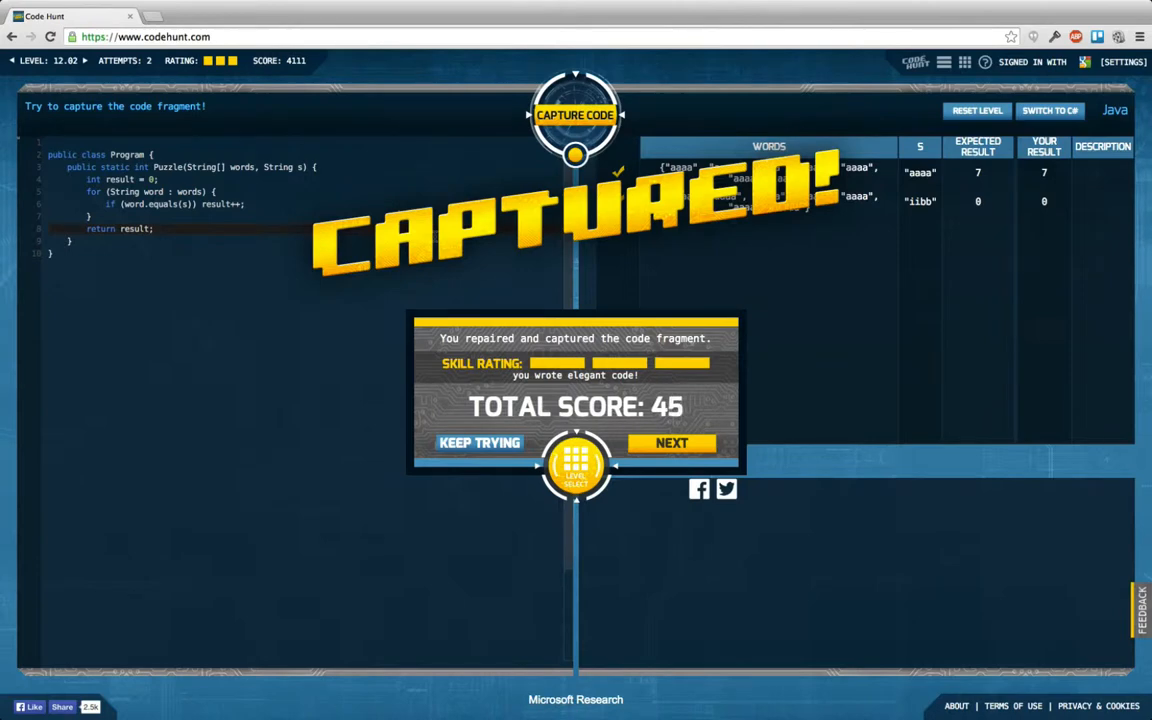
{"action": "mouse_move", "coordinate": [633, 293]}
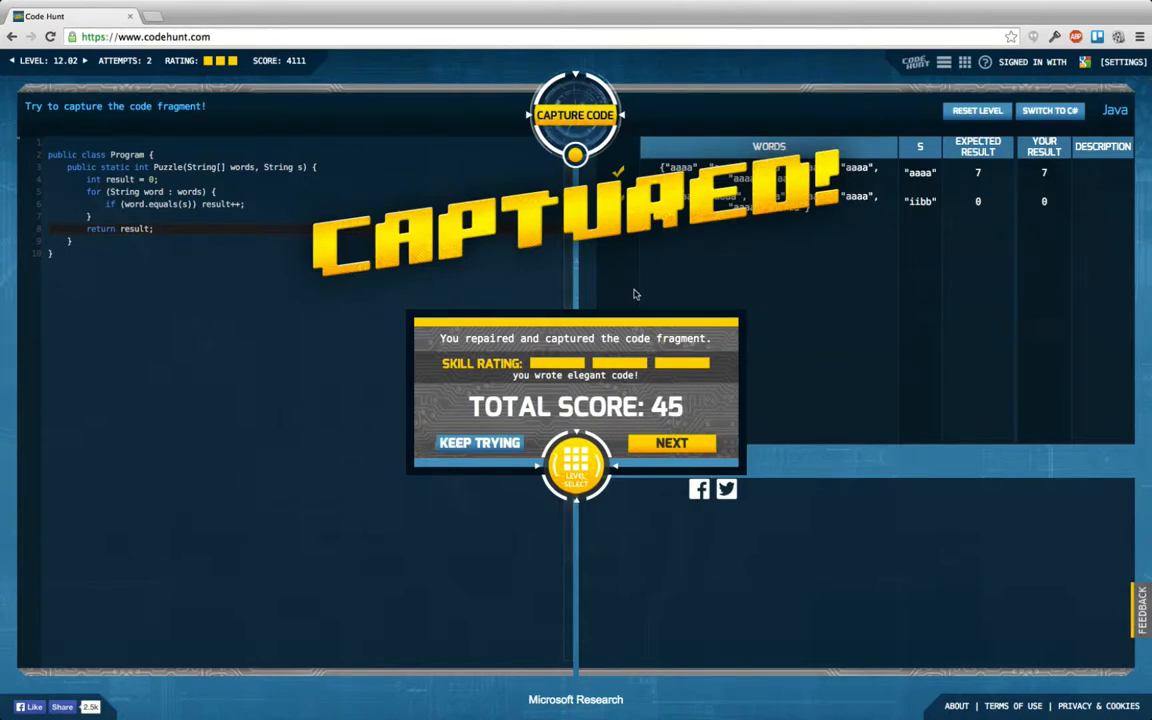
{"action": "mouse_move", "coordinate": [672, 443]}
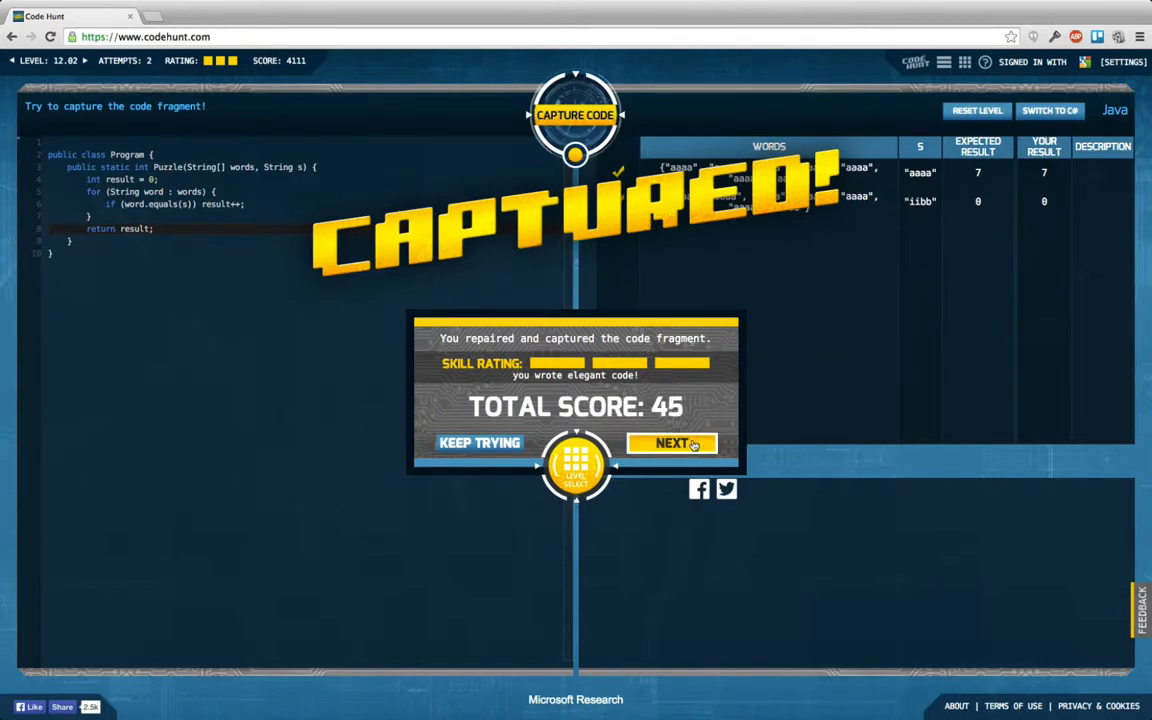
{"action": "left_click", "coordinate": [671, 443]}
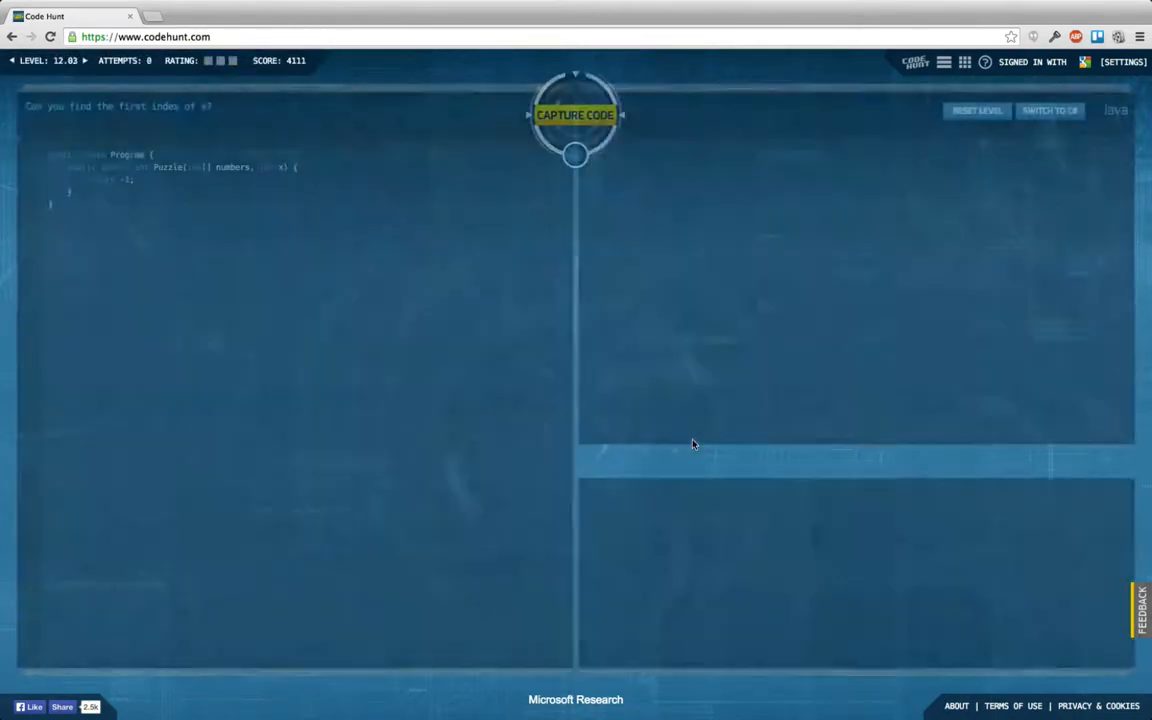
Step: Capture the unchanged 12.03 starter code to see one pass and one mismatch
{"action": "left_click", "coordinate": [575, 114]}
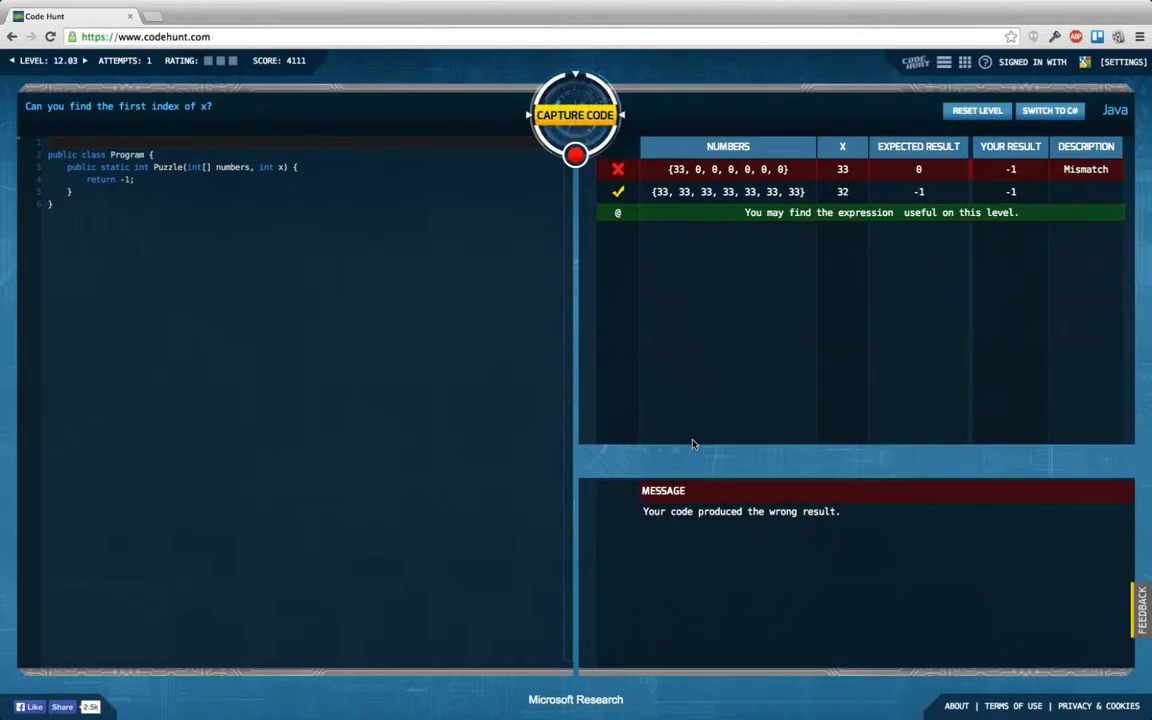
{"action": "mouse_move", "coordinate": [388, 216]}
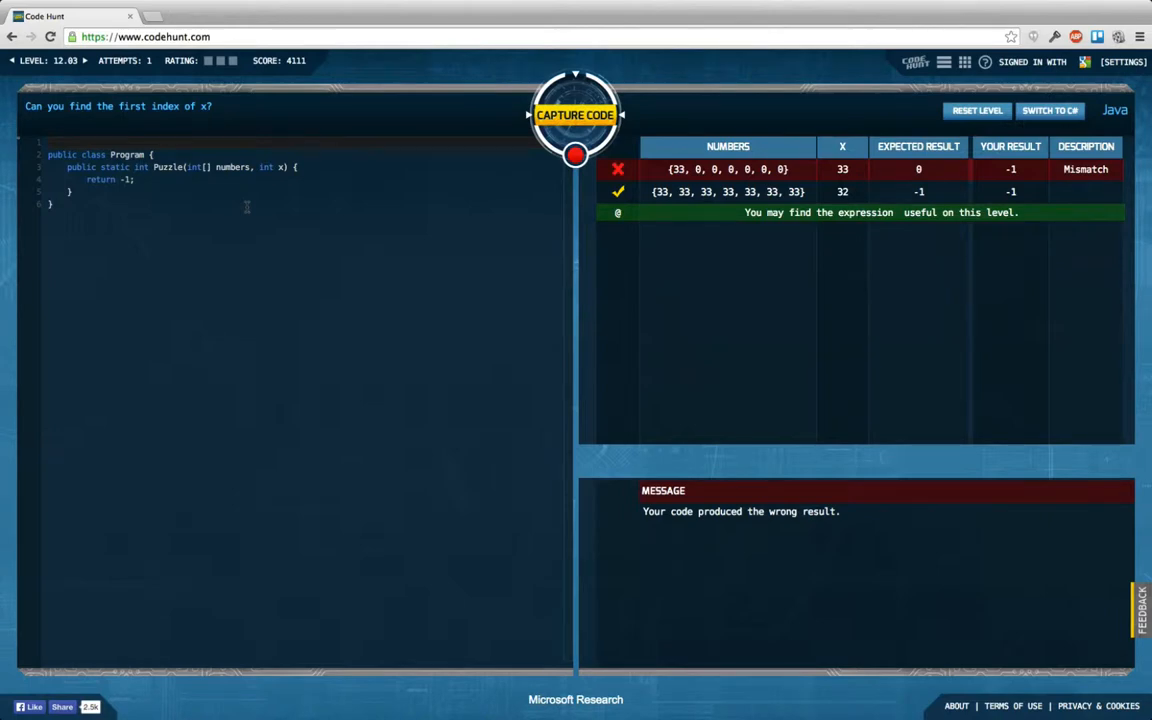
{"action": "mouse_move", "coordinate": [197, 124]}
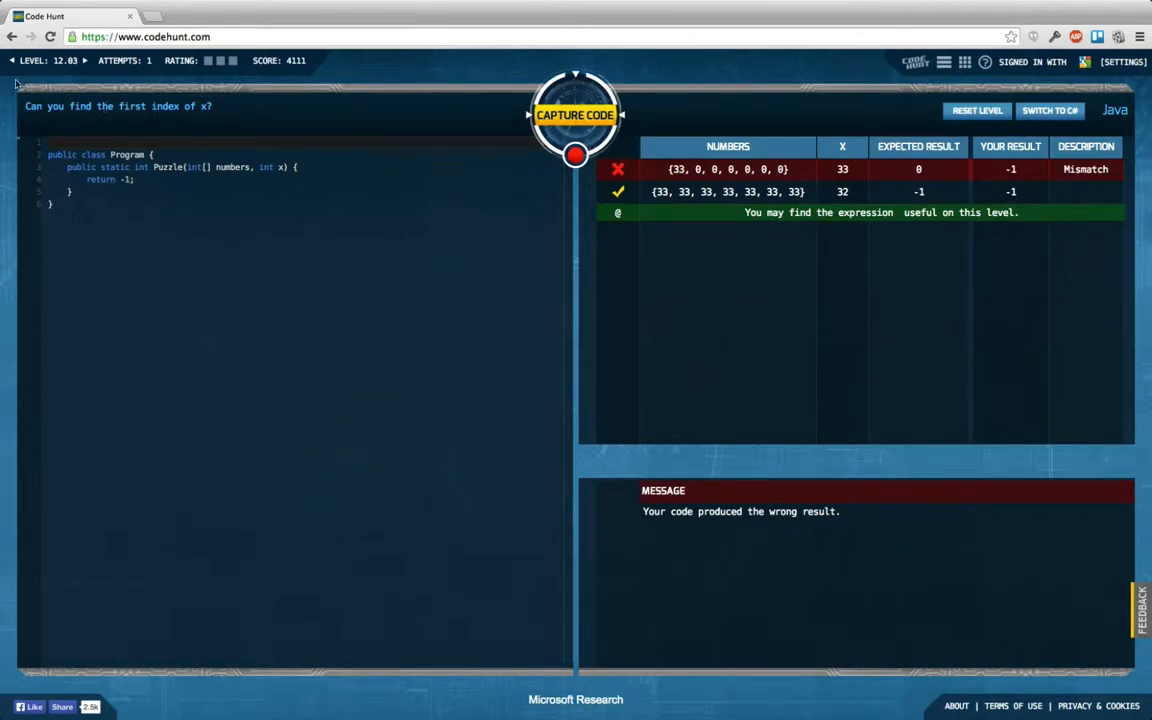
{"action": "mouse_move", "coordinate": [125, 134]}
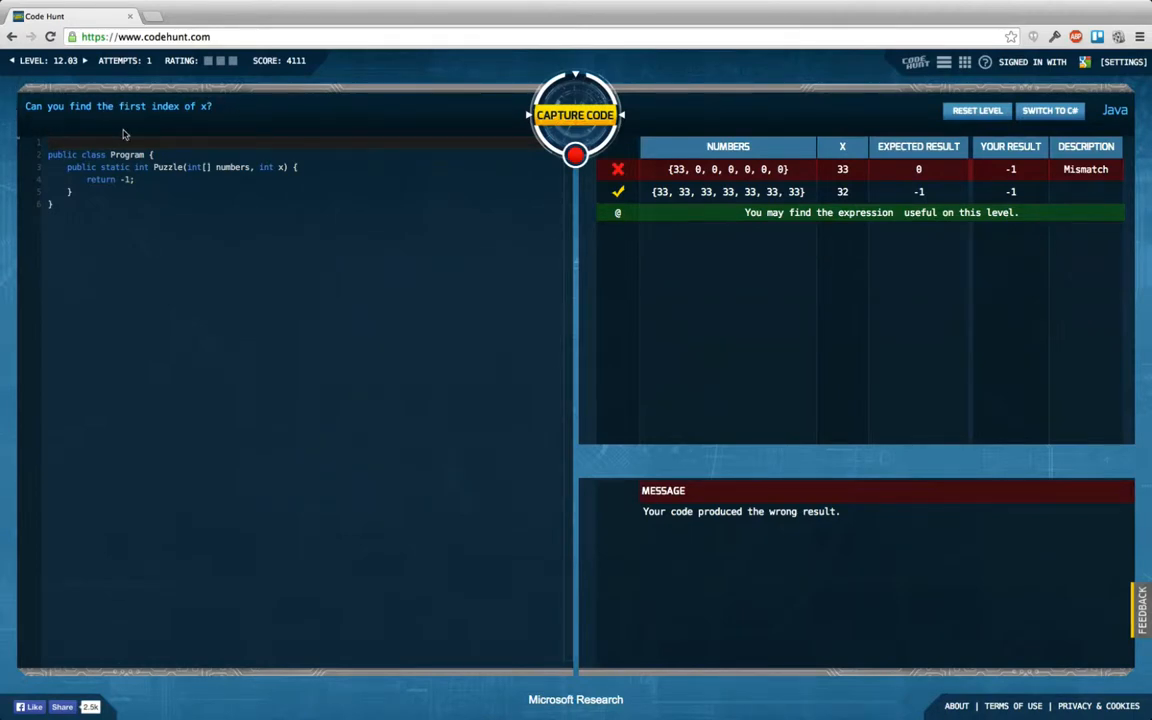
{"action": "mouse_move", "coordinate": [216, 111]}
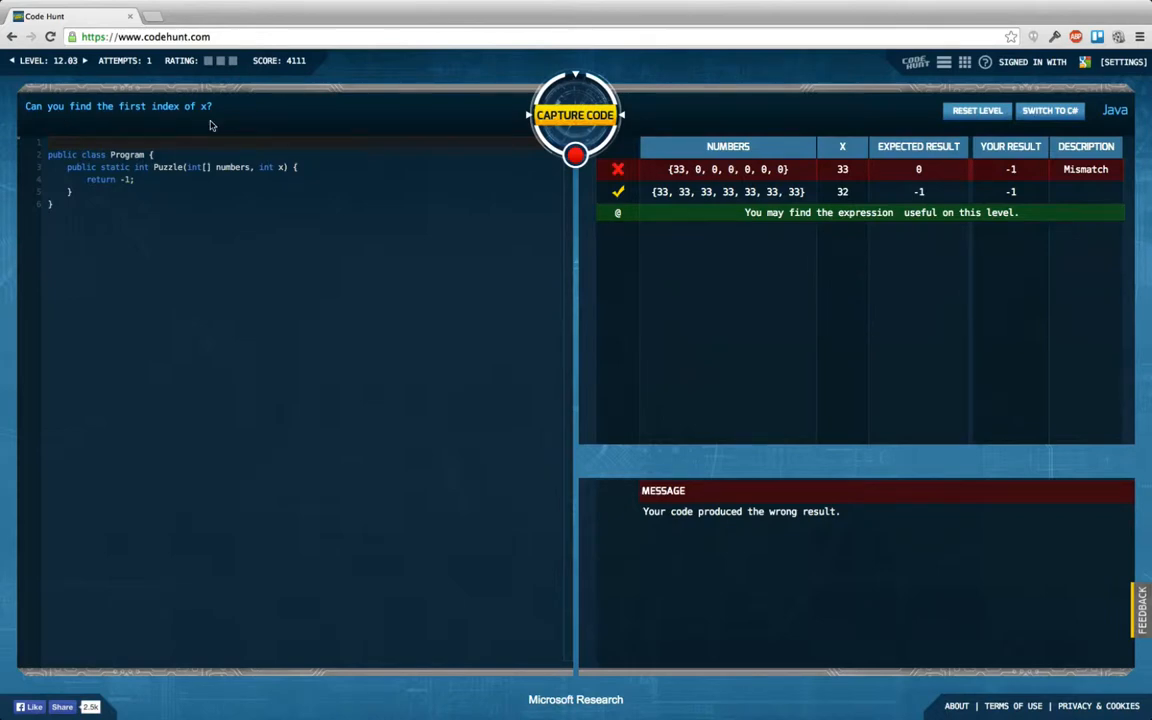
{"action": "mouse_move", "coordinate": [225, 121]}
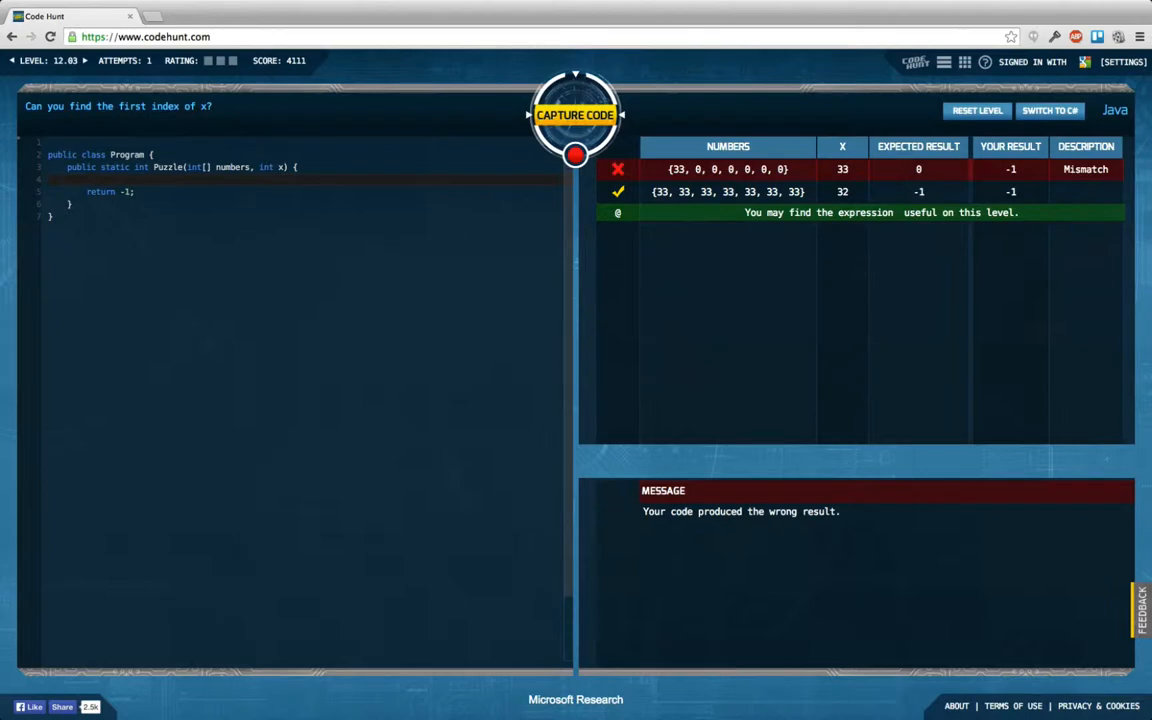
Step: Write the loop header for (int i = 0; i < numbers.length; i++)
{"action": "type", "text": "for ("}
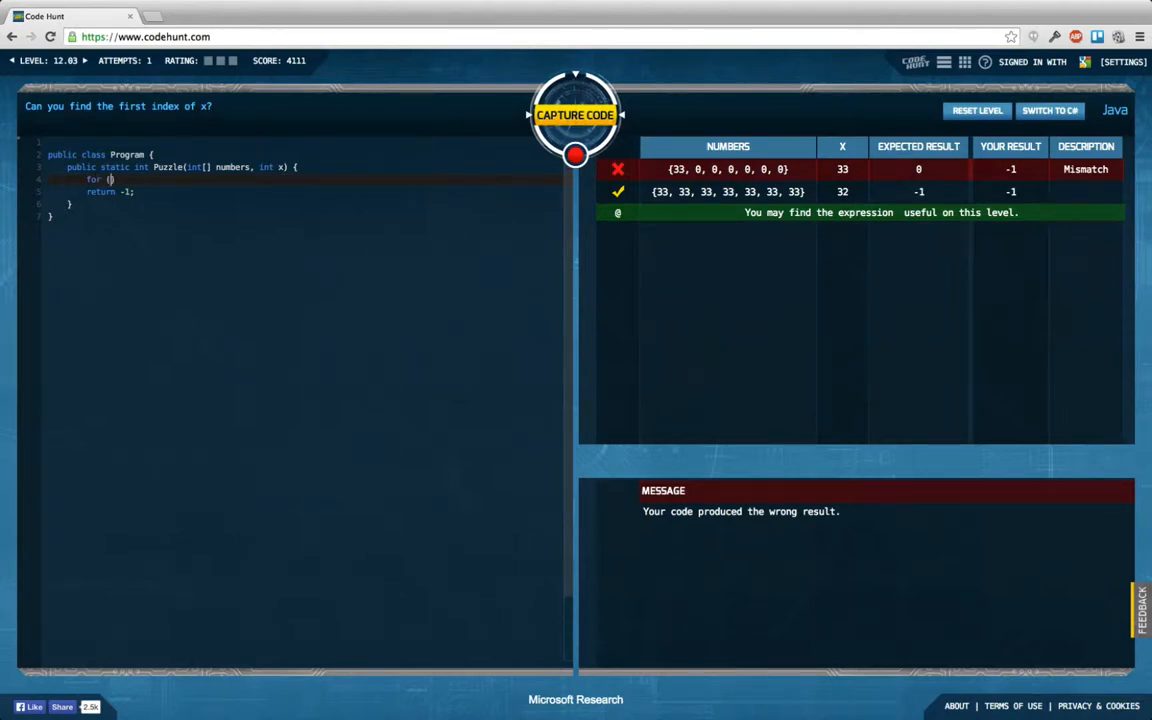
{"action": "type", "text": "int i"}
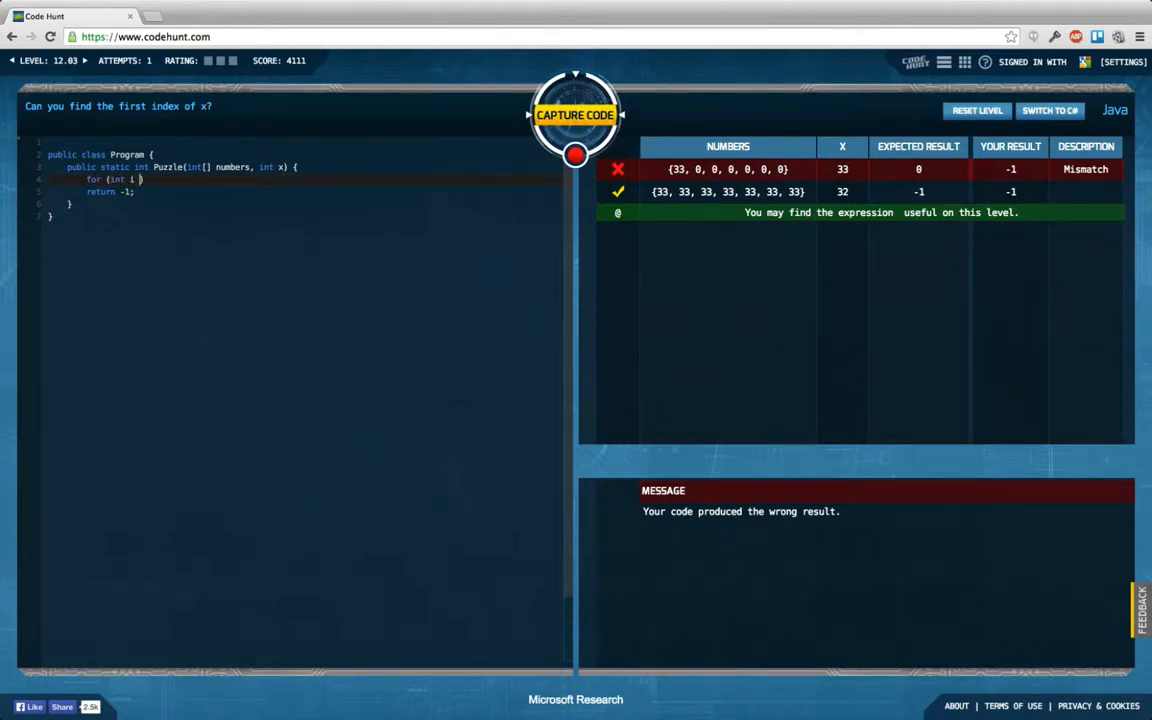
{"action": "type", "text": "= 0;"}
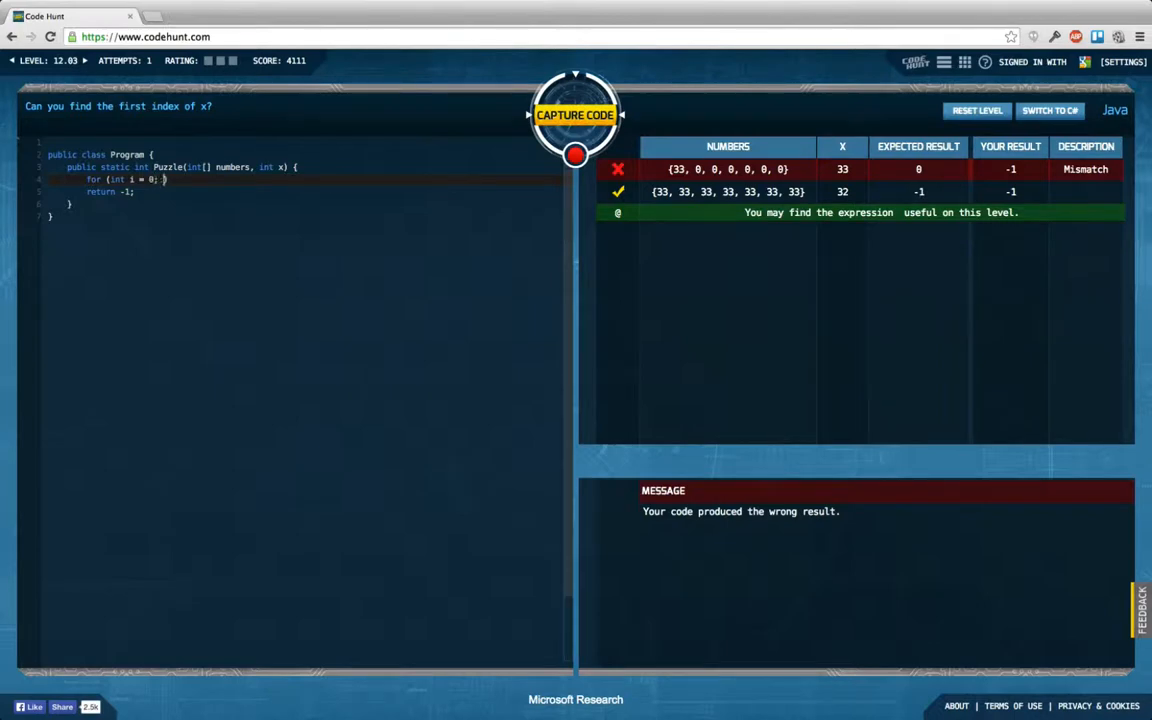
{"action": "type", "text": "nu"}
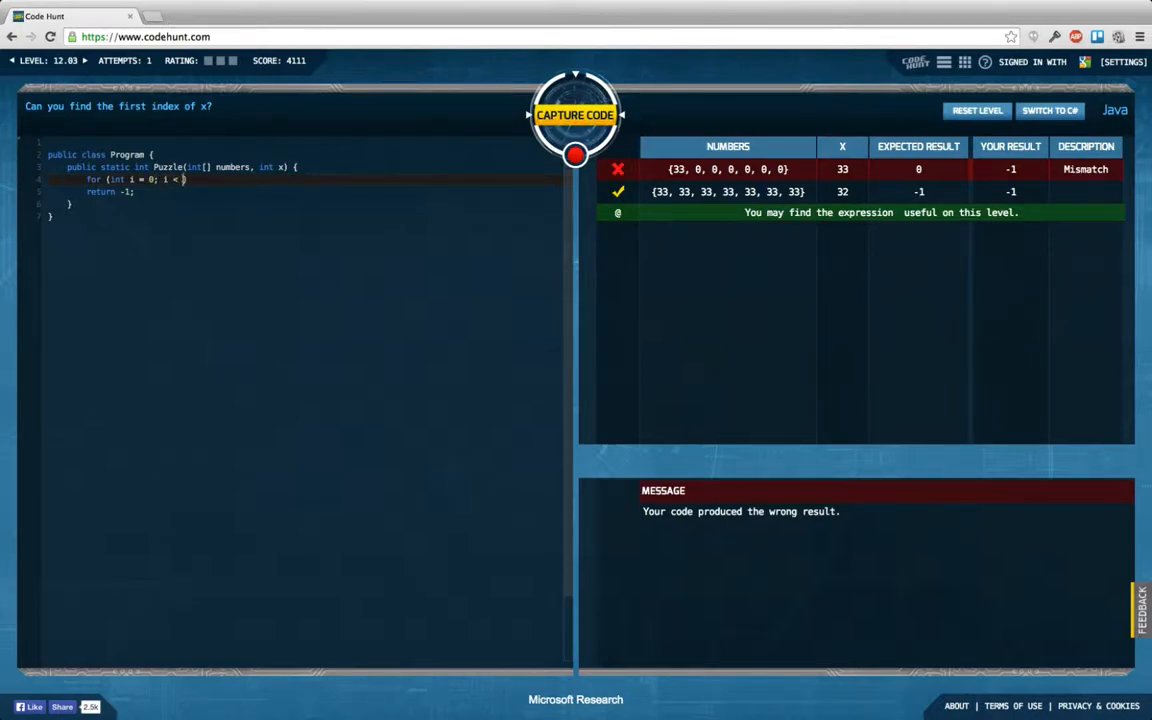
{"action": "type", "text": "numbers.leng"}
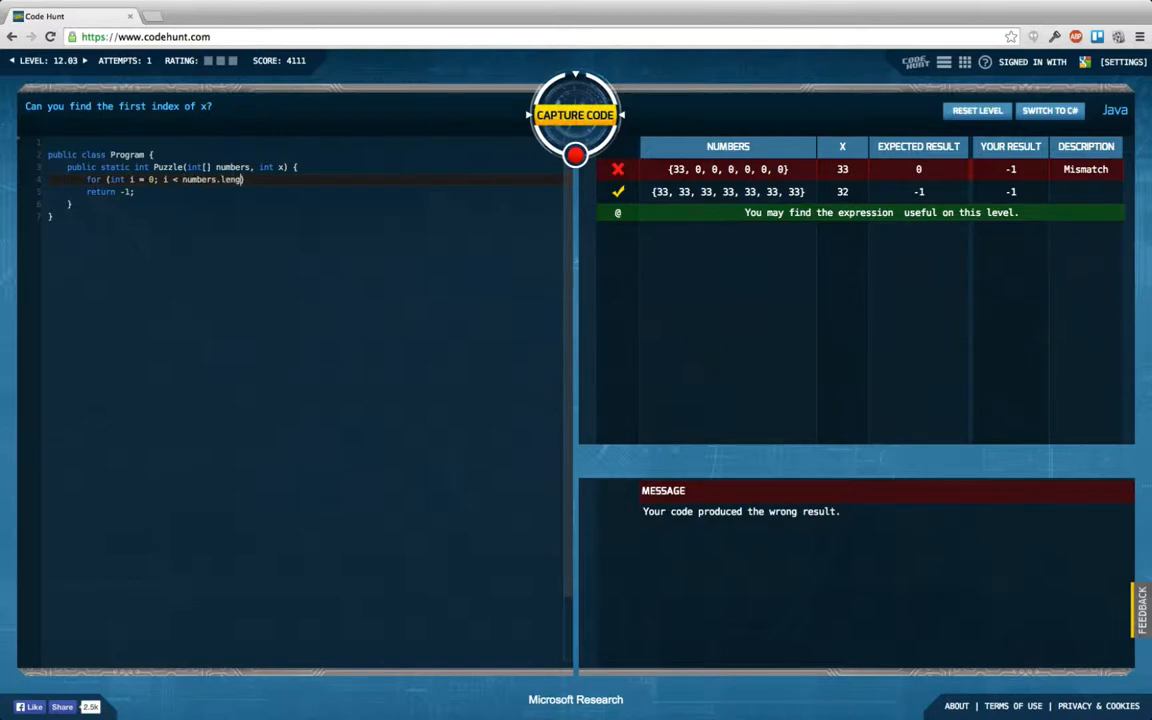
{"action": "type", "text": "th; i)"}
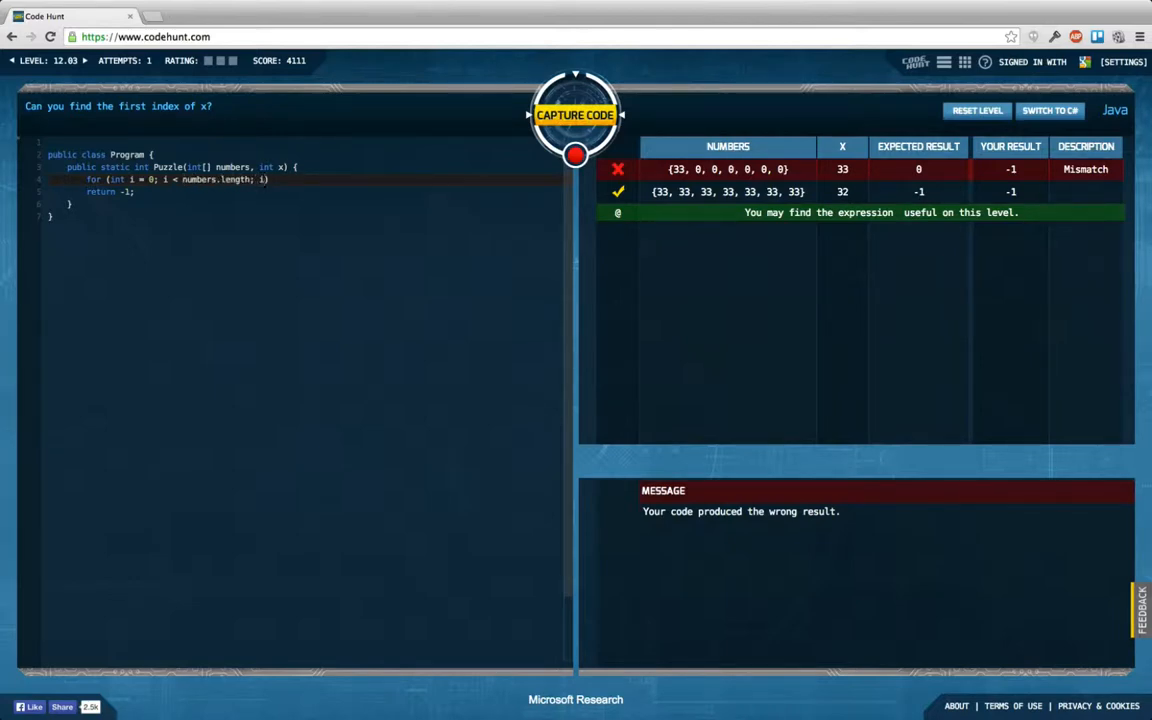
{"action": "type", "text": "++) {"}
{"action": "type", "text": "num"}
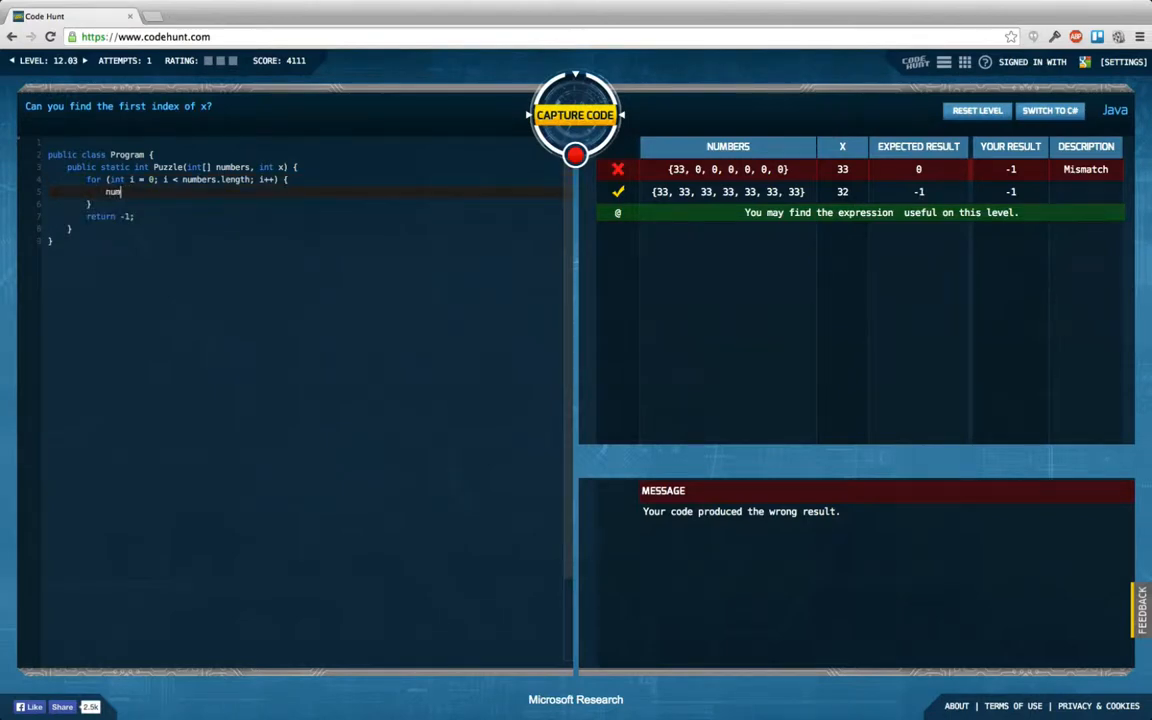
Step: Inside the loop, return i when numbers[i] == x
{"action": "type", "text": "if"}
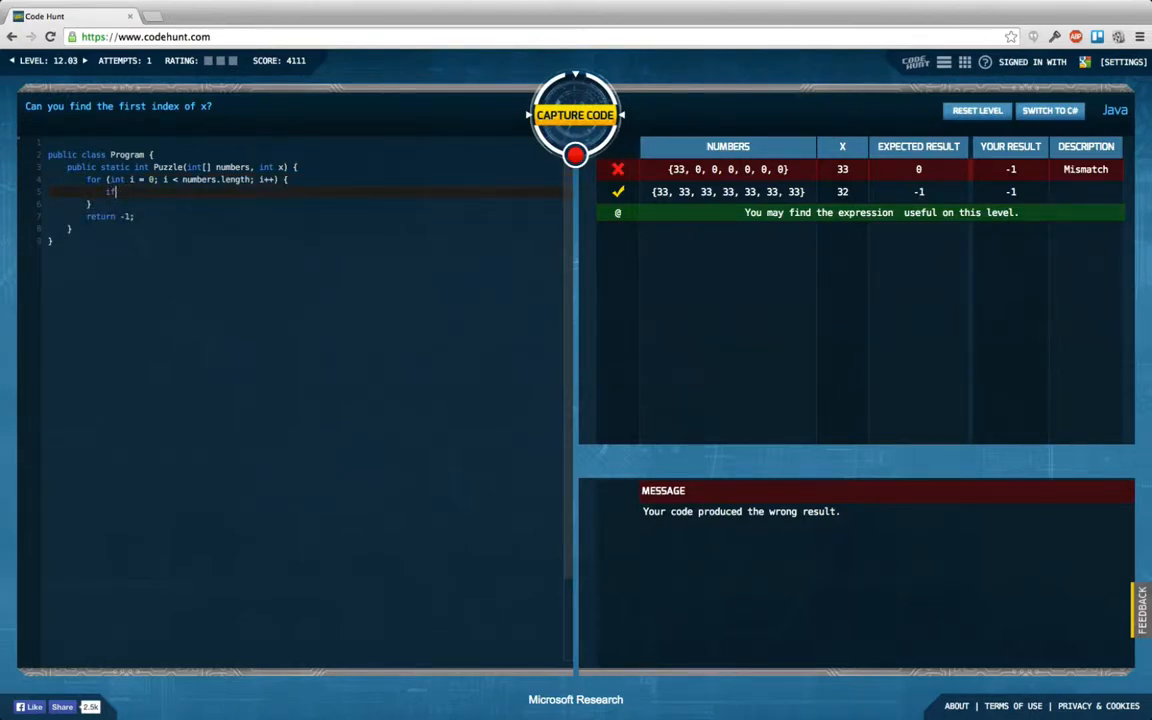
{"action": "type", "text": "(numbers)"}
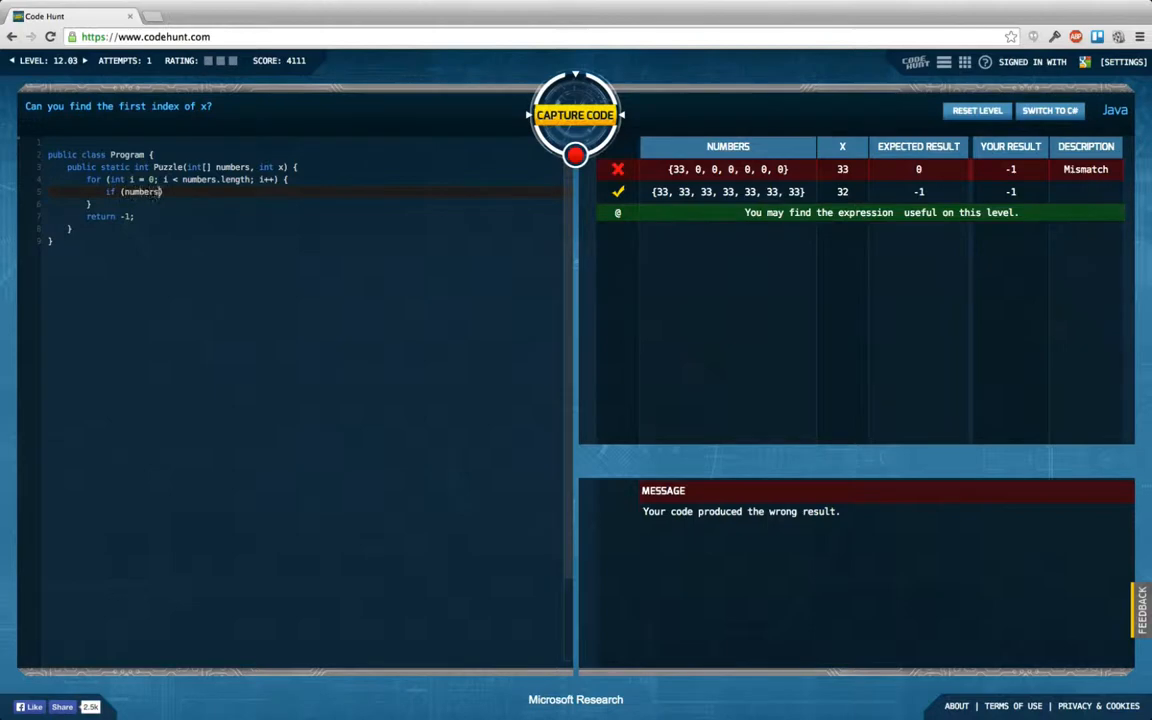
{"action": "type", "text": "[i] ="}
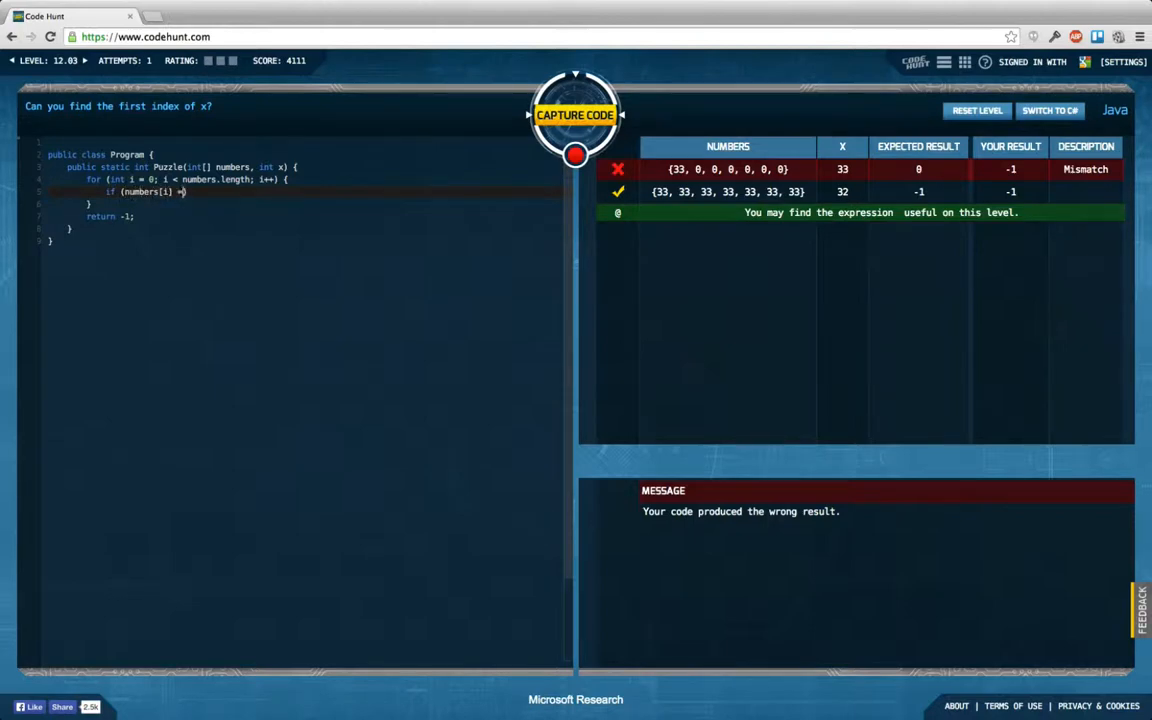
{"action": "type", "text": "= x"}
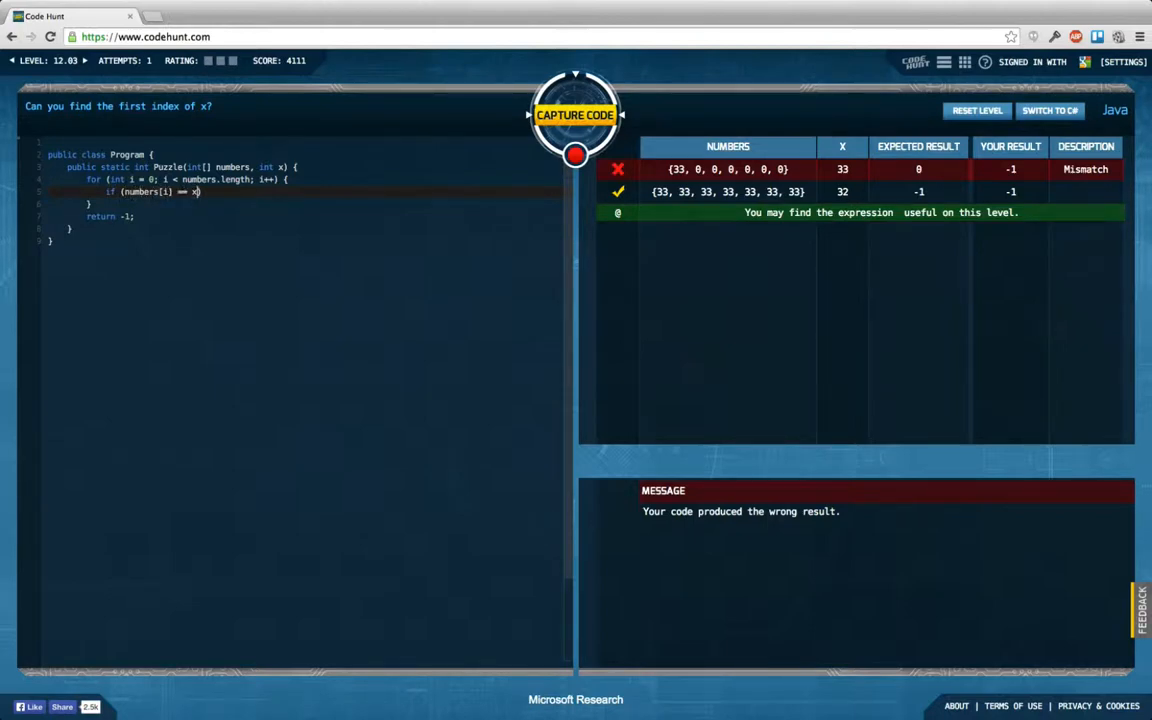
{"action": "type", "text": "retur"}
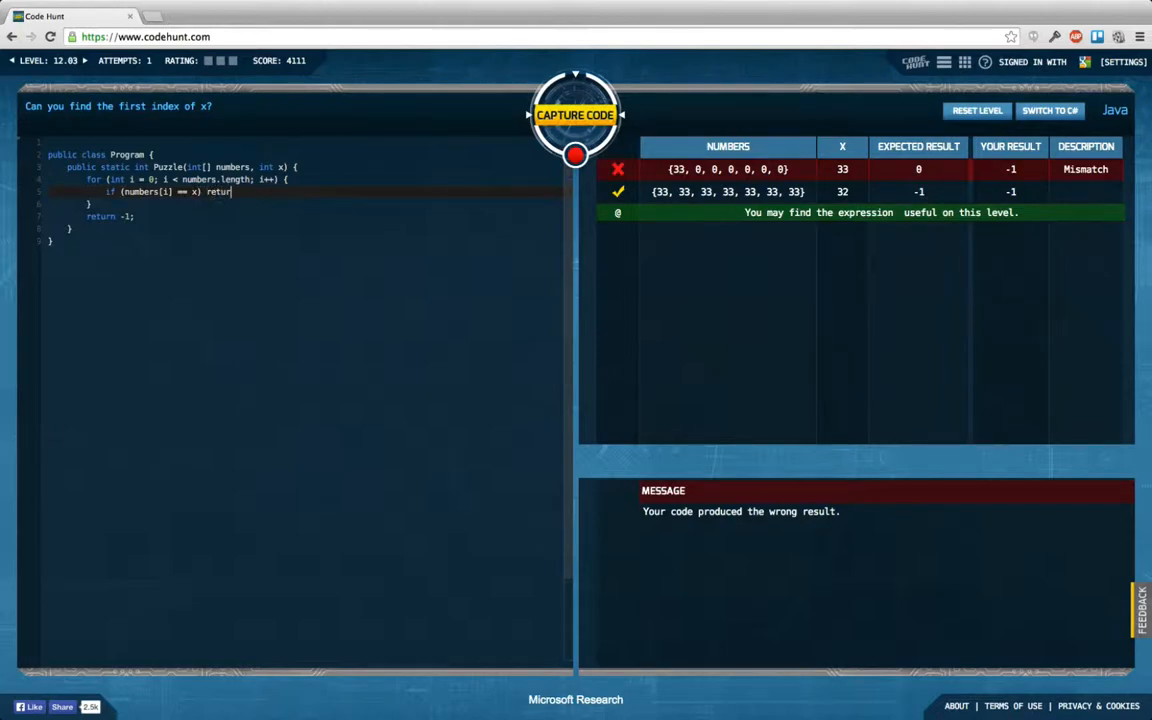
{"action": "type", "text": "n i;"}
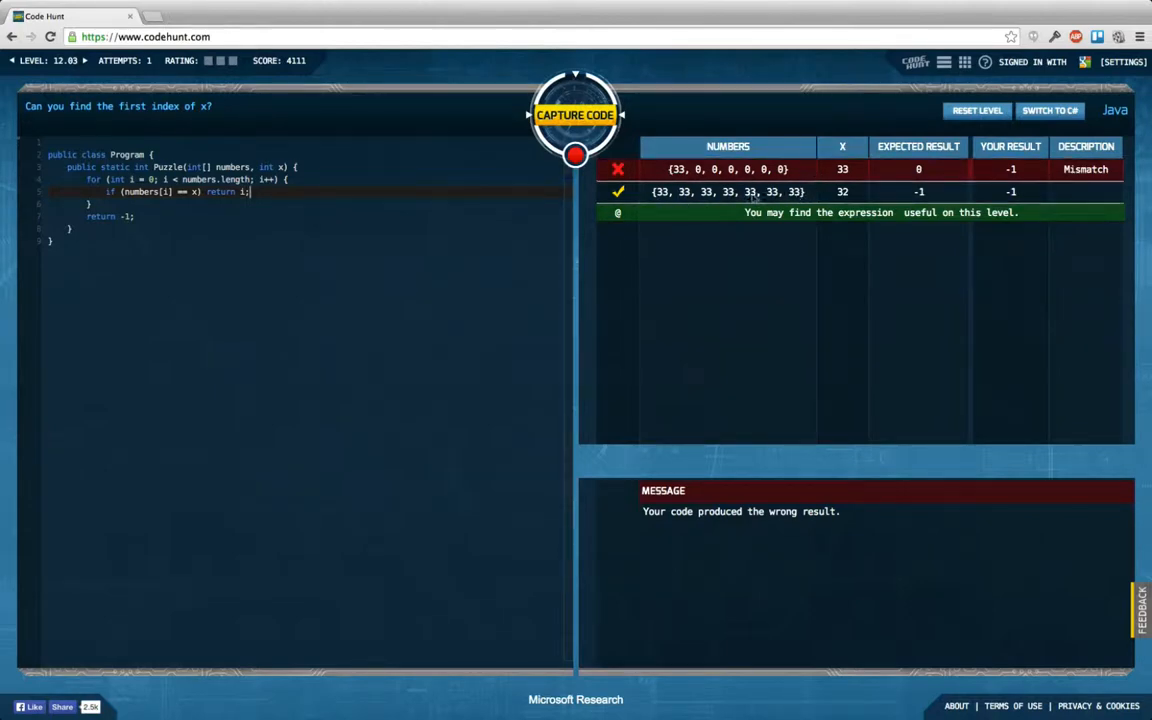
{"action": "mouse_move", "coordinate": [907, 197]}
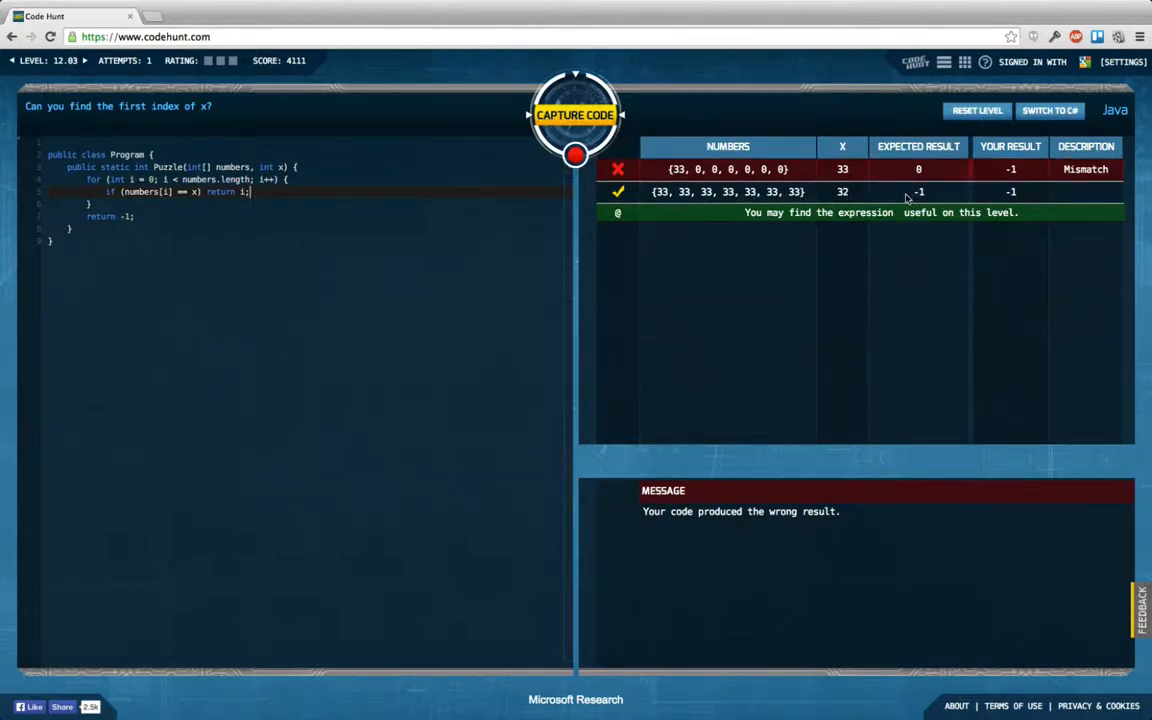
Step: Capture the 12.03 first-index solution and advance to level 12.04
{"action": "left_click", "coordinate": [575, 114]}
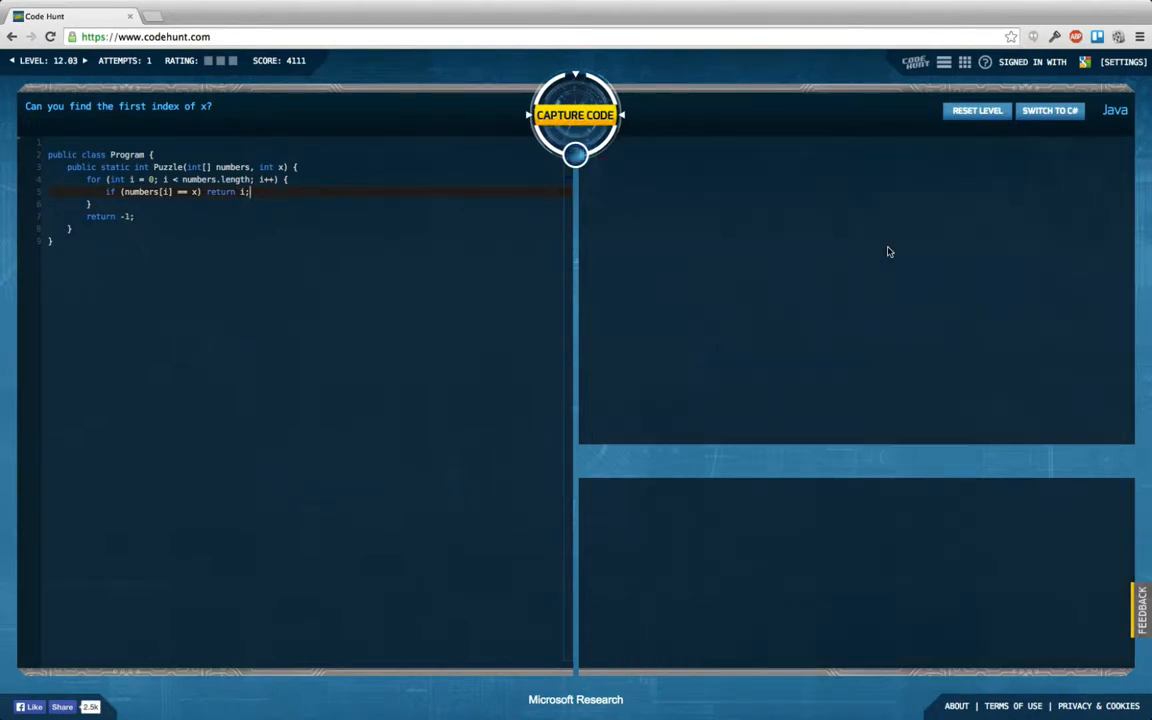
{"action": "left_click", "coordinate": [575, 114]}
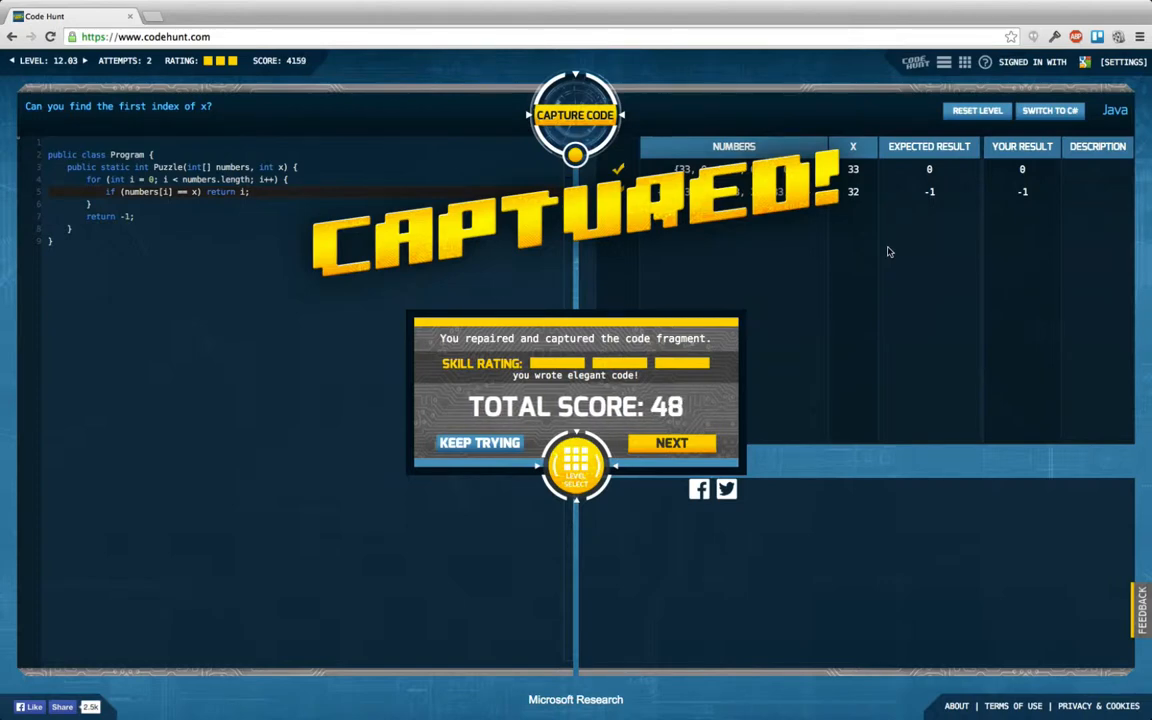
{"action": "mouse_move", "coordinate": [766, 328]}
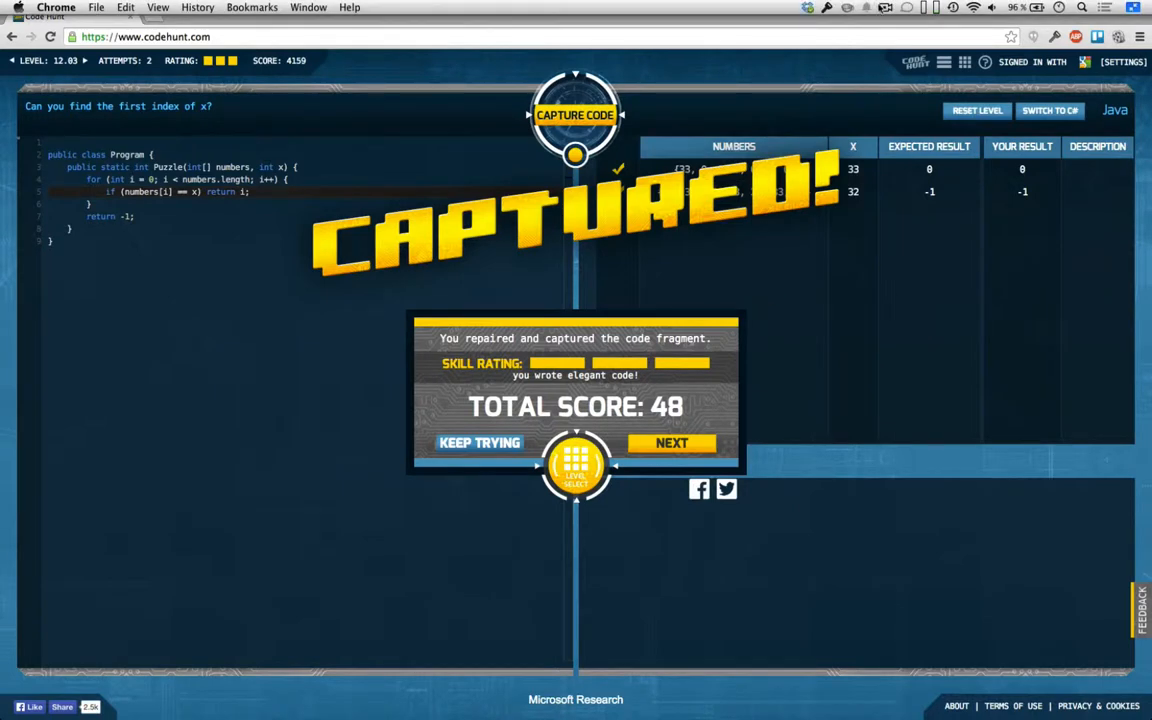
{"action": "left_click", "coordinate": [884, 8]}
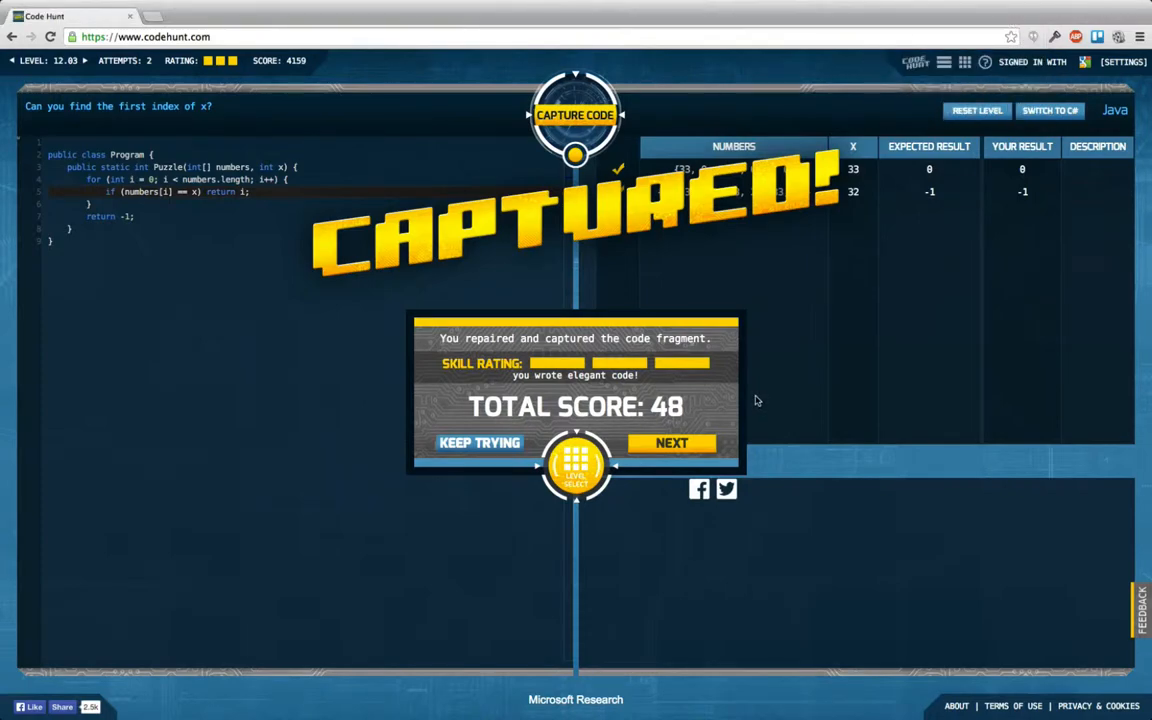
{"action": "left_click", "coordinate": [671, 442]}
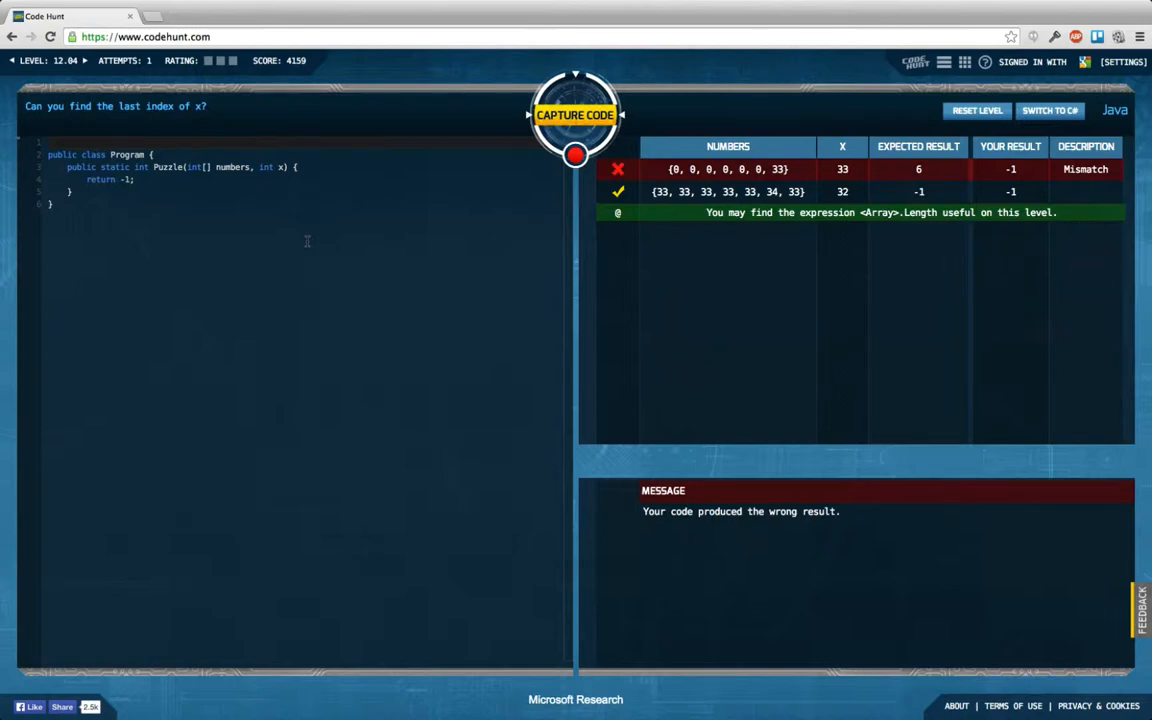
Step: After the method header, write a backward loop from numbers.length - 1 down to 0
{"action": "left_click", "coordinate": [300, 167]}
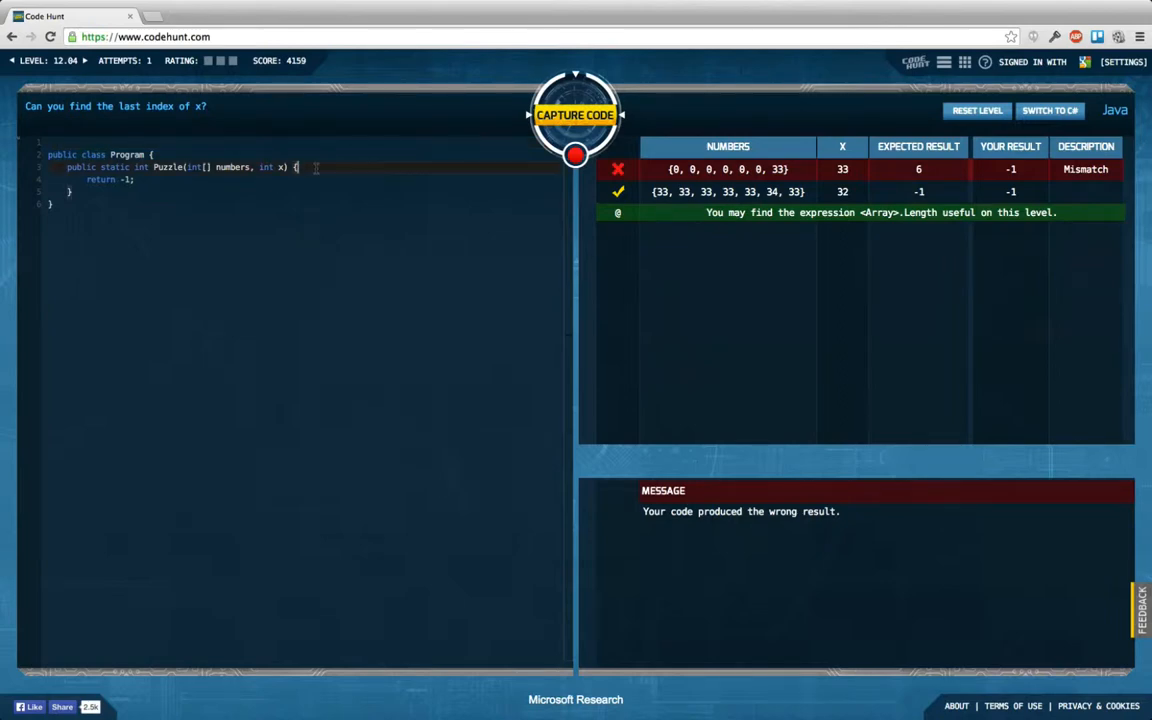
{"action": "key", "text": "Return"}
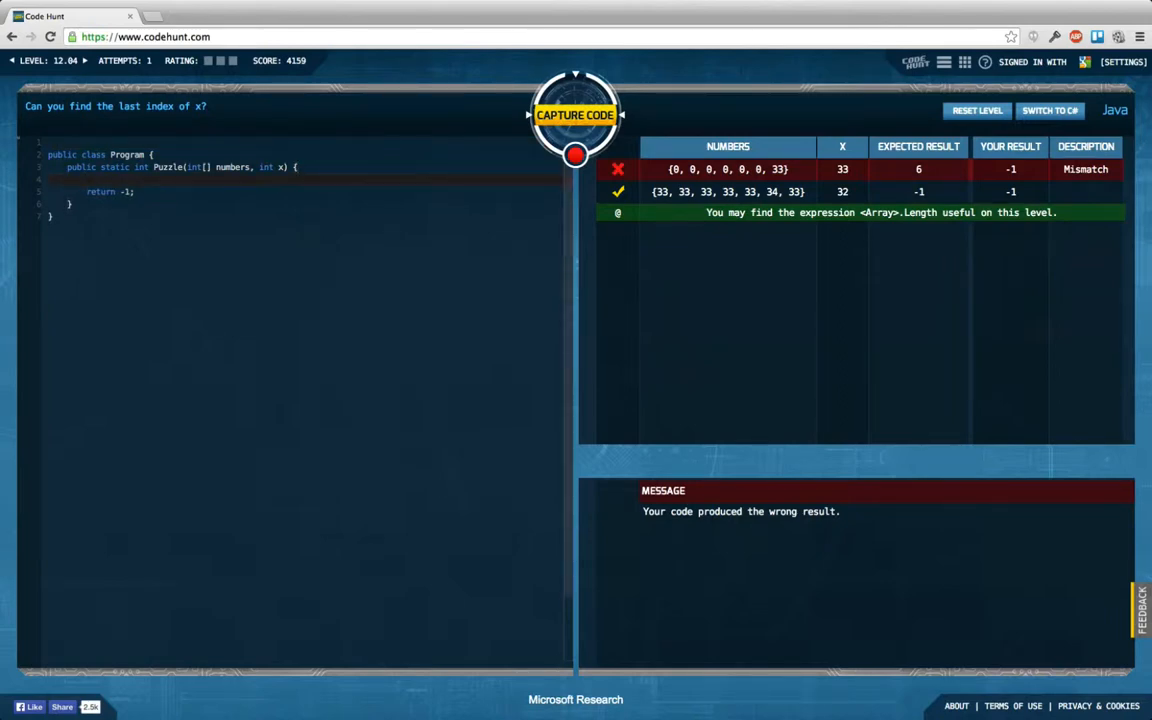
{"action": "type", "text": "for (int"}
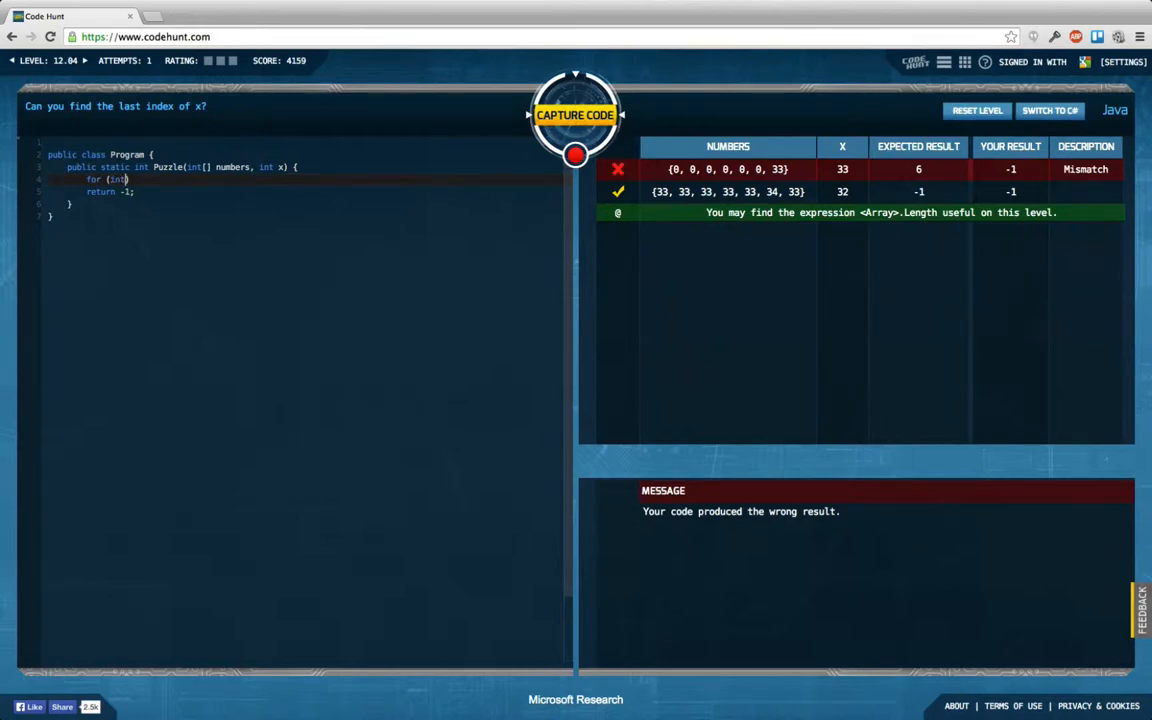
{"action": "type", "text": "i ="}
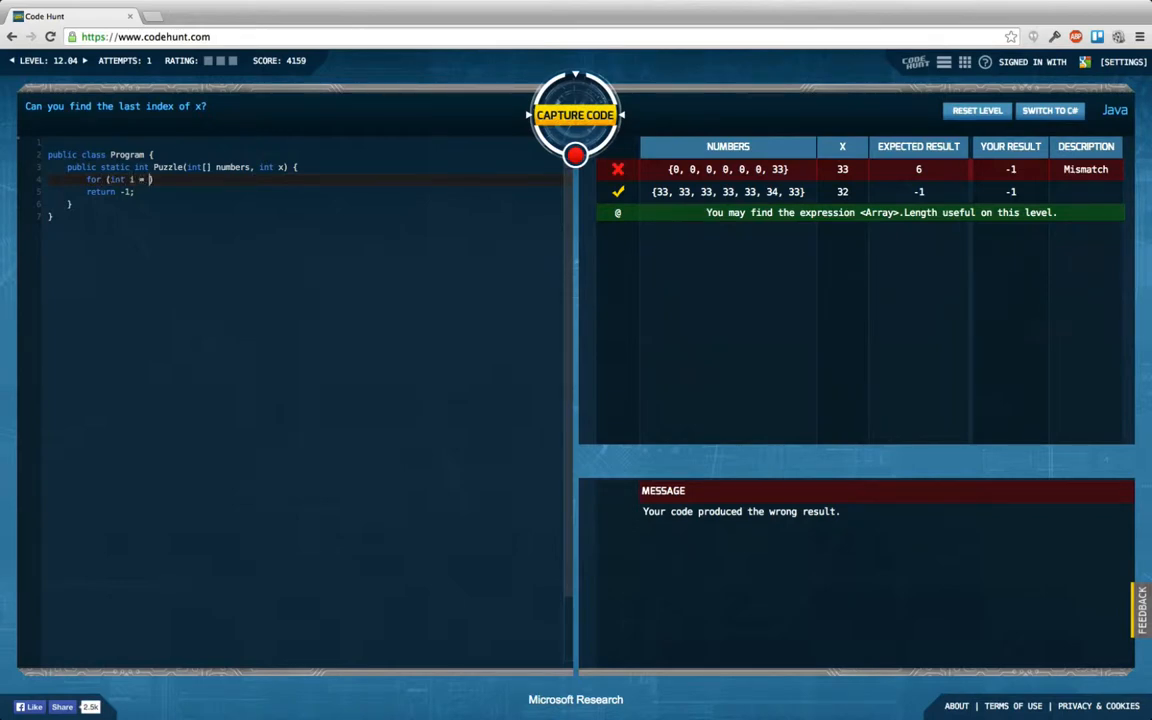
{"action": "type", "text": "numbers.l"}
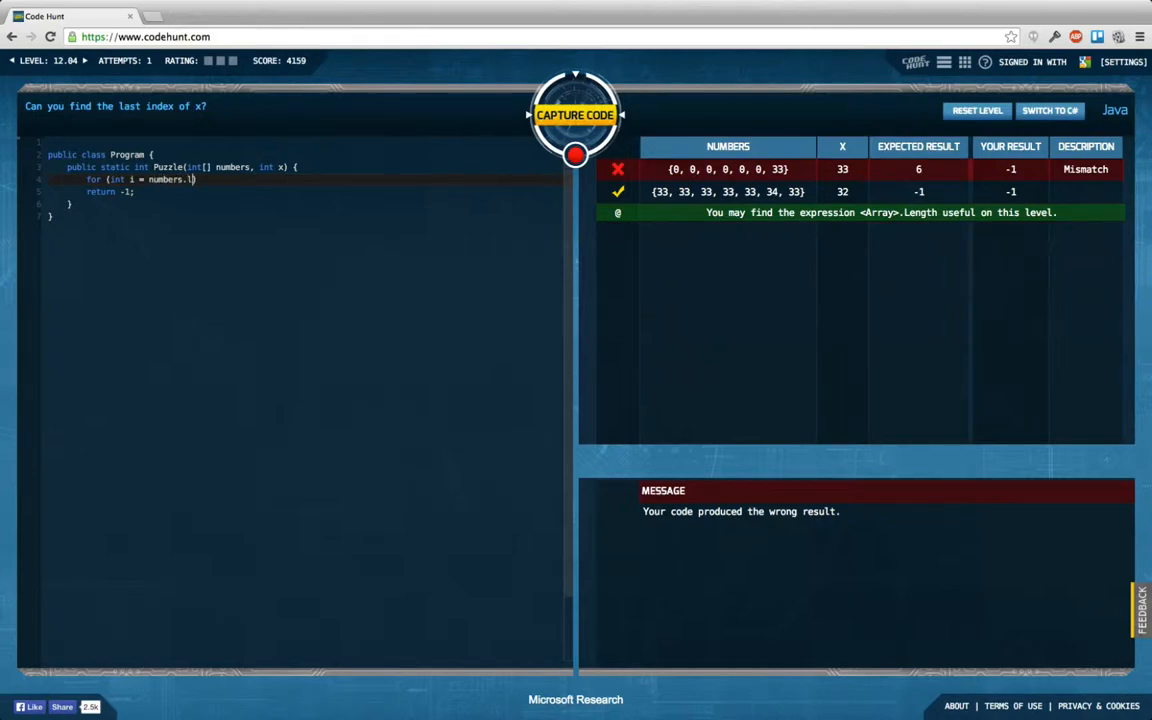
{"action": "type", "text": "ength - 1; i >"}
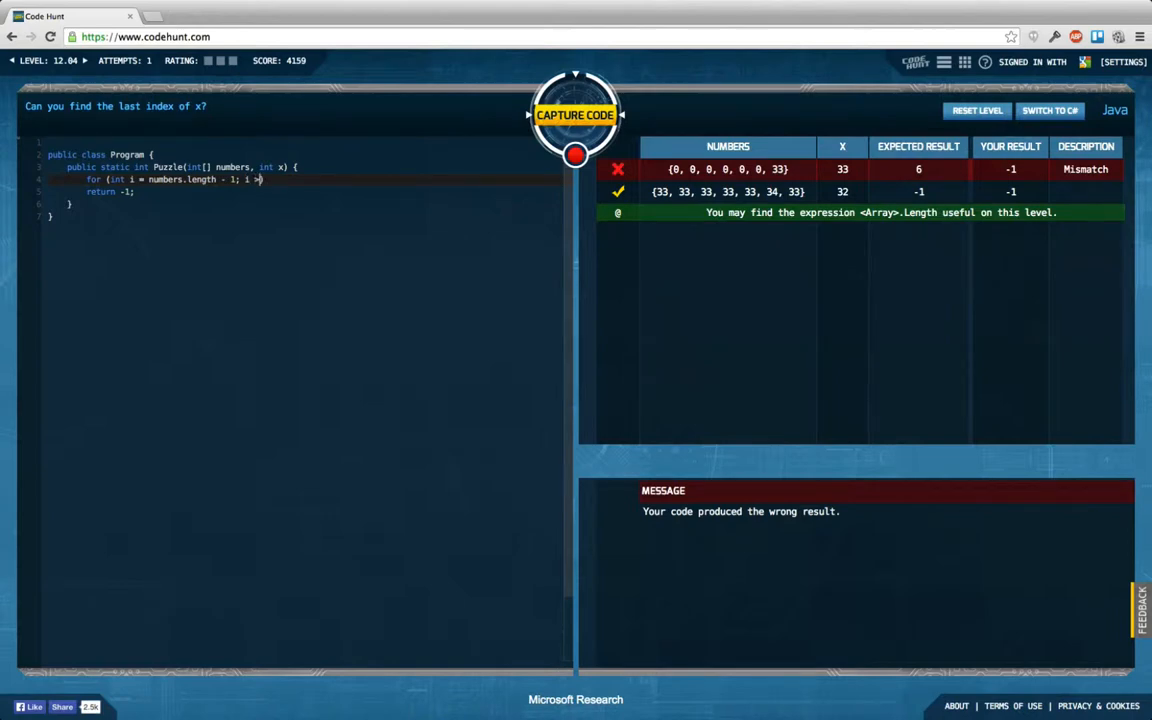
{"action": "type", "text": "="}
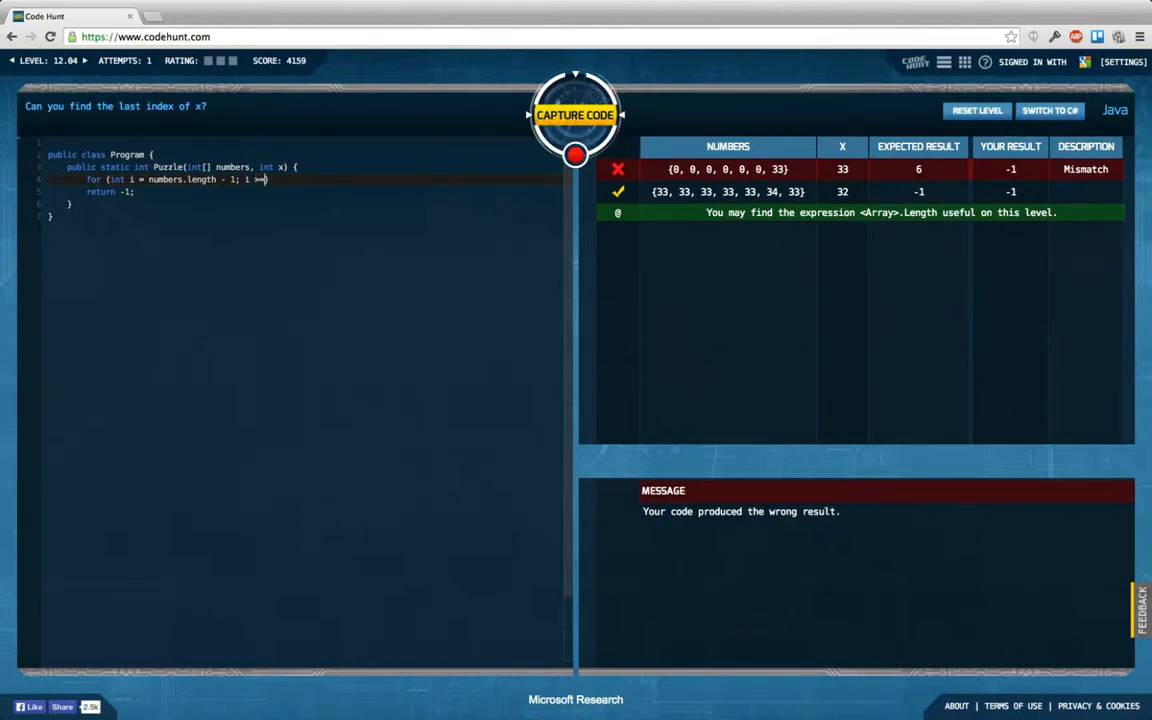
{"action": "type", "text": "0;"}
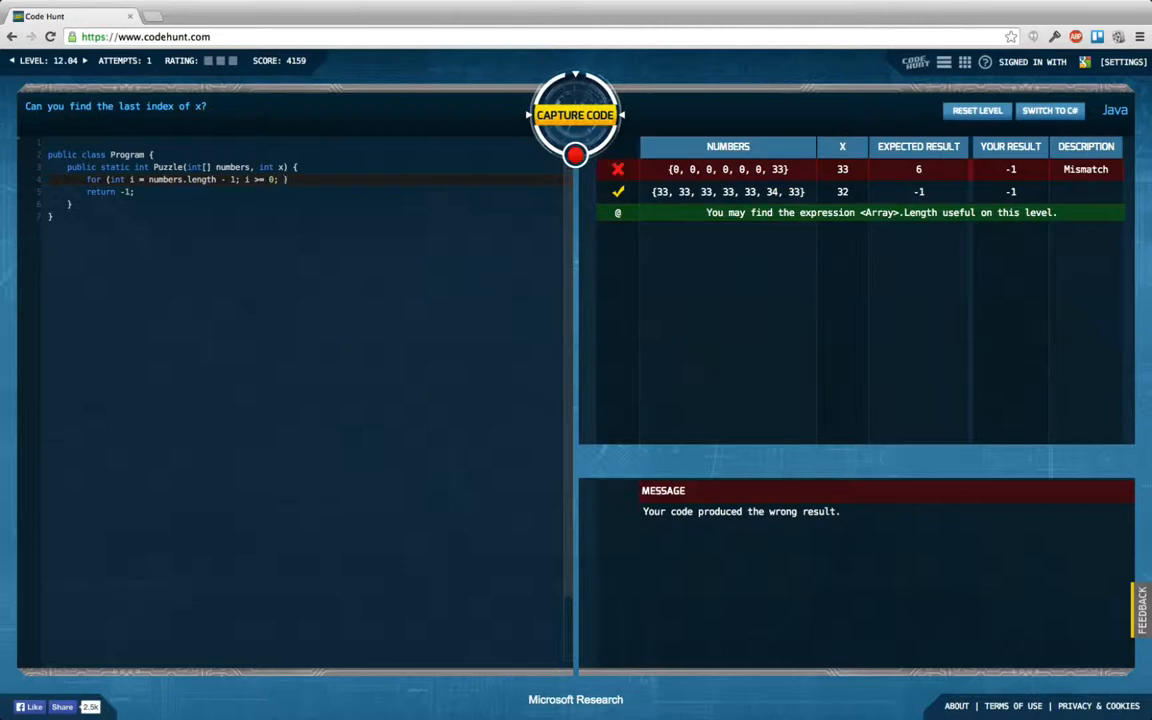
{"action": "type", "text": "i--)"}
{"action": "type", "text": "if ("}
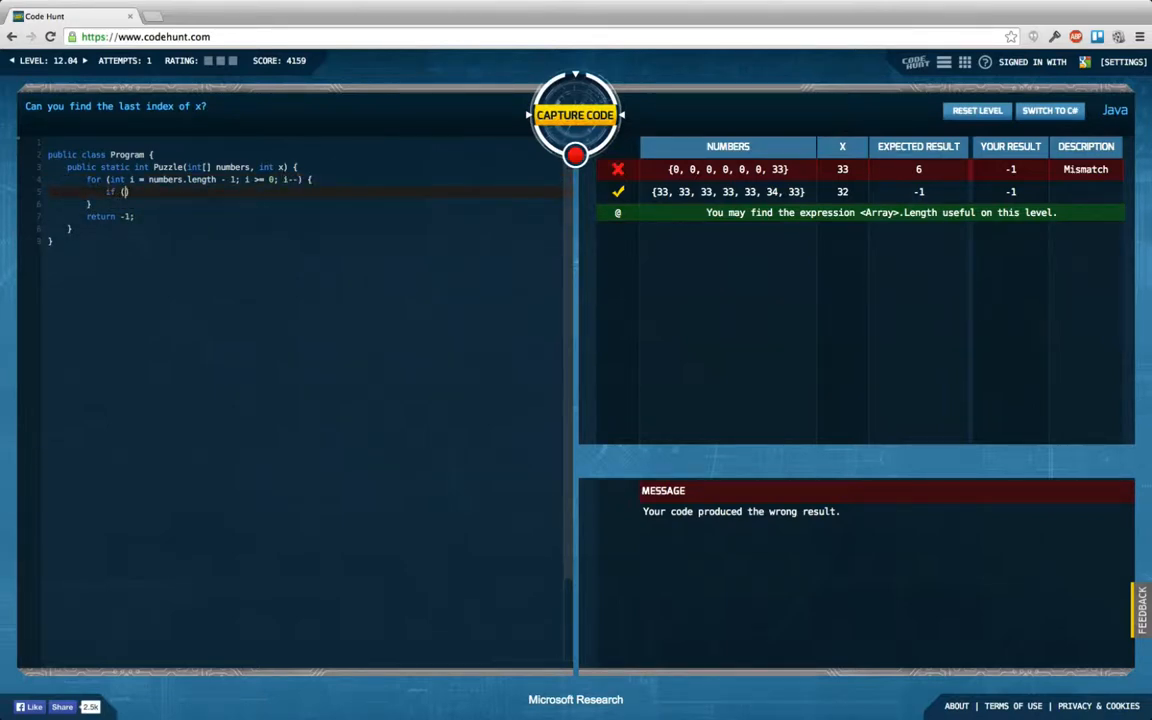
Step: Return i when numbers[i] == x, then capture the 12.04 solution
{"action": "type", "text": "numbers"}
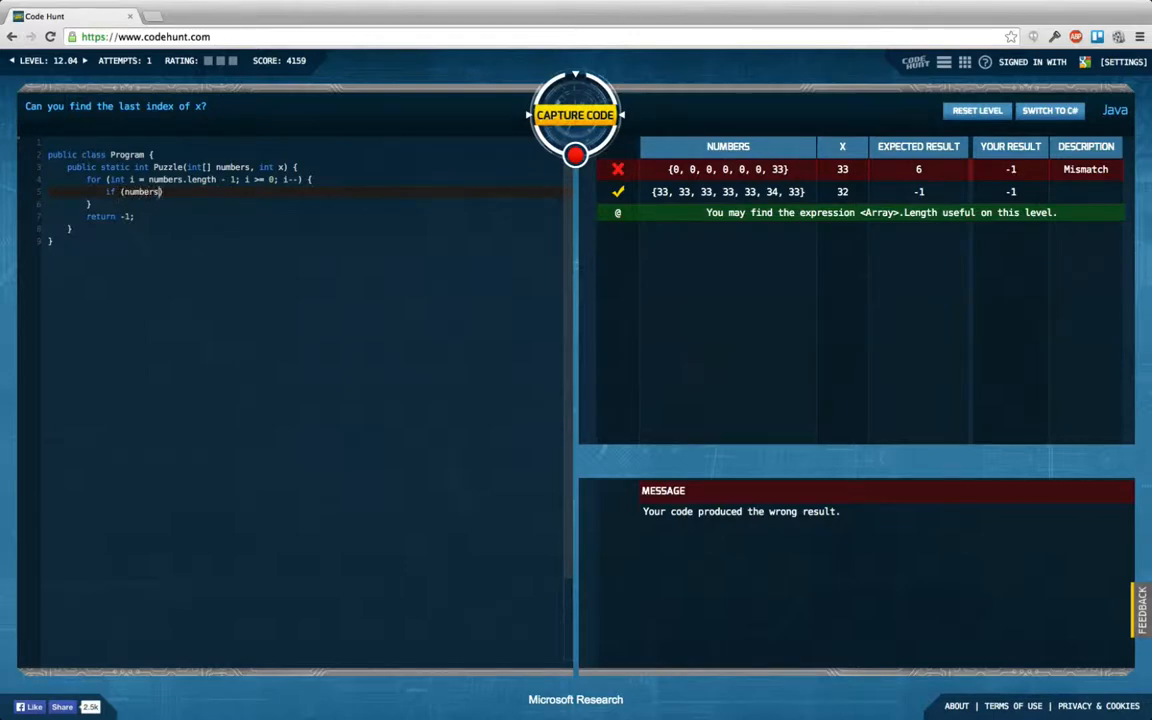
{"action": "type", "text": "[i] ="}
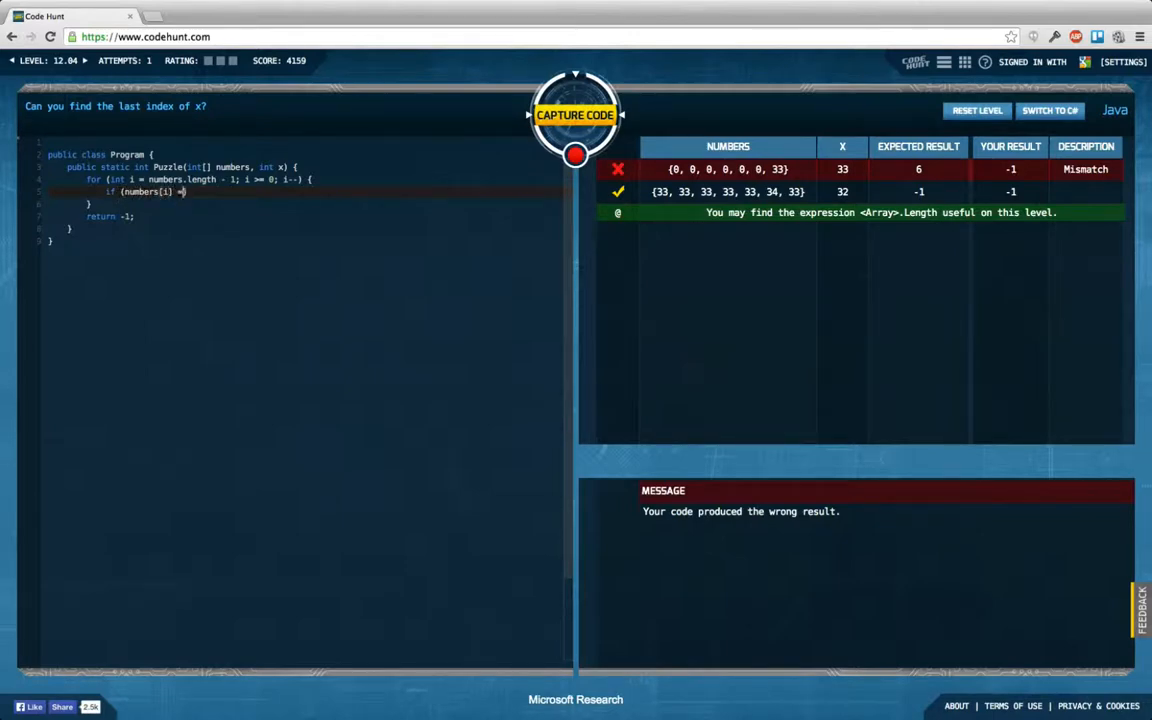
{"action": "type", "text": "= x) return i;"}
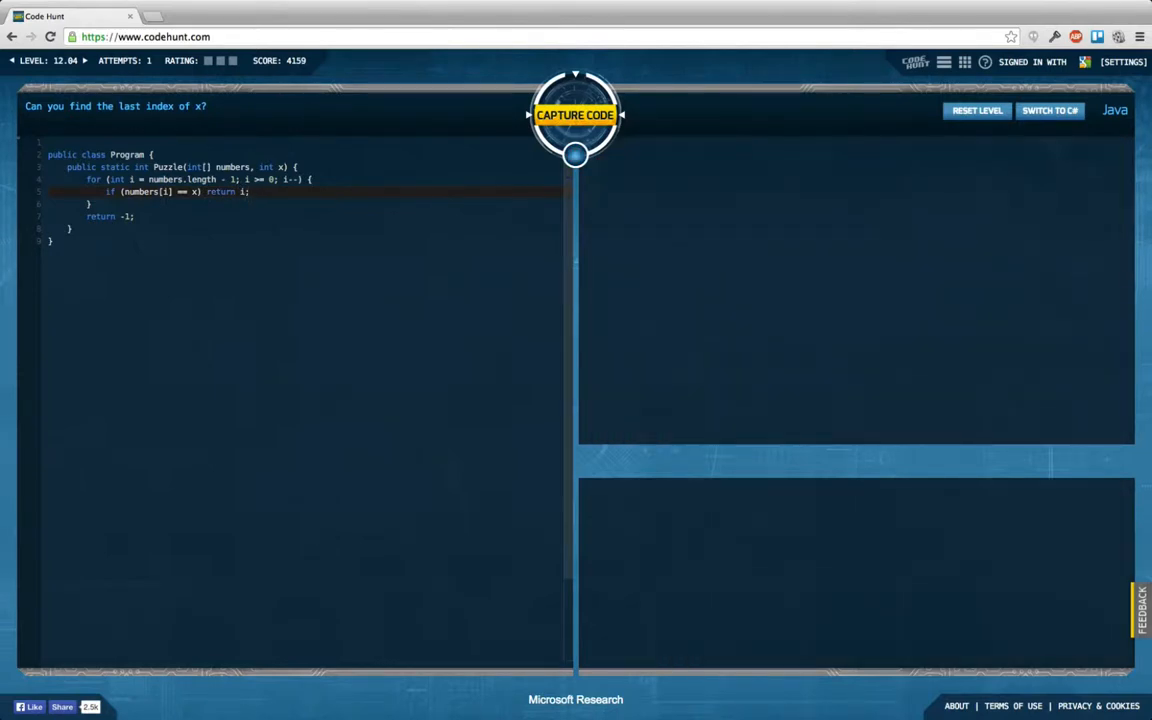
{"action": "left_click", "coordinate": [575, 114]}
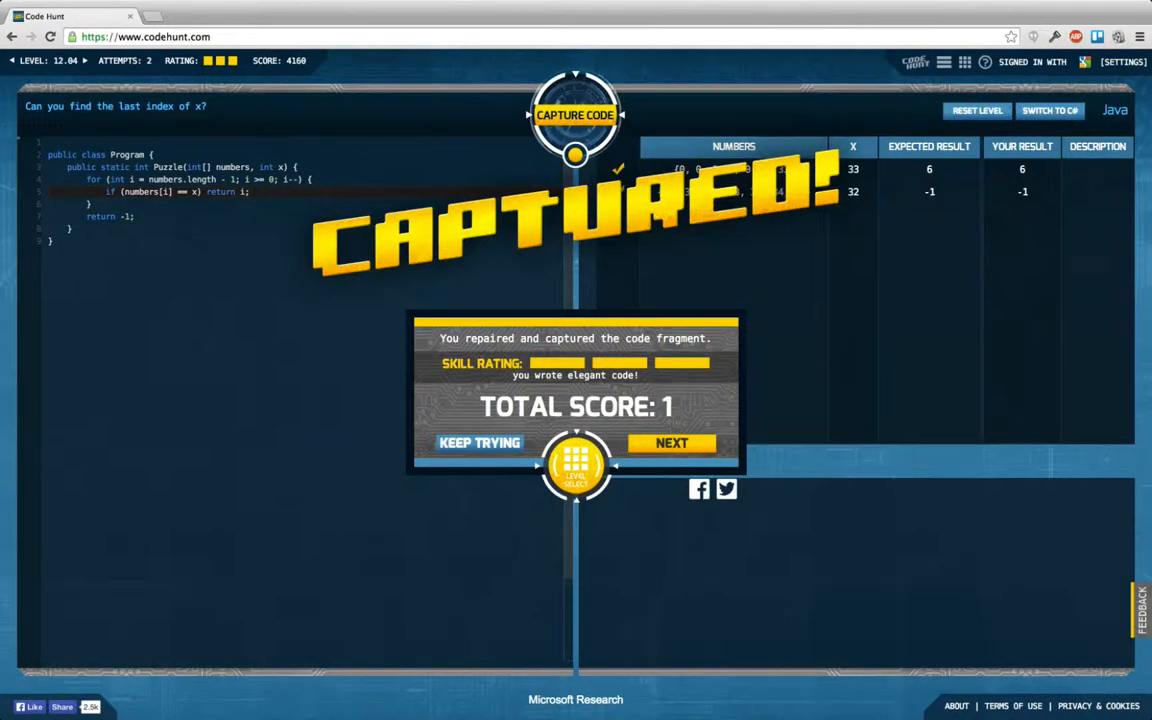